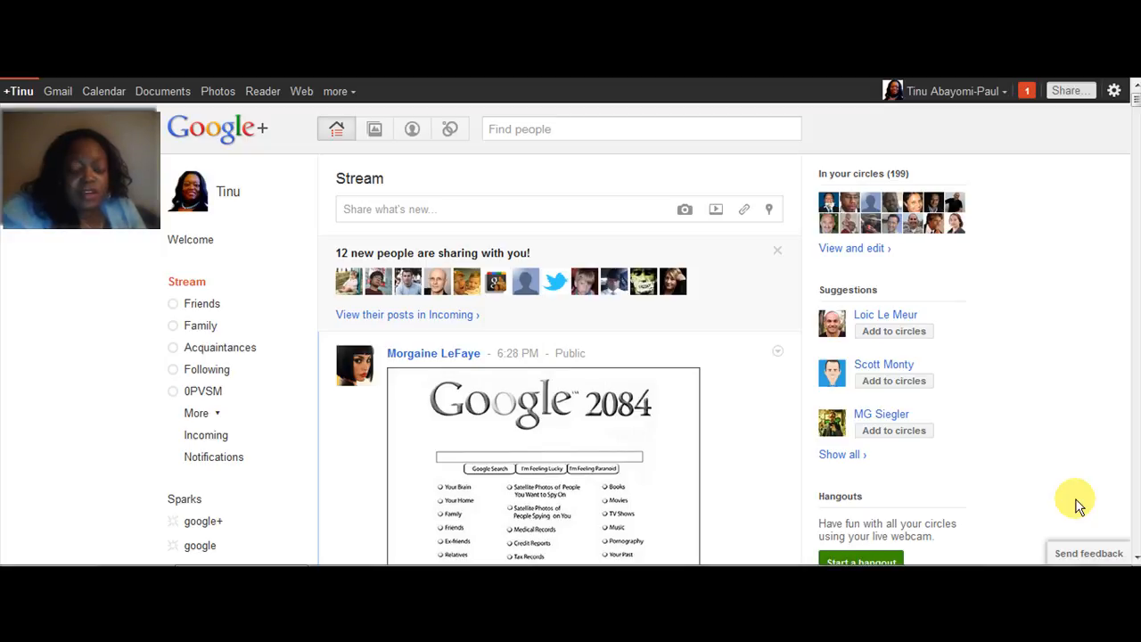
{"action": "mouse_move", "coordinate": [791, 348]}
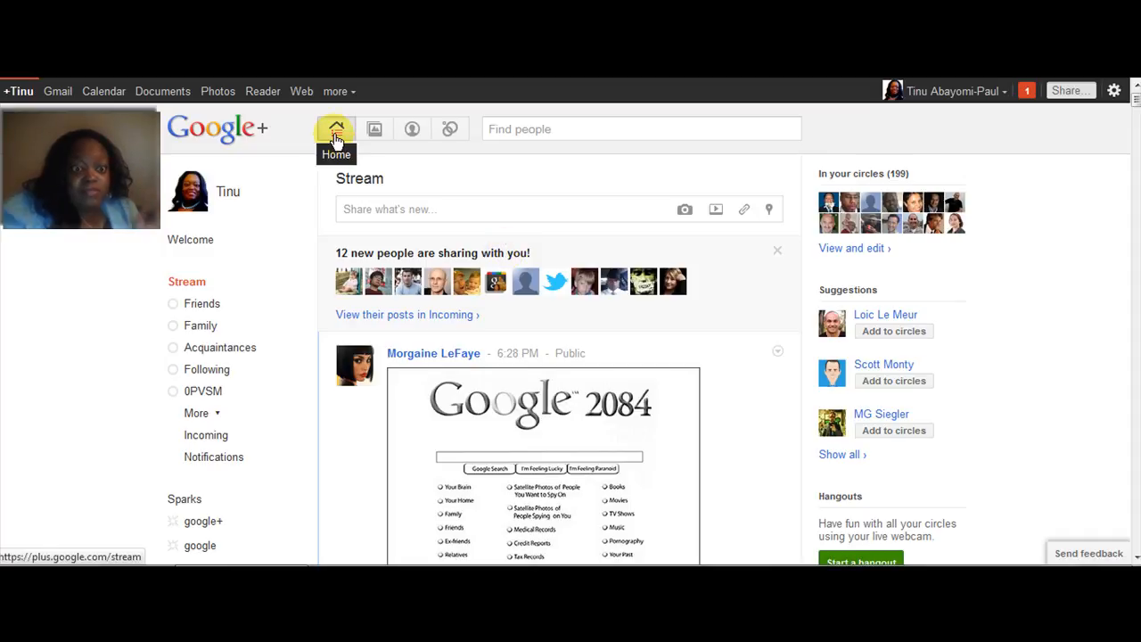
{"action": "mouse_move", "coordinate": [267, 143]}
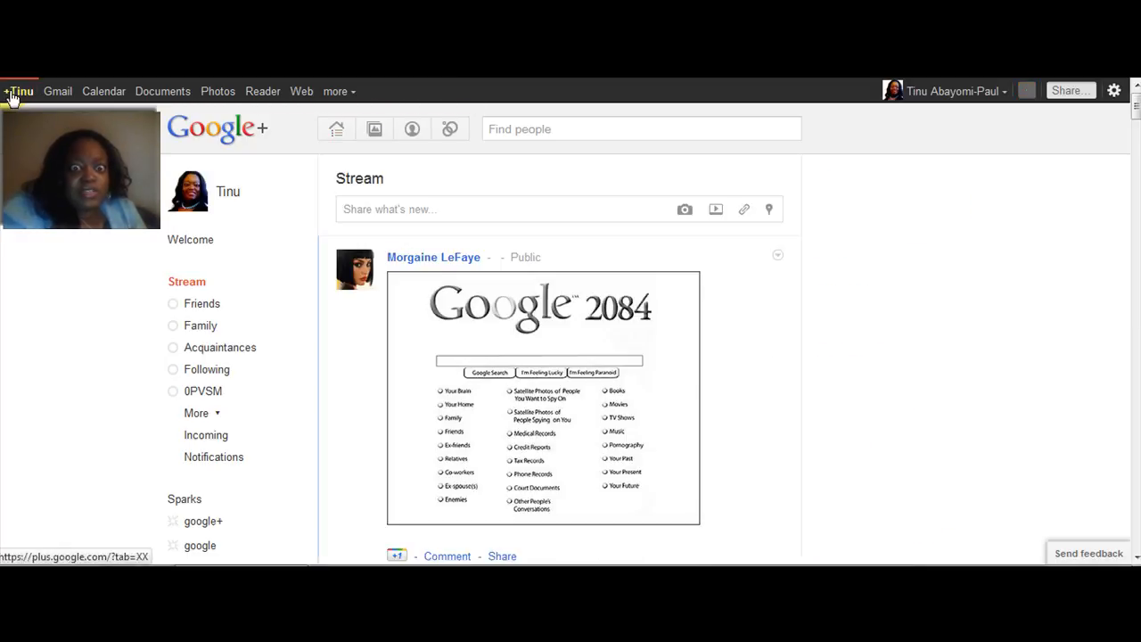
Reload the stream, filter it to the Family circle, and start a post addressed to Family.
{"action": "left_click", "coordinate": [336, 129]}
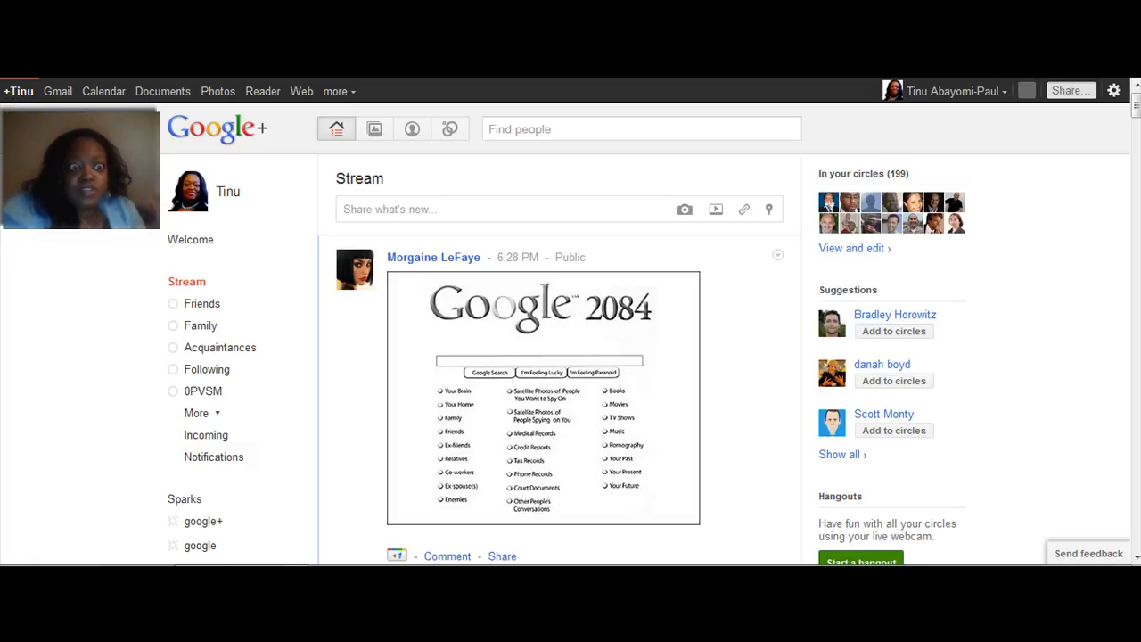
{"action": "mouse_move", "coordinate": [103, 90]}
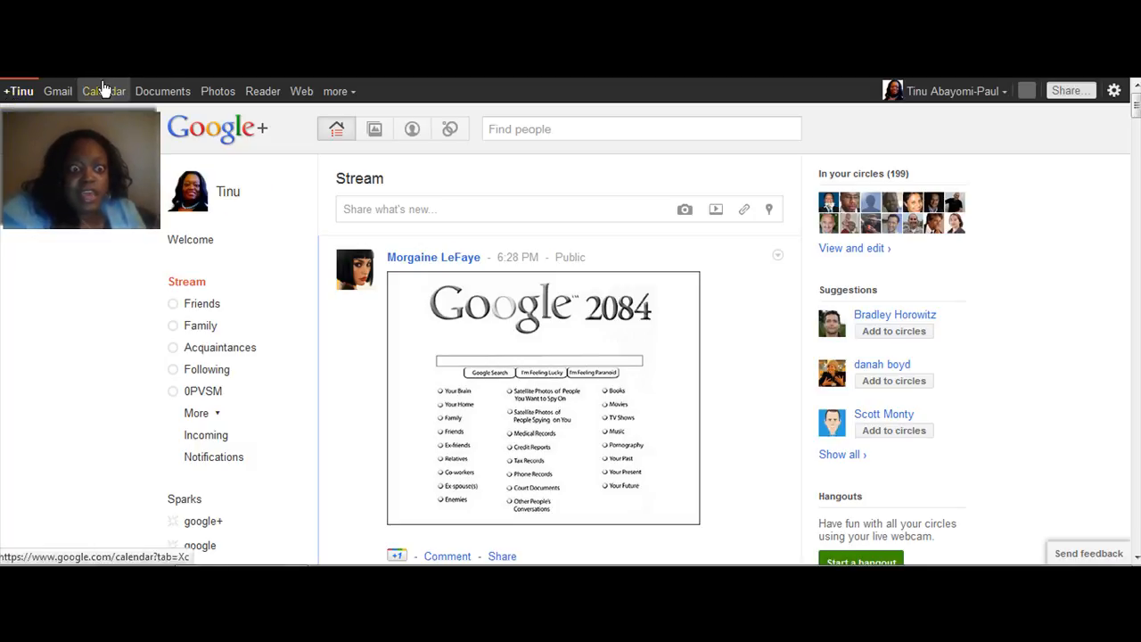
{"action": "mouse_move", "coordinate": [301, 91]}
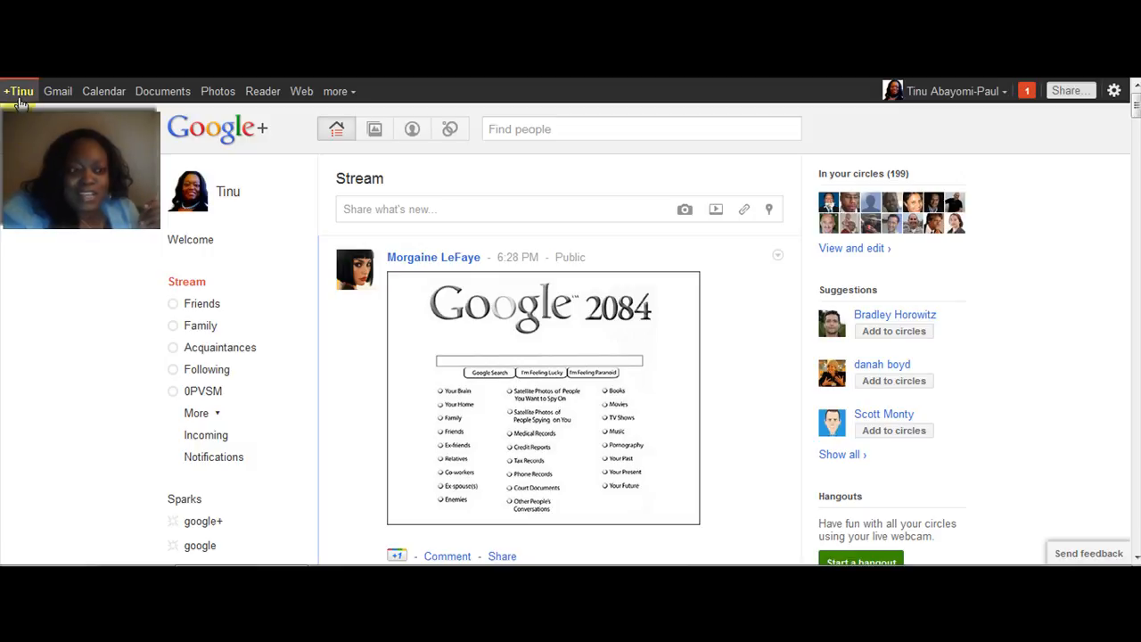
{"action": "mouse_move", "coordinate": [157, 303]}
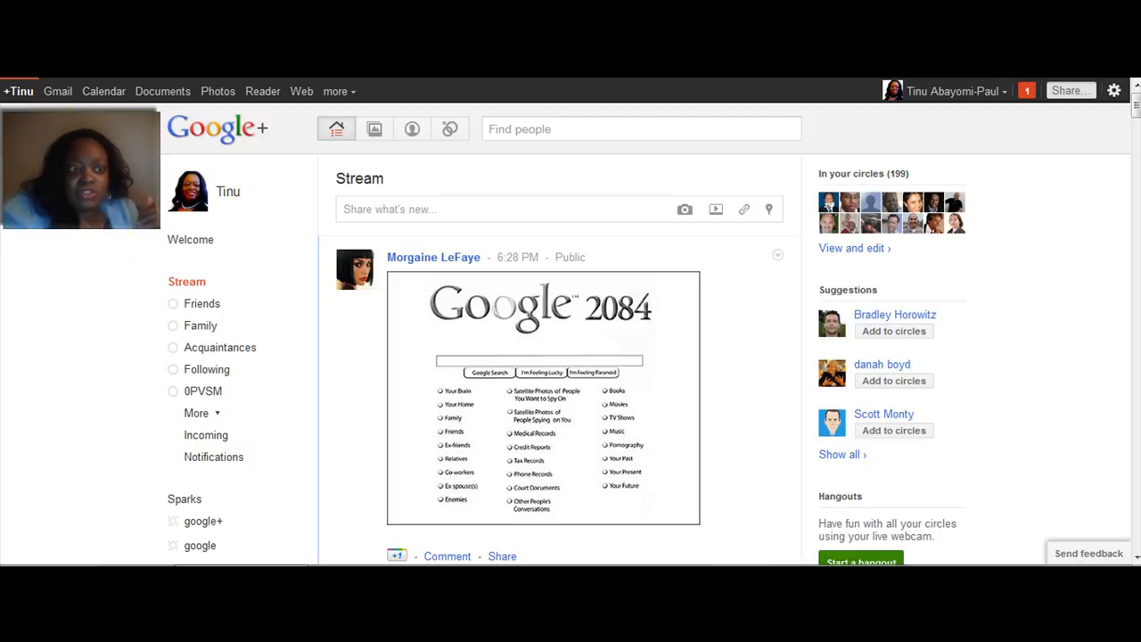
{"action": "mouse_move", "coordinate": [112, 265]}
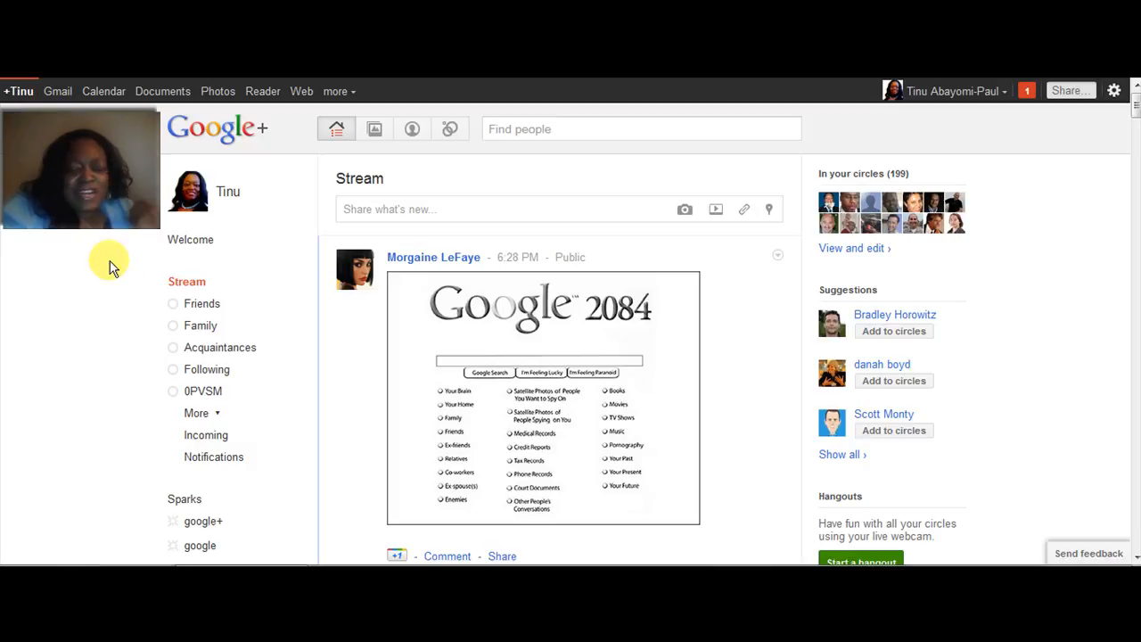
{"action": "mouse_move", "coordinate": [522, 256]}
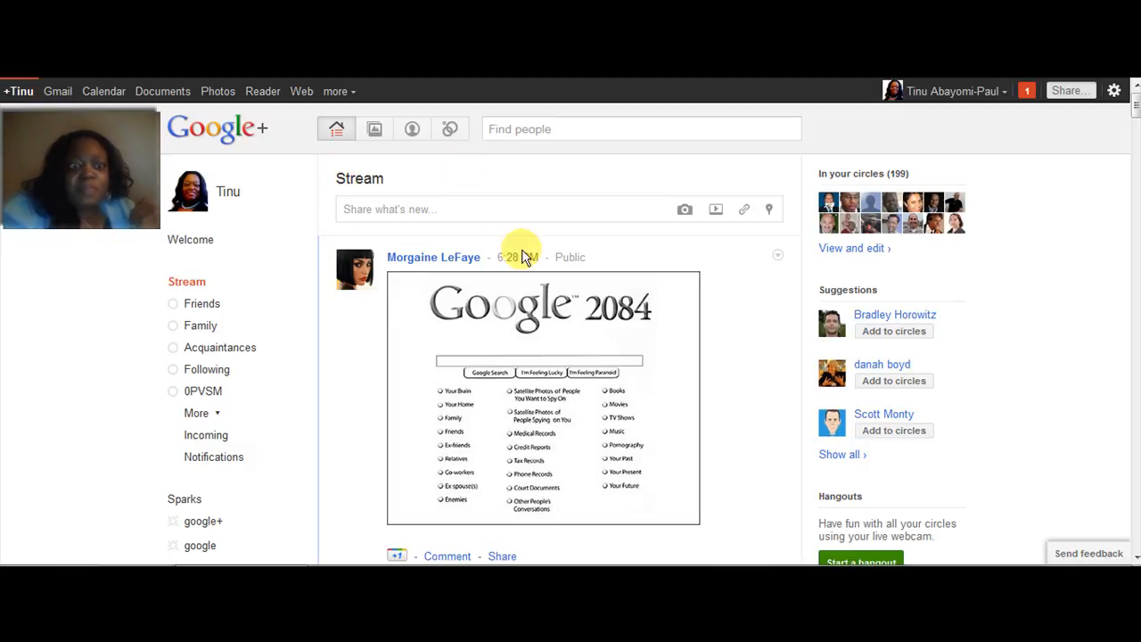
{"action": "mouse_move", "coordinate": [321, 450]}
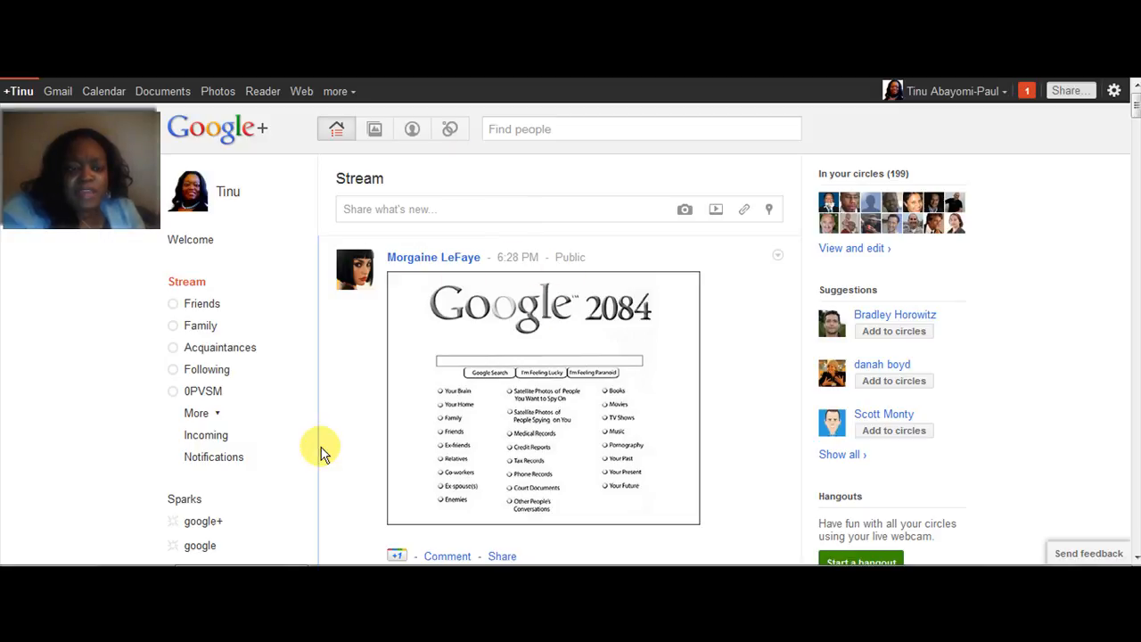
{"action": "mouse_move", "coordinate": [188, 281]}
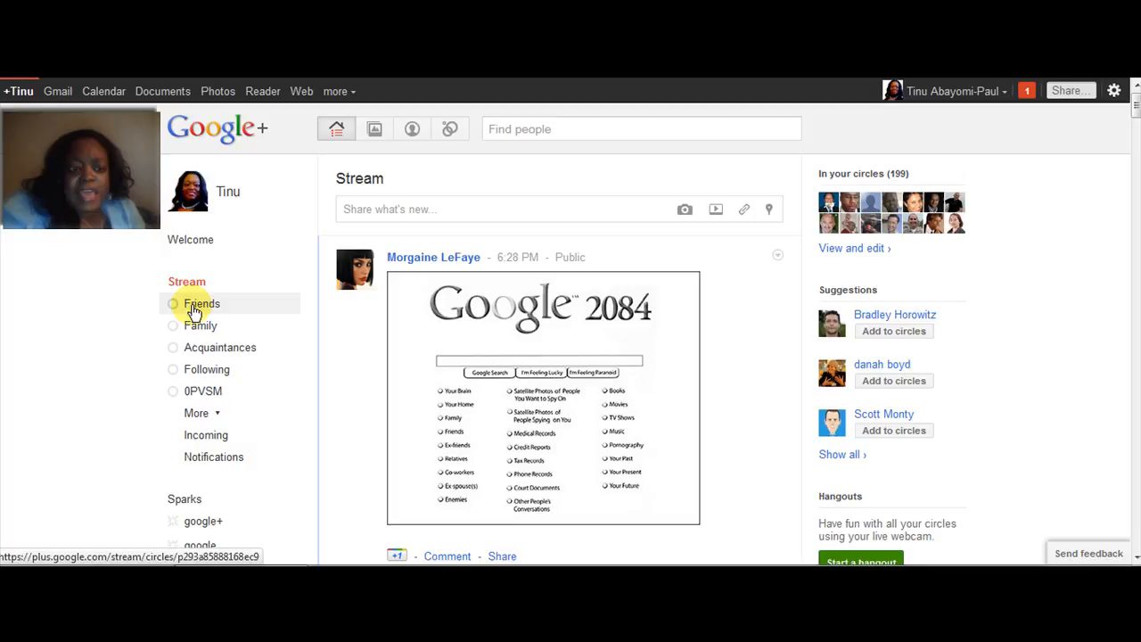
{"action": "mouse_move", "coordinate": [232, 297]}
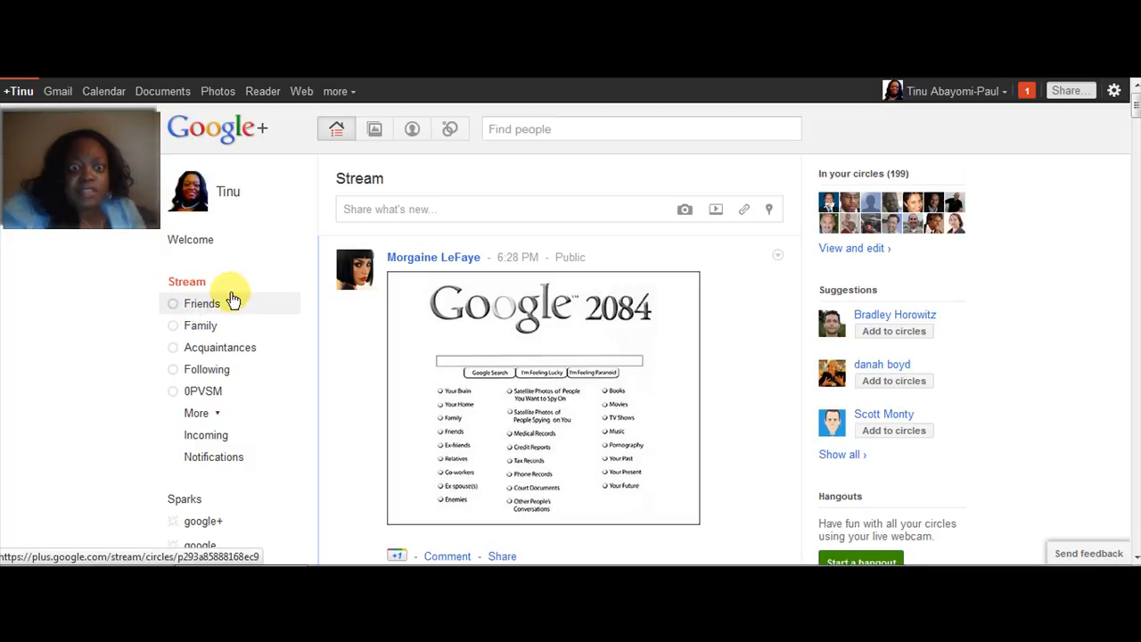
{"action": "mouse_move", "coordinate": [256, 294]}
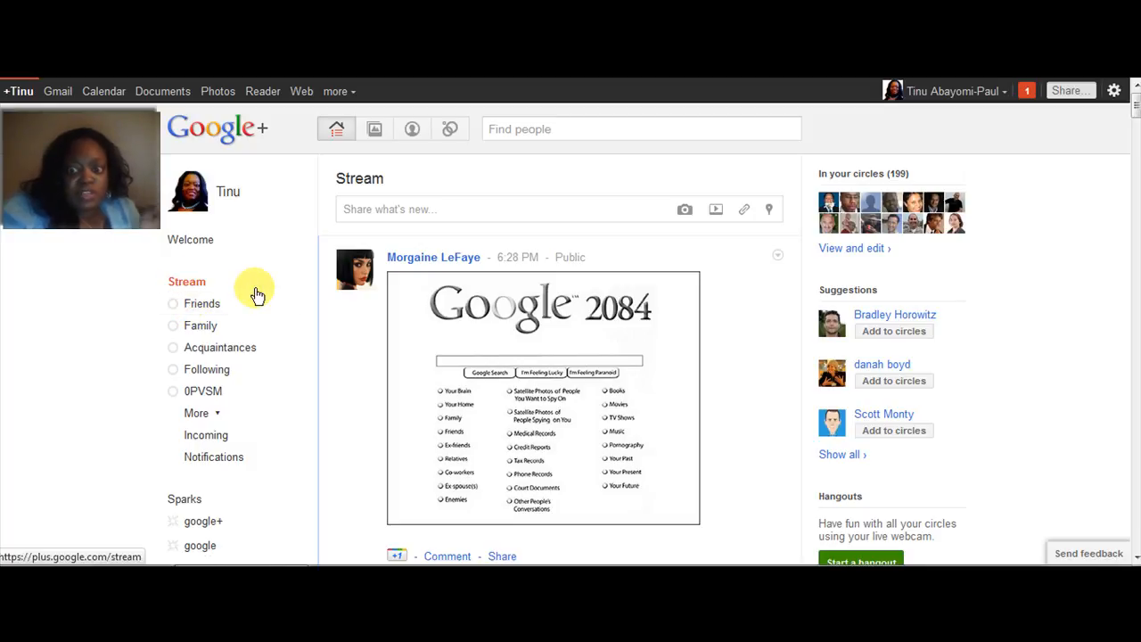
{"action": "mouse_move", "coordinate": [214, 325]}
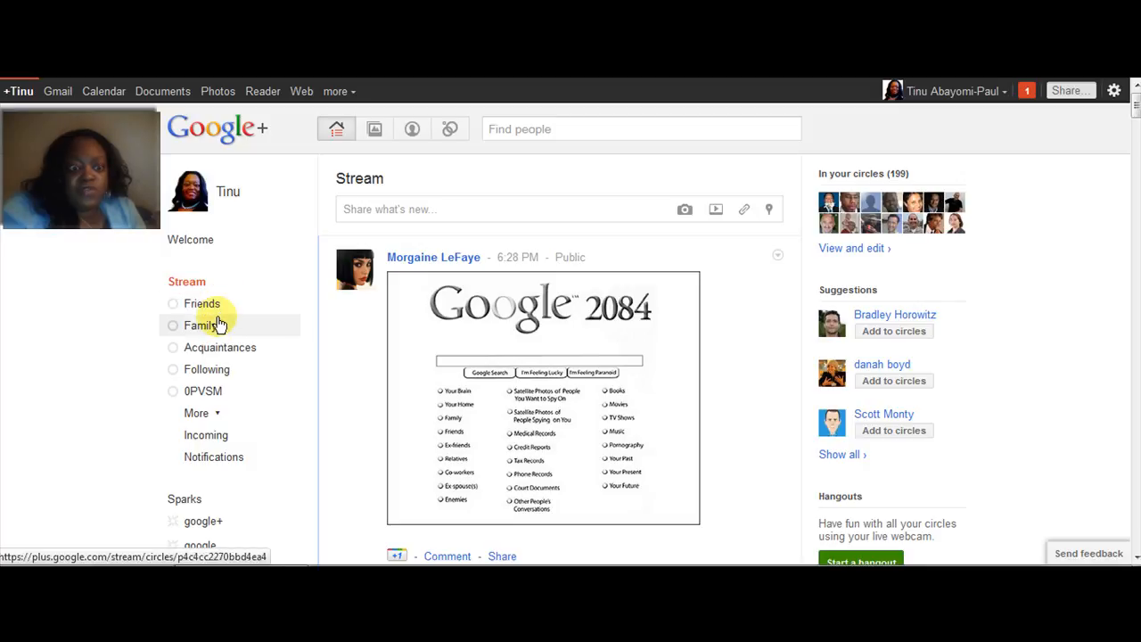
{"action": "left_click", "coordinate": [202, 325]}
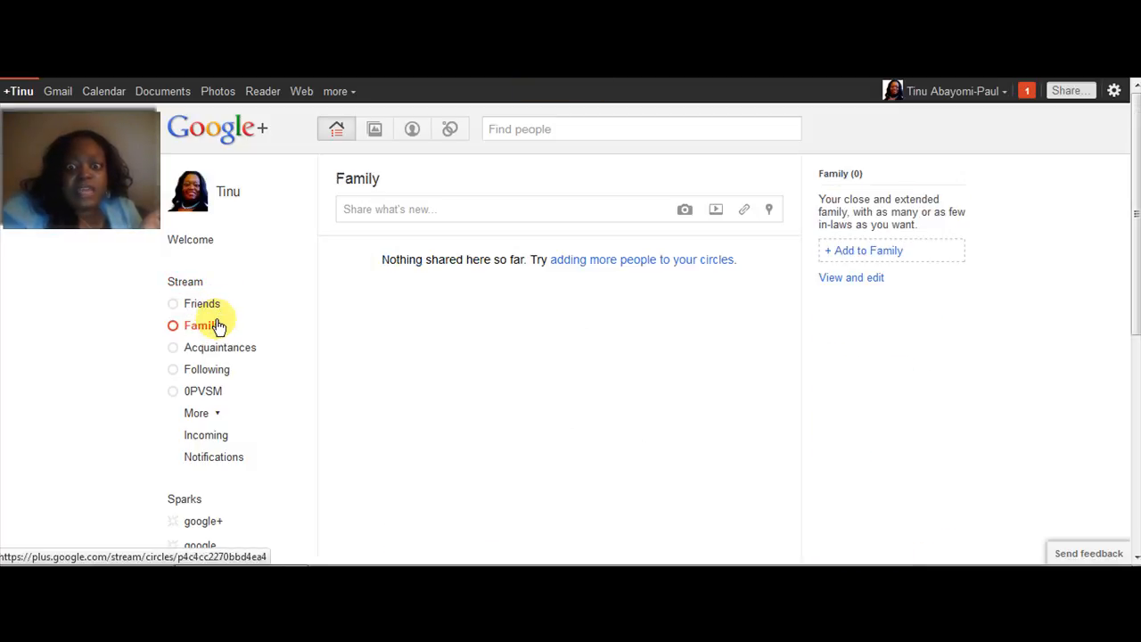
{"action": "mouse_move", "coordinate": [419, 319]}
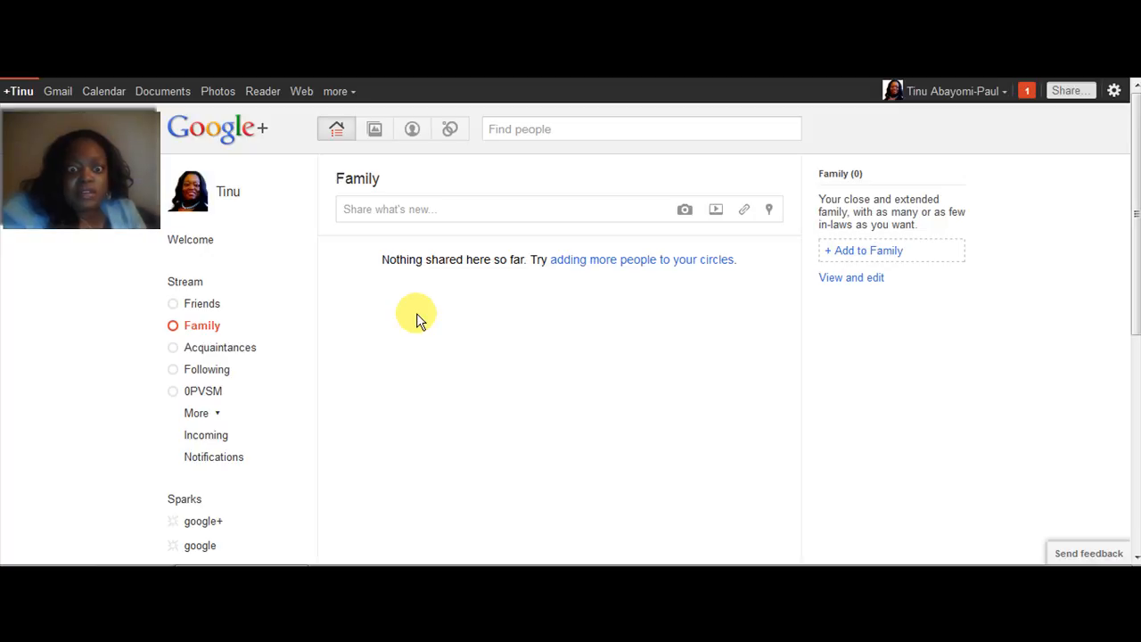
{"action": "mouse_move", "coordinate": [428, 227]}
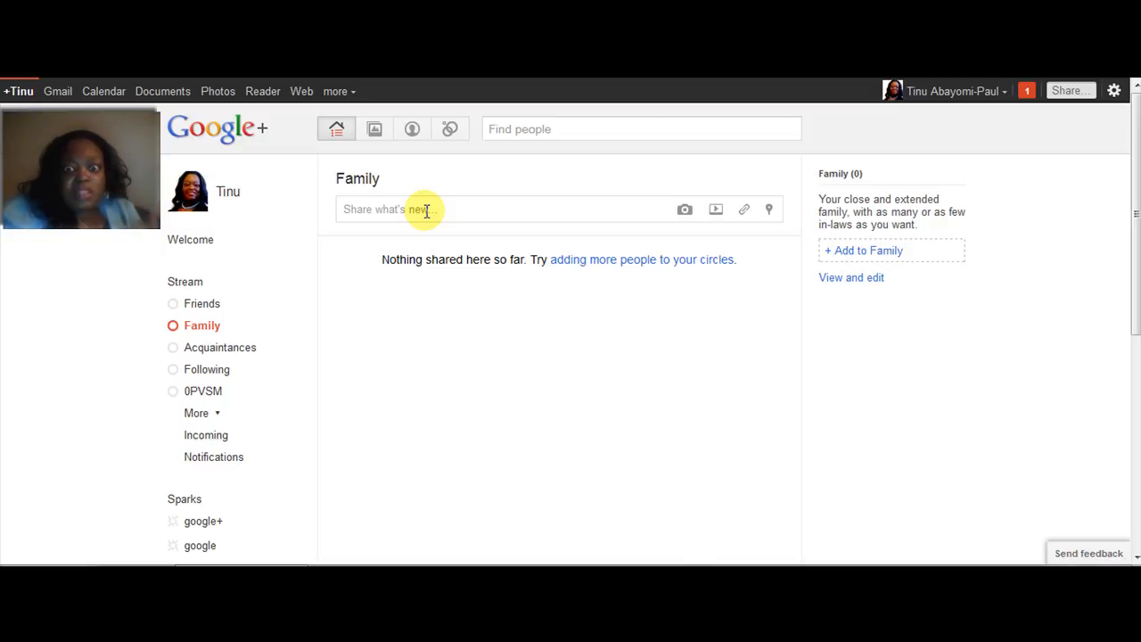
{"action": "left_click", "coordinate": [426, 209]}
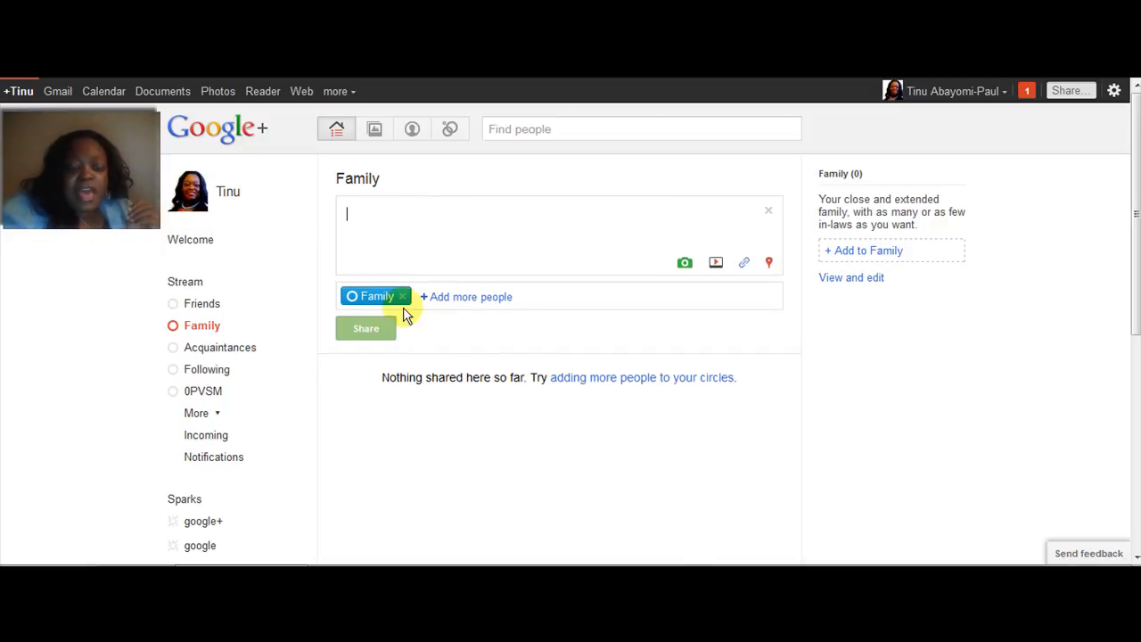
{"action": "left_click", "coordinate": [376, 296]}
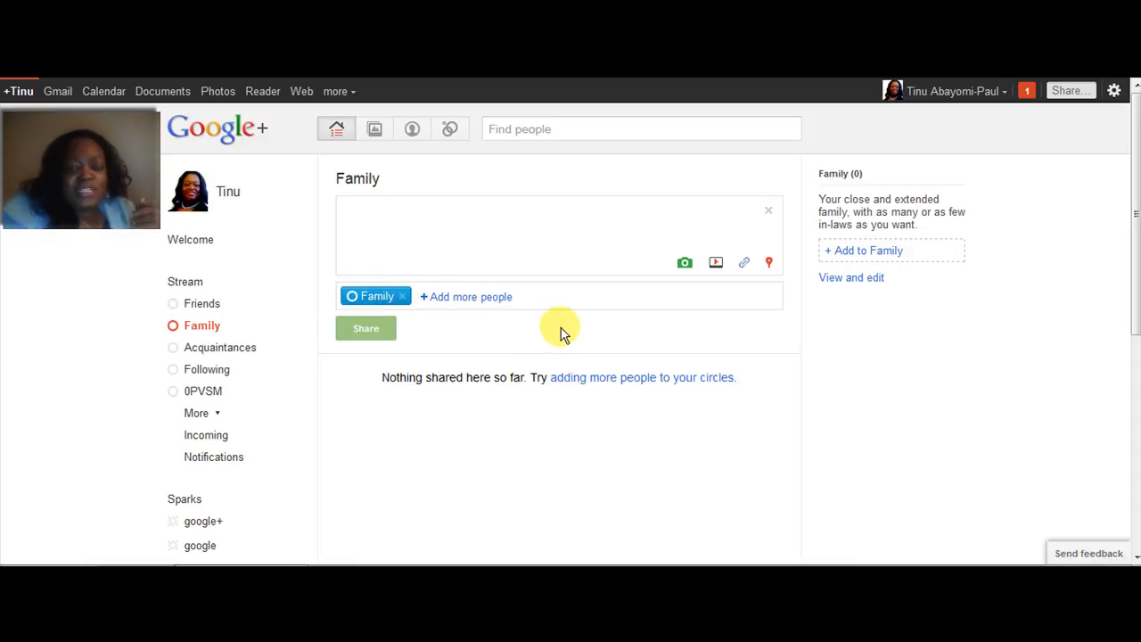
{"action": "mouse_move", "coordinate": [200, 477]}
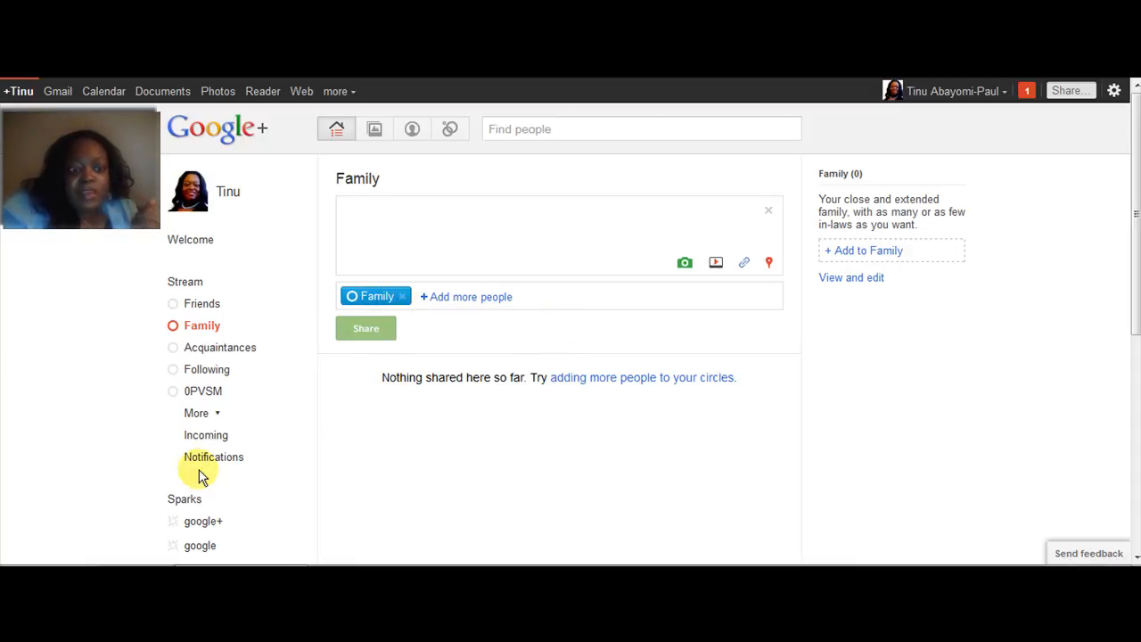
{"action": "mouse_move", "coordinate": [794, 87]}
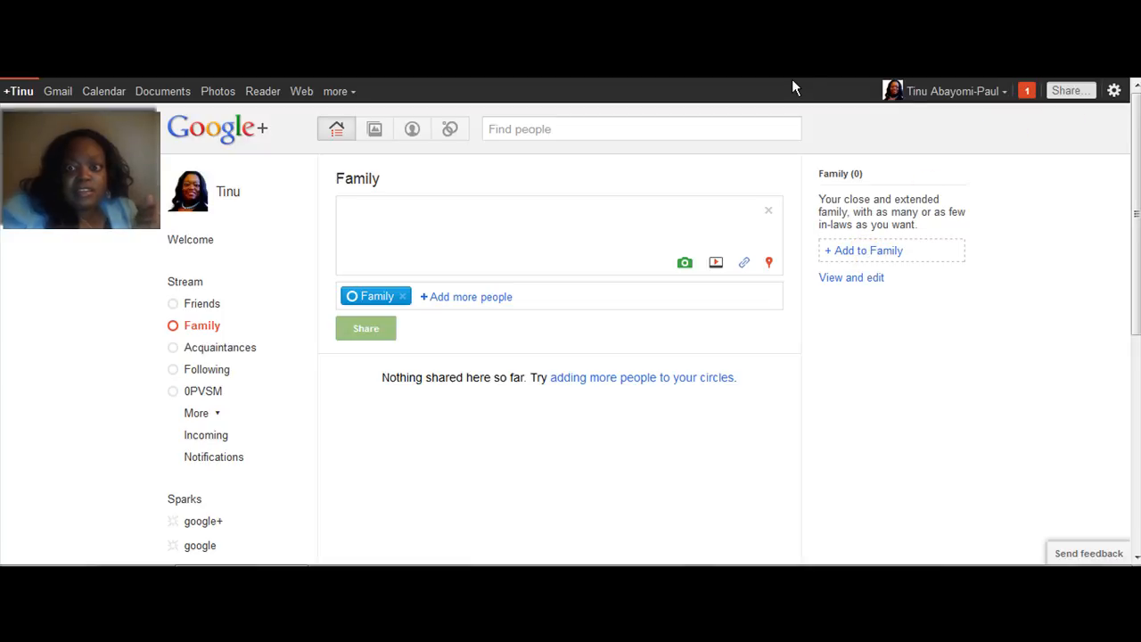
{"action": "mouse_move", "coordinate": [1027, 91]}
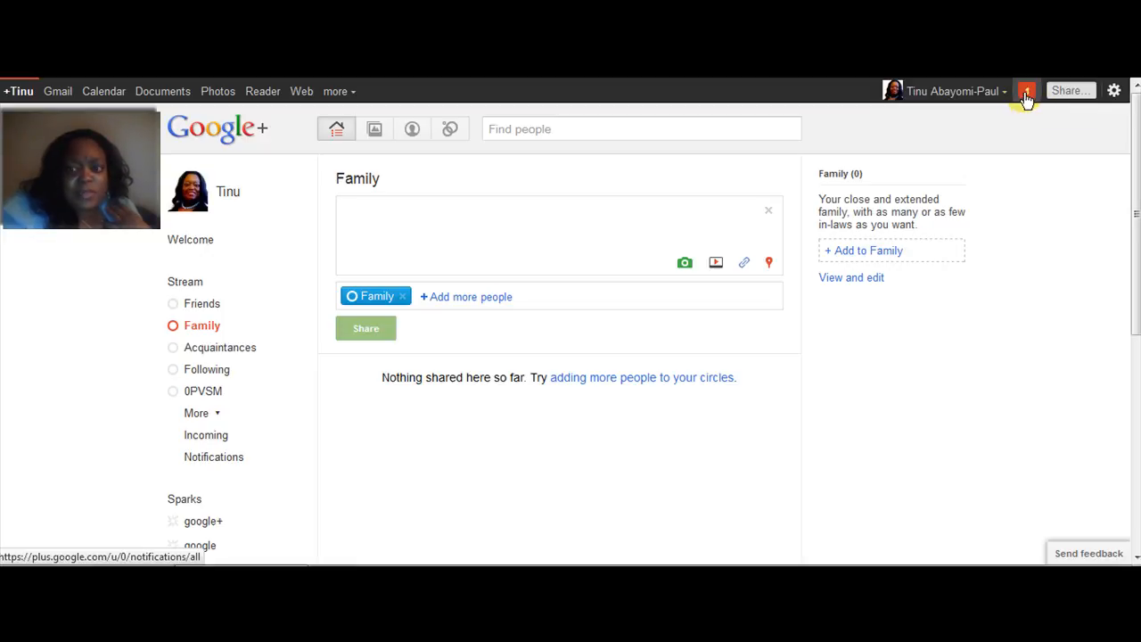
{"action": "left_click", "coordinate": [1026, 91]}
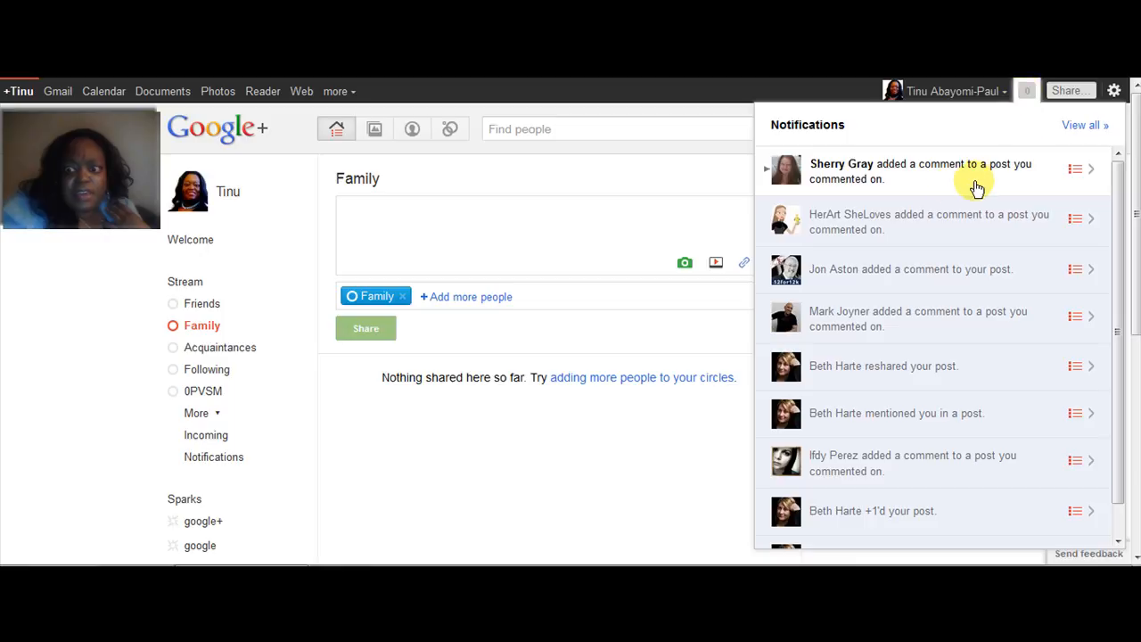
{"action": "mouse_move", "coordinate": [1002, 189]}
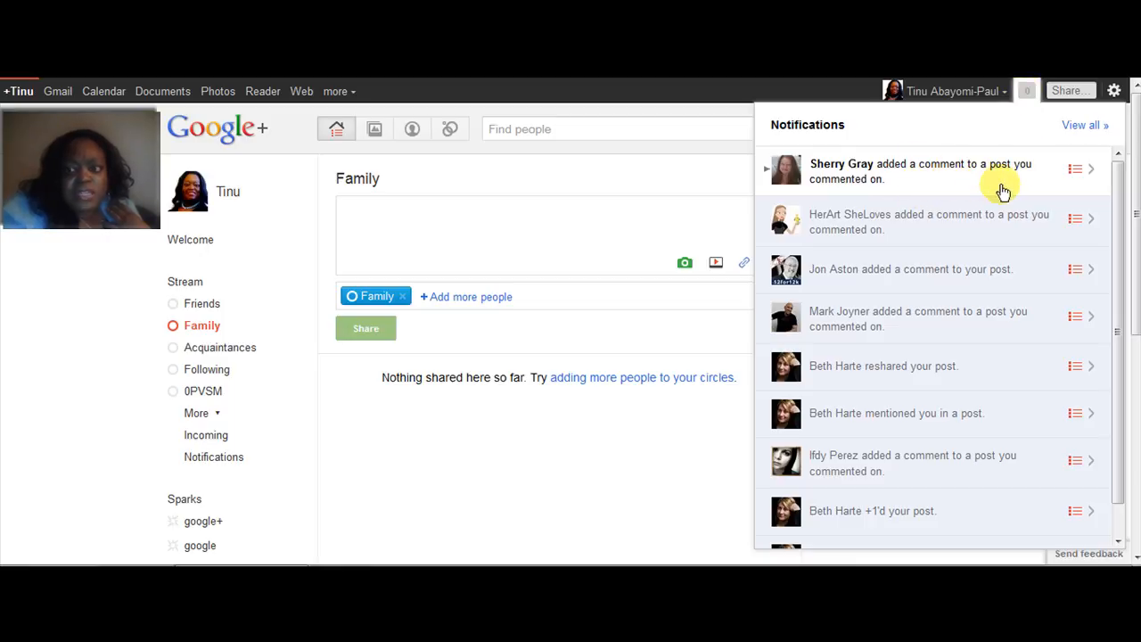
{"action": "mouse_move", "coordinate": [889, 301]}
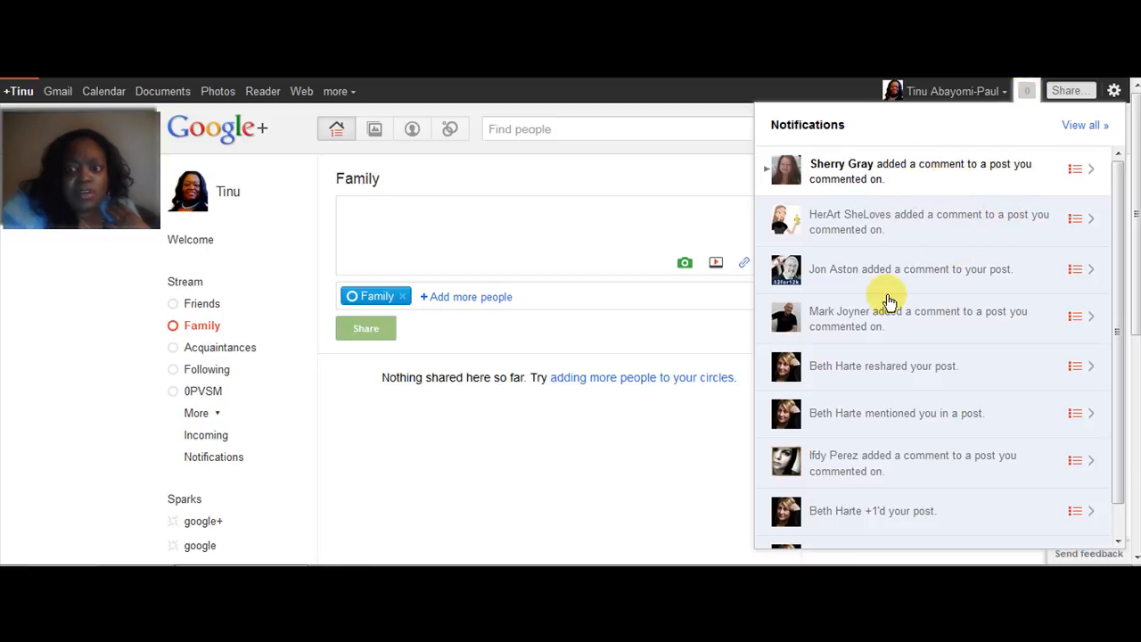
{"action": "mouse_move", "coordinate": [1005, 273]}
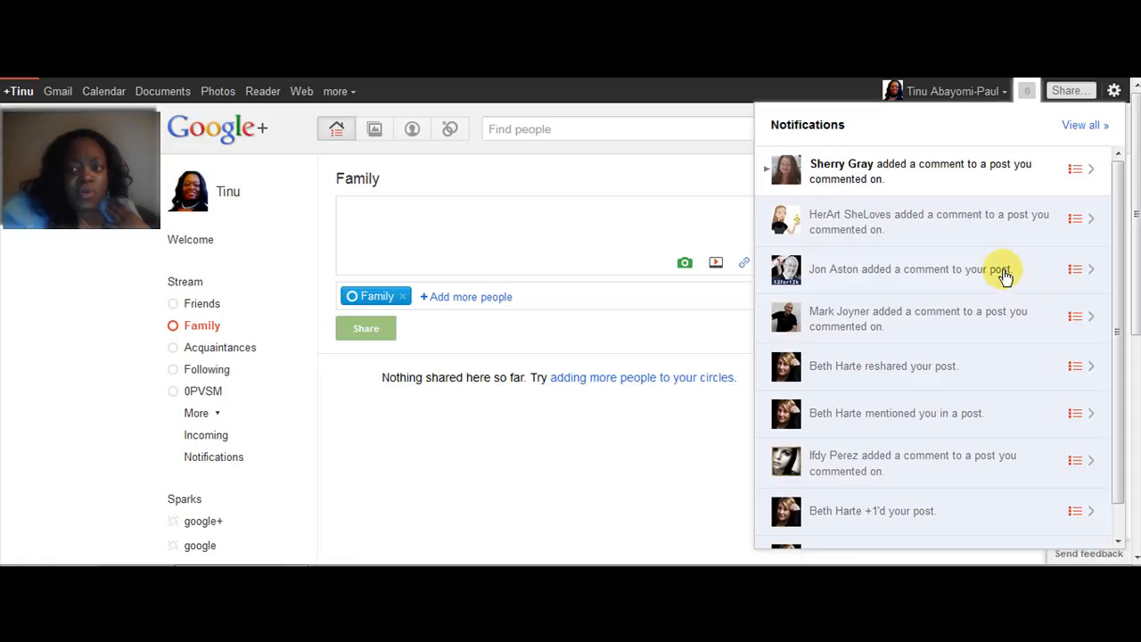
{"action": "mouse_move", "coordinate": [1025, 93]}
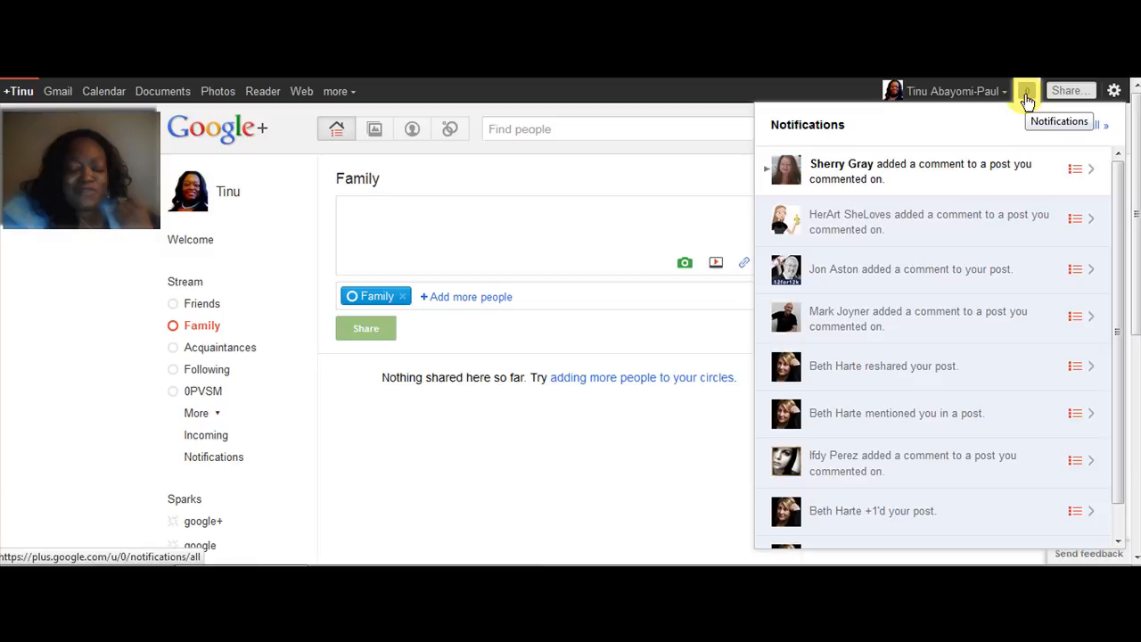
{"action": "left_click", "coordinate": [1026, 90]}
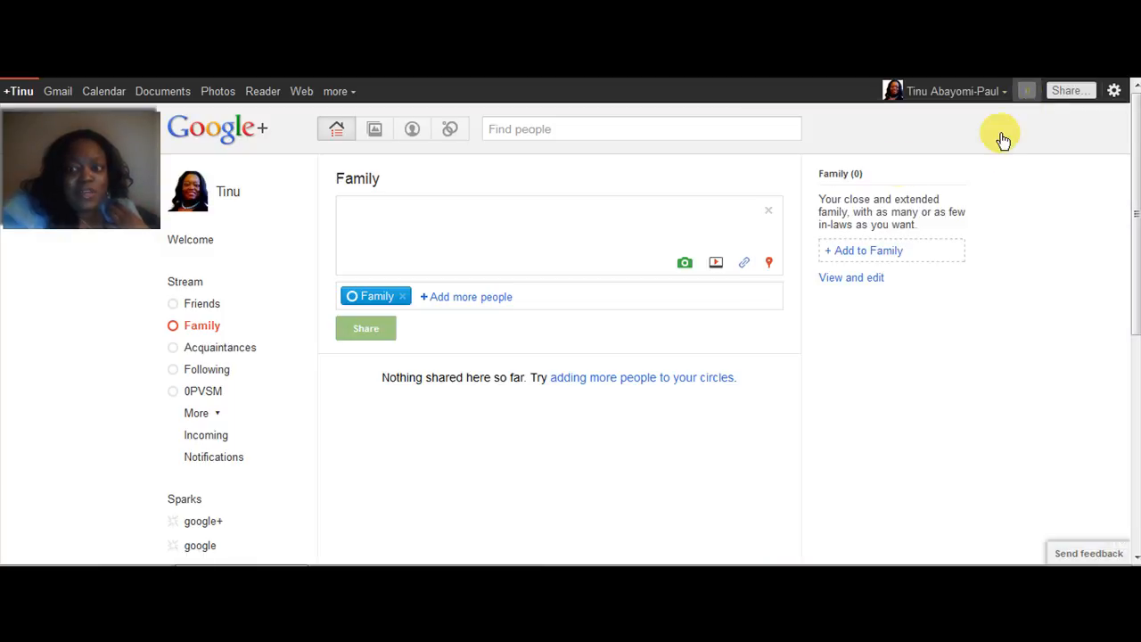
{"action": "mouse_move", "coordinate": [468, 240]}
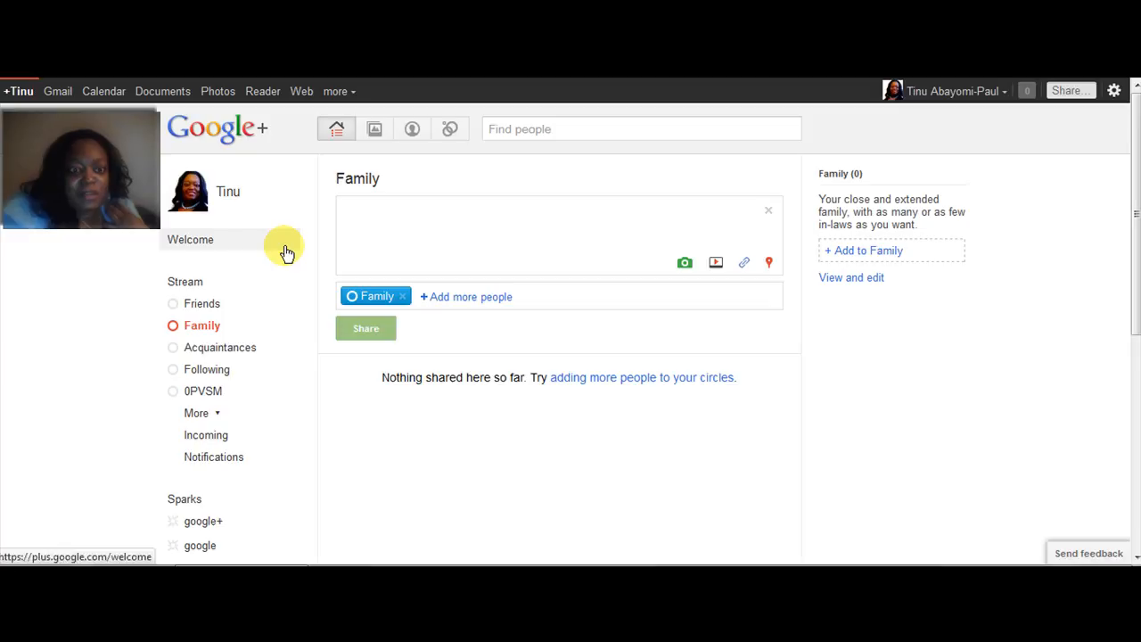
{"action": "mouse_move", "coordinate": [854, 148]}
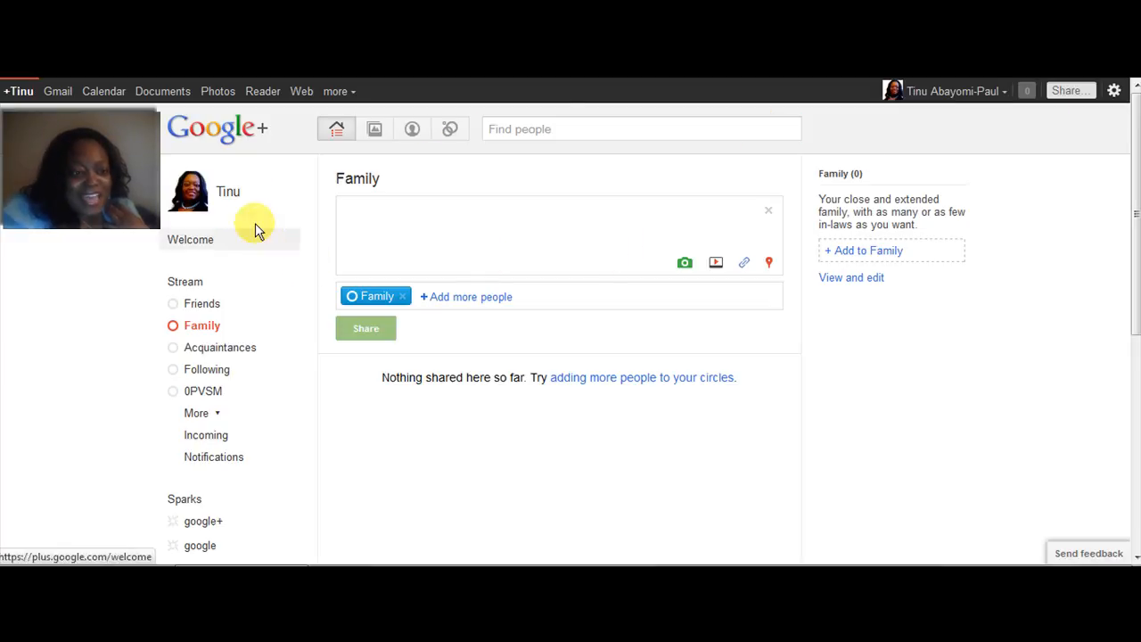
{"action": "mouse_move", "coordinate": [227, 192]}
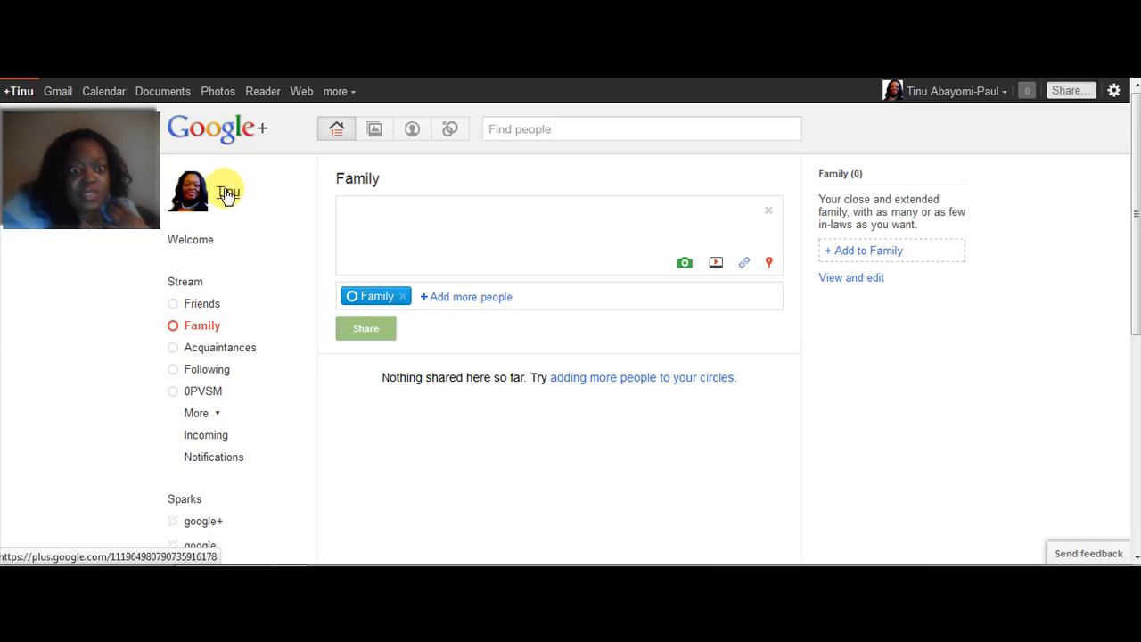
{"action": "left_click", "coordinate": [191, 239]}
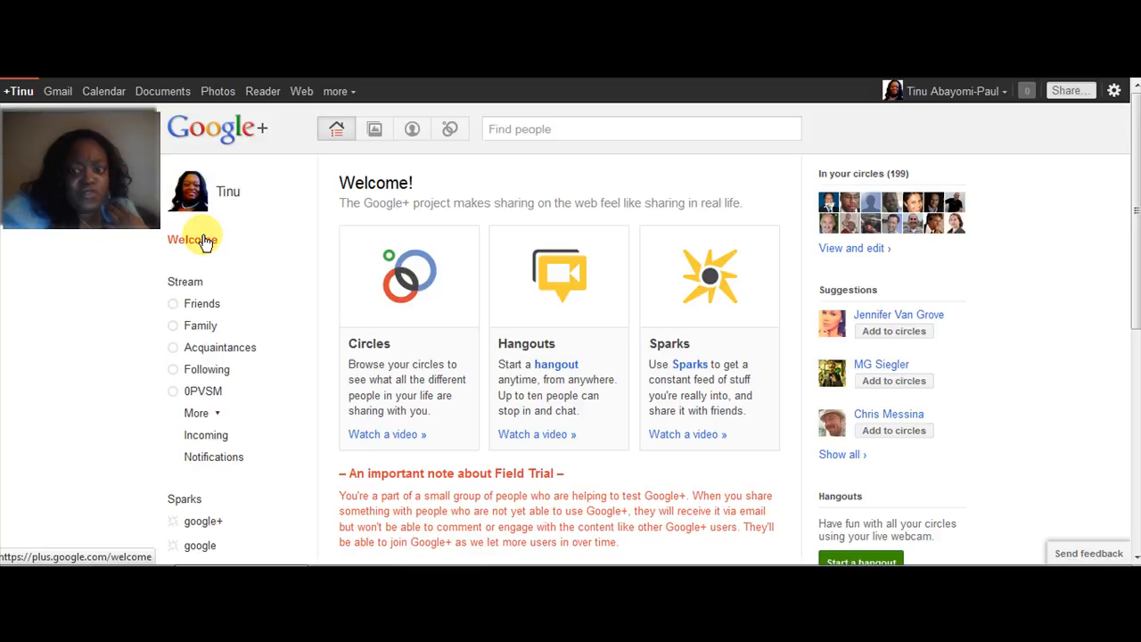
{"action": "mouse_move", "coordinate": [700, 326]}
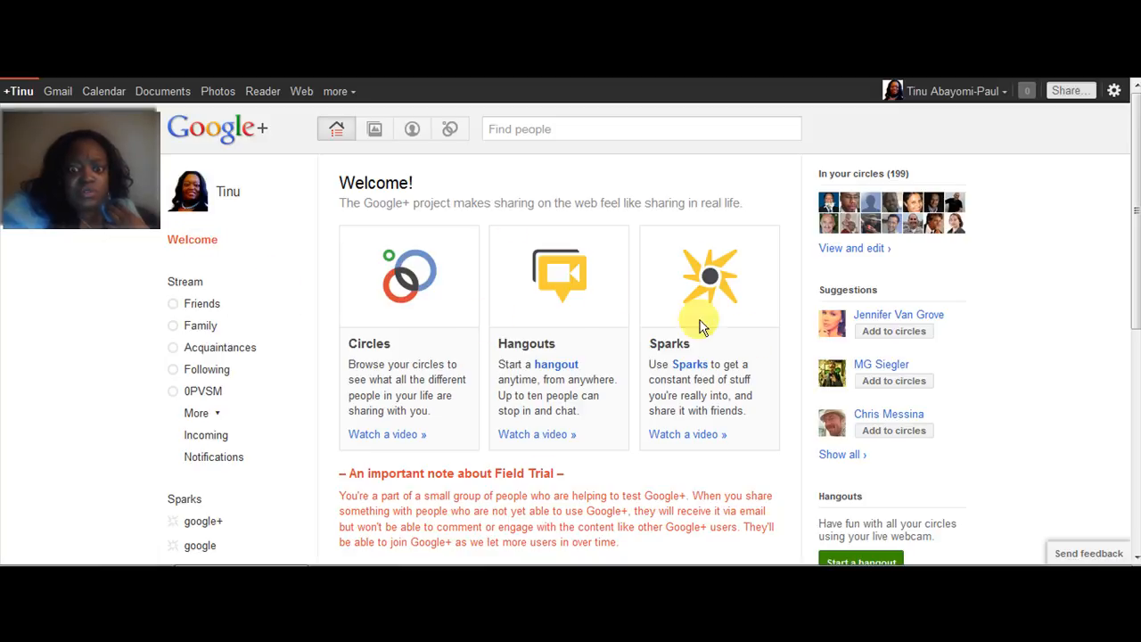
{"action": "mouse_move", "coordinate": [624, 430]}
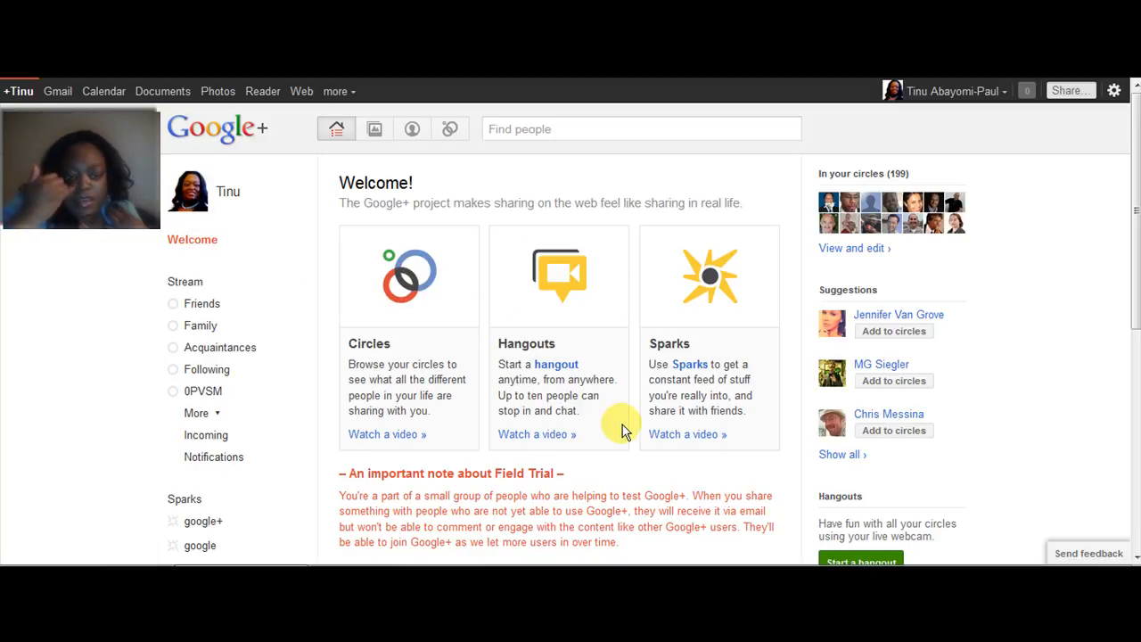
{"action": "mouse_move", "coordinate": [624, 473]}
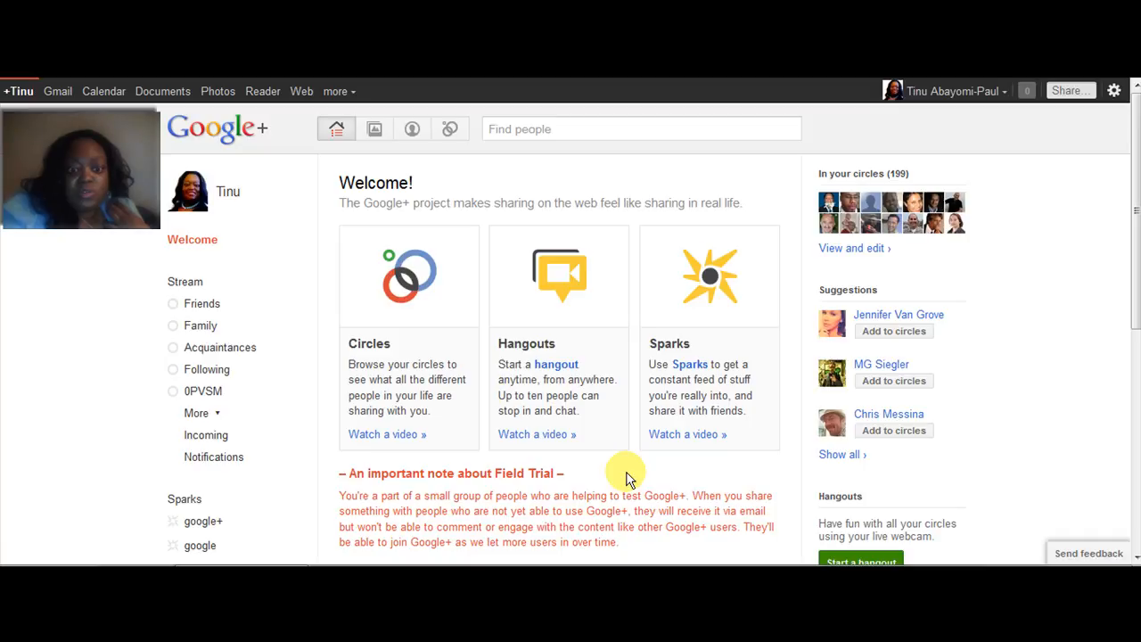
{"action": "mouse_move", "coordinate": [449, 417]}
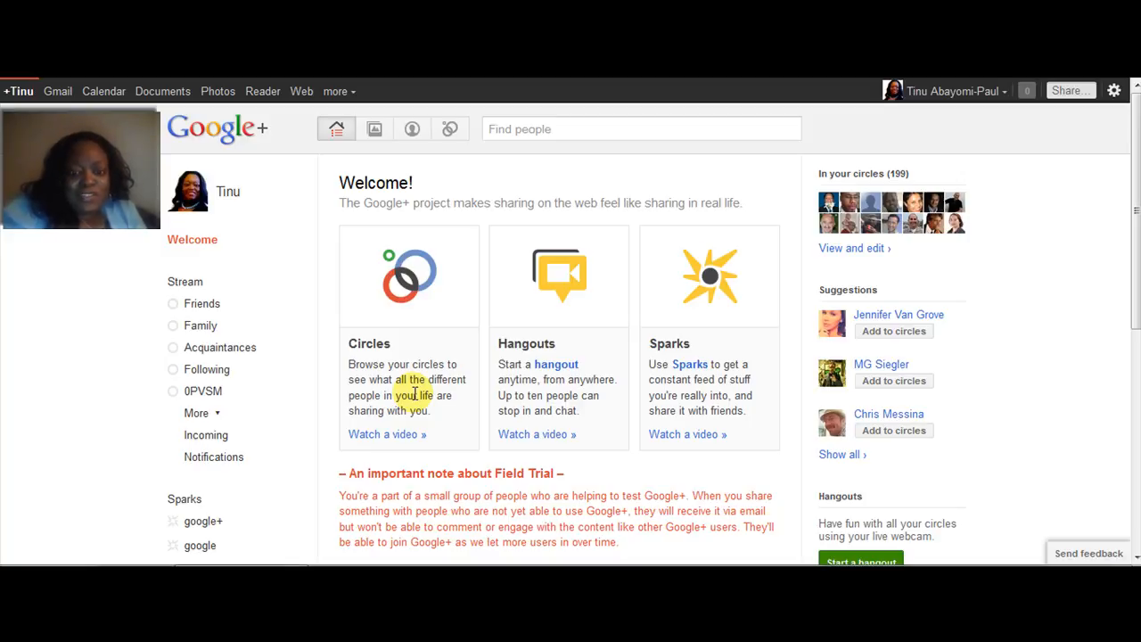
{"action": "mouse_move", "coordinate": [560, 330]}
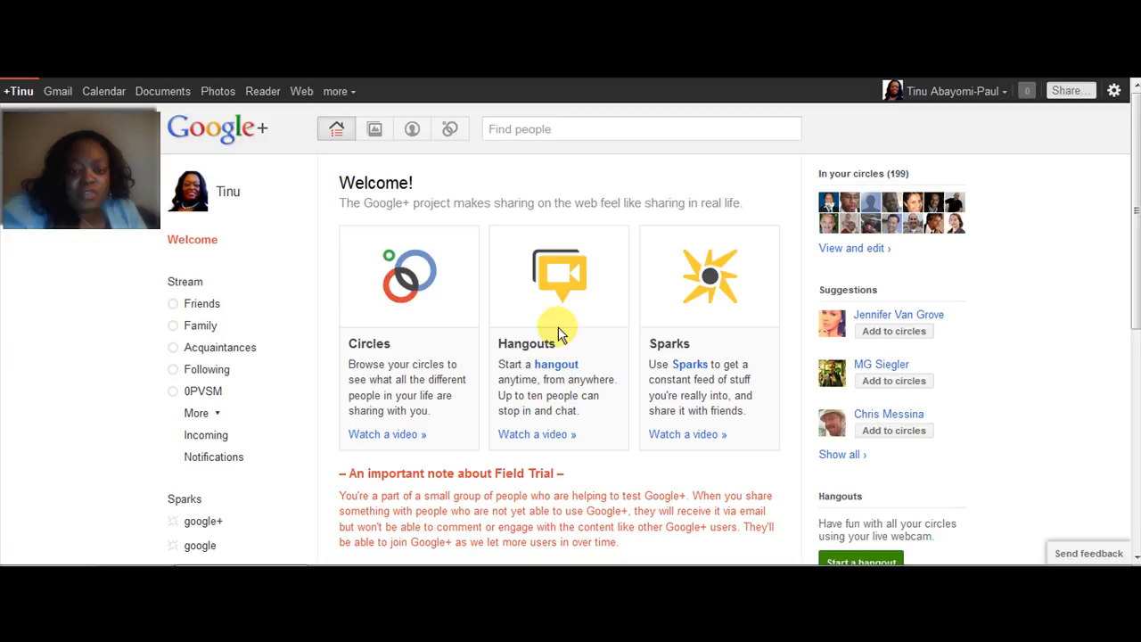
{"action": "mouse_move", "coordinate": [609, 402]}
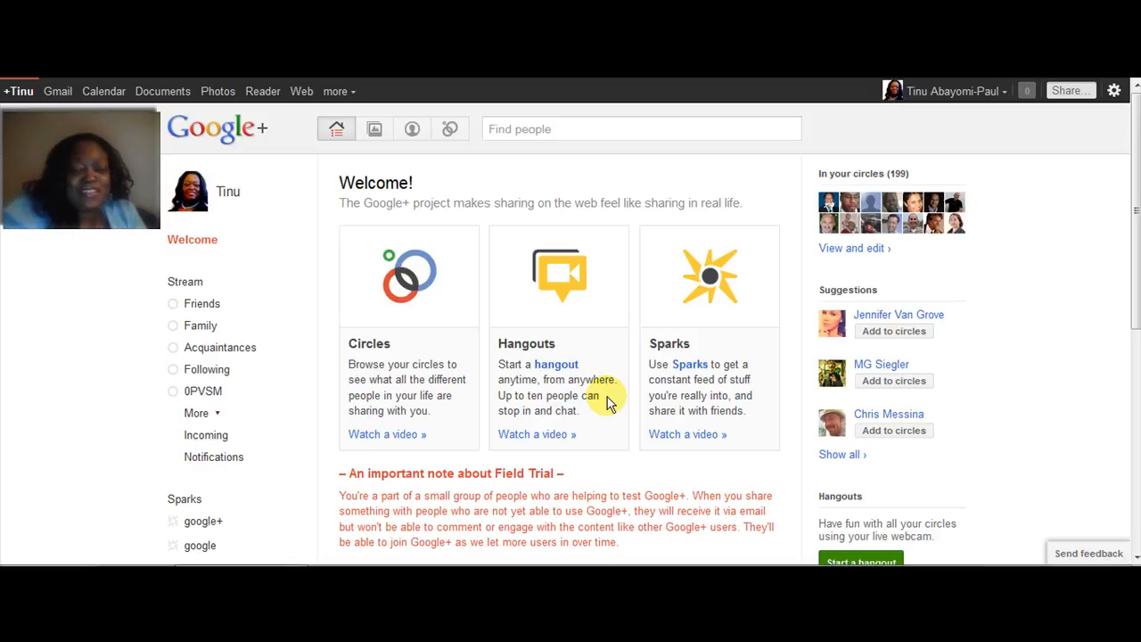
{"action": "mouse_move", "coordinate": [649, 404]}
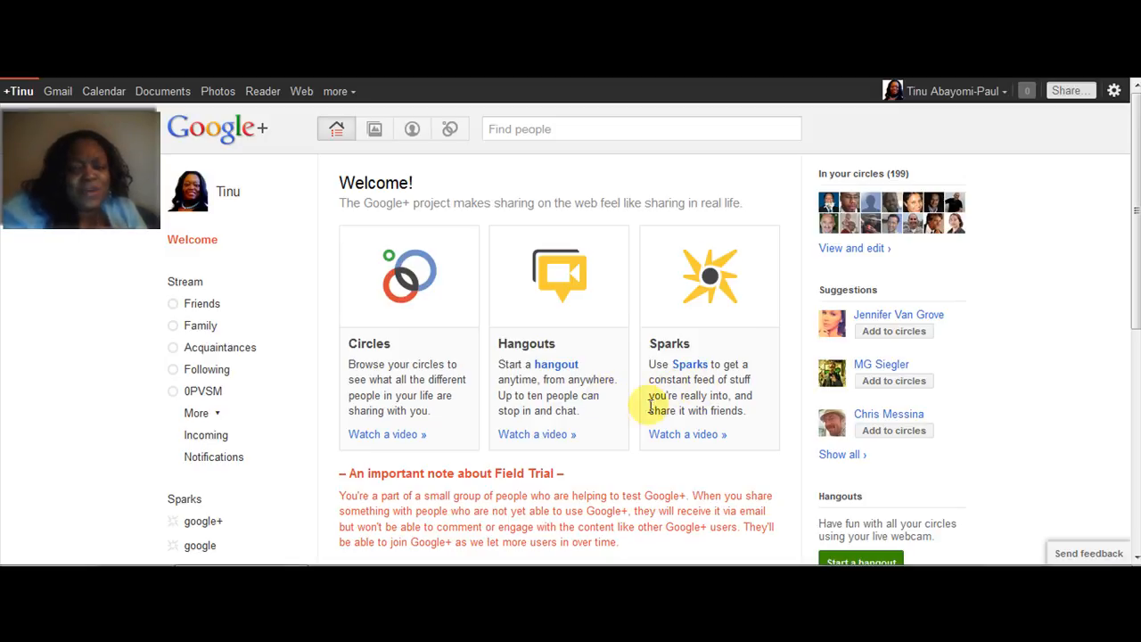
{"action": "mouse_move", "coordinate": [950, 211]}
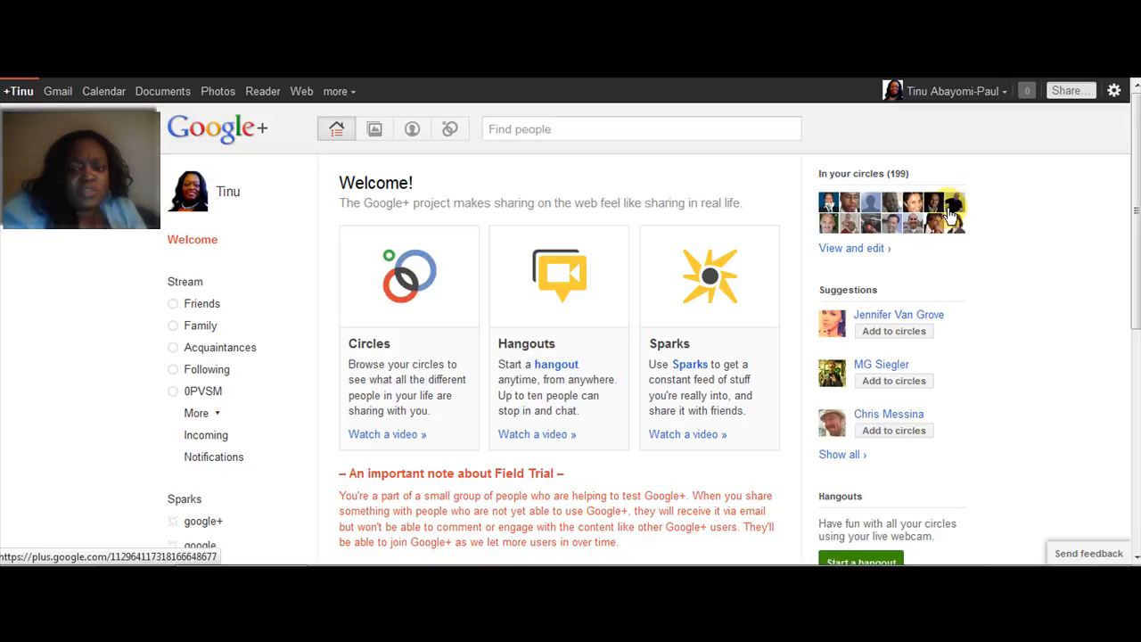
{"action": "scroll", "scroll_direction": "down", "scroll_amount": 3}
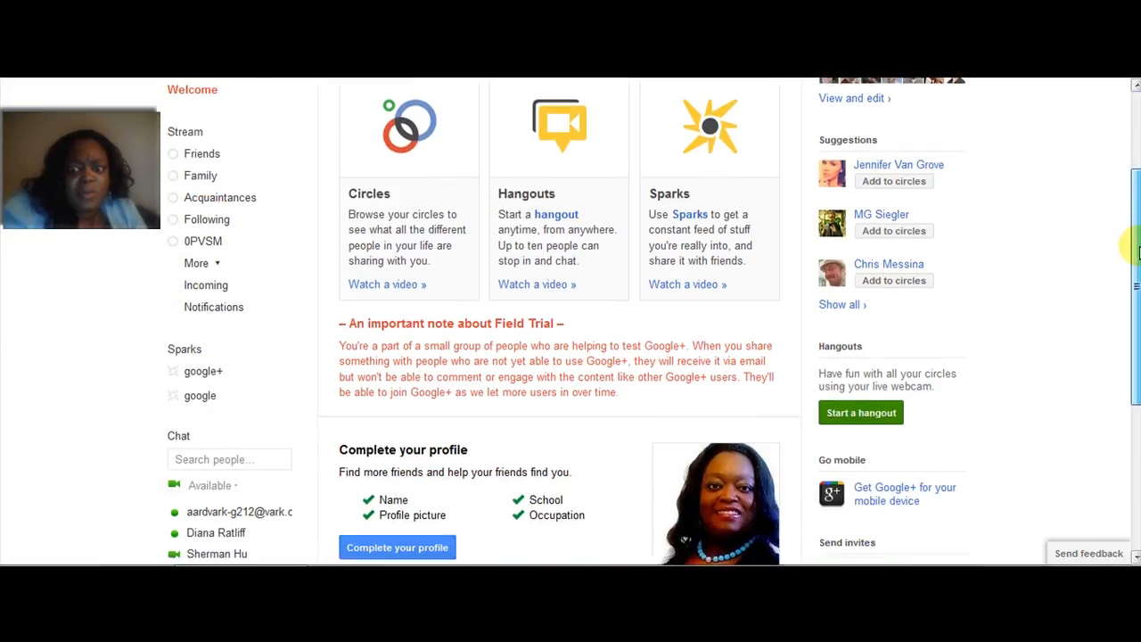
{"action": "scroll", "scroll_direction": "up", "scroll_amount": 3}
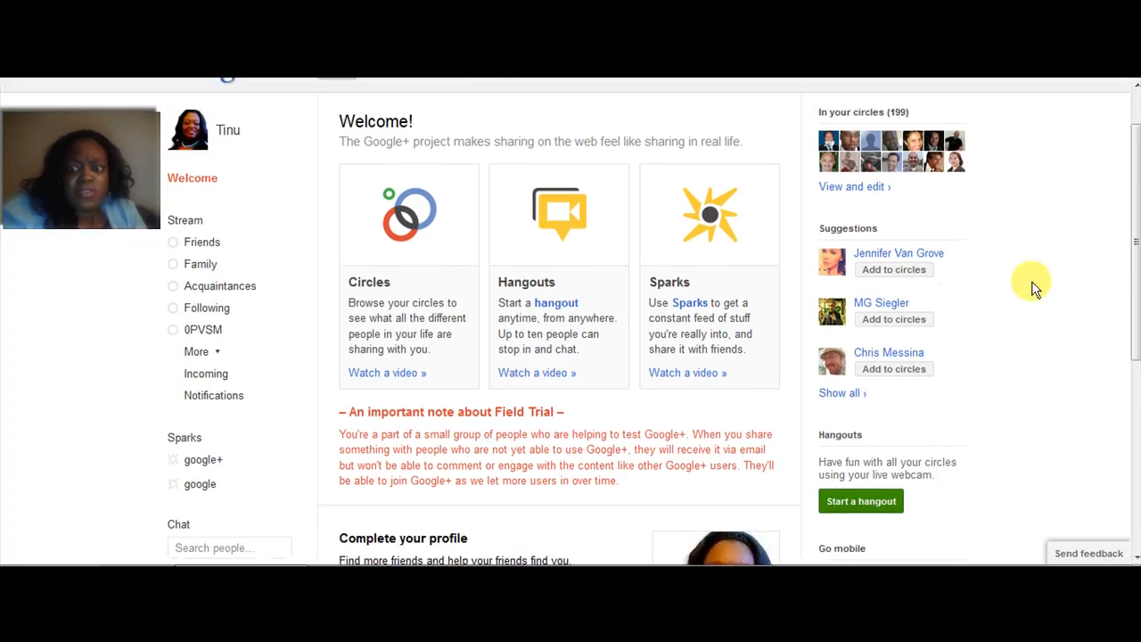
{"action": "mouse_move", "coordinate": [927, 160]}
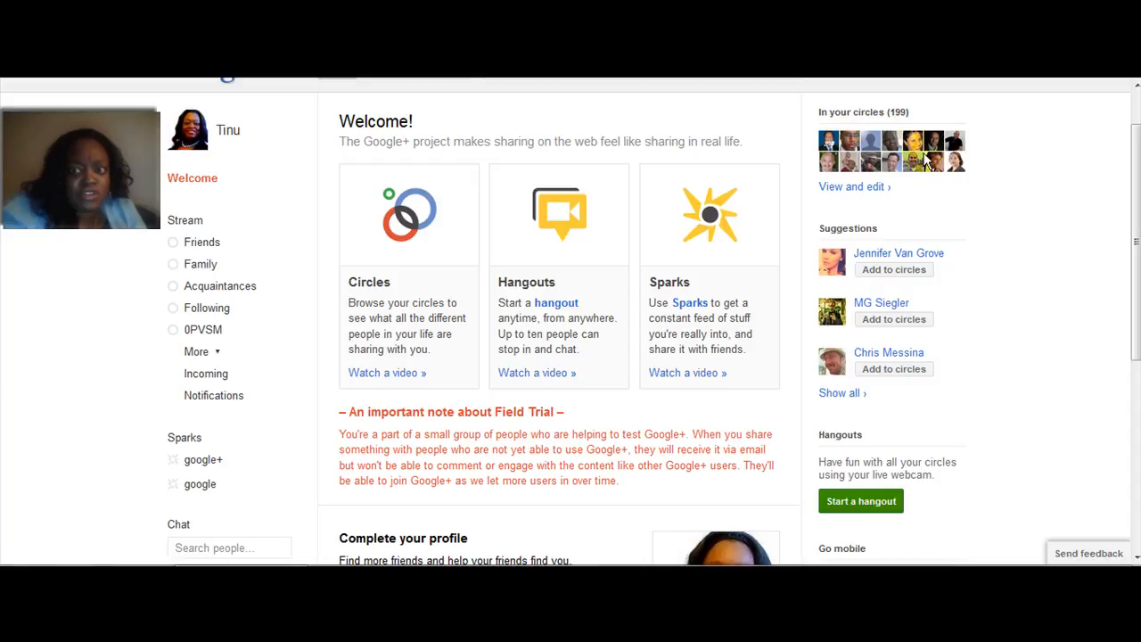
{"action": "scroll", "scroll_direction": "down", "scroll_amount": 3}
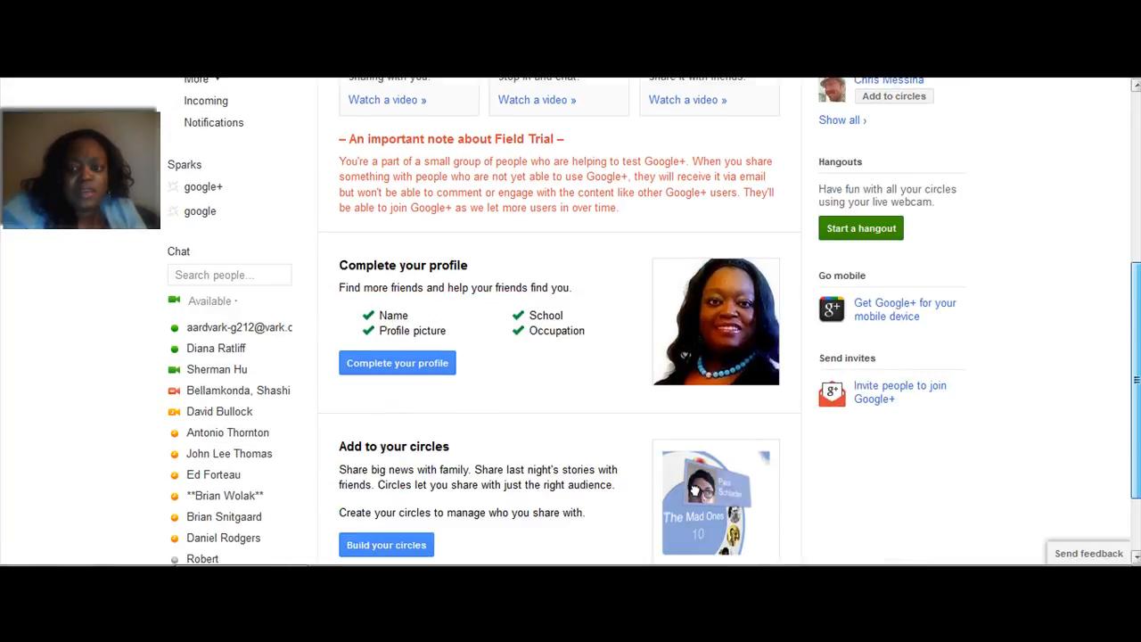
{"action": "scroll", "scroll_direction": "down", "scroll_amount": 3}
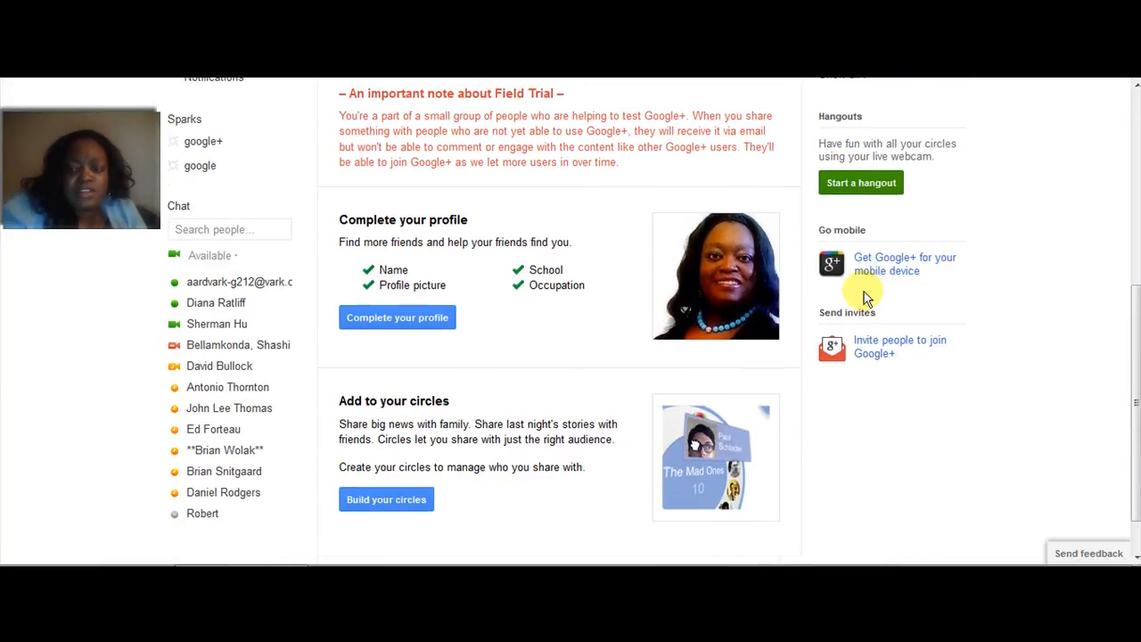
{"action": "mouse_move", "coordinate": [829, 245]}
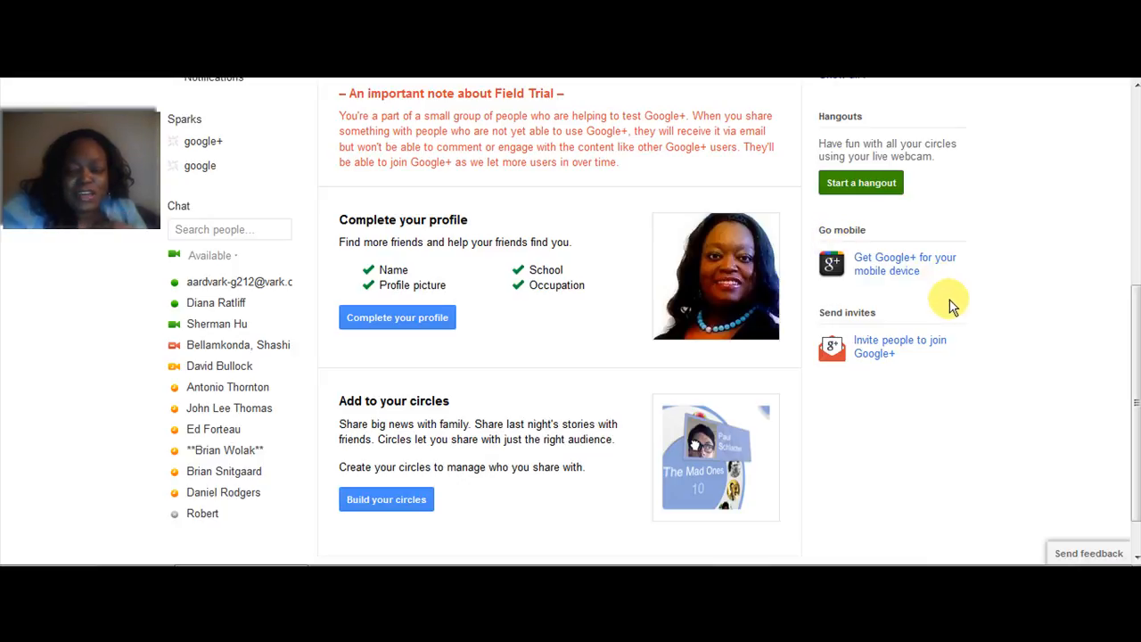
{"action": "mouse_move", "coordinate": [969, 374]}
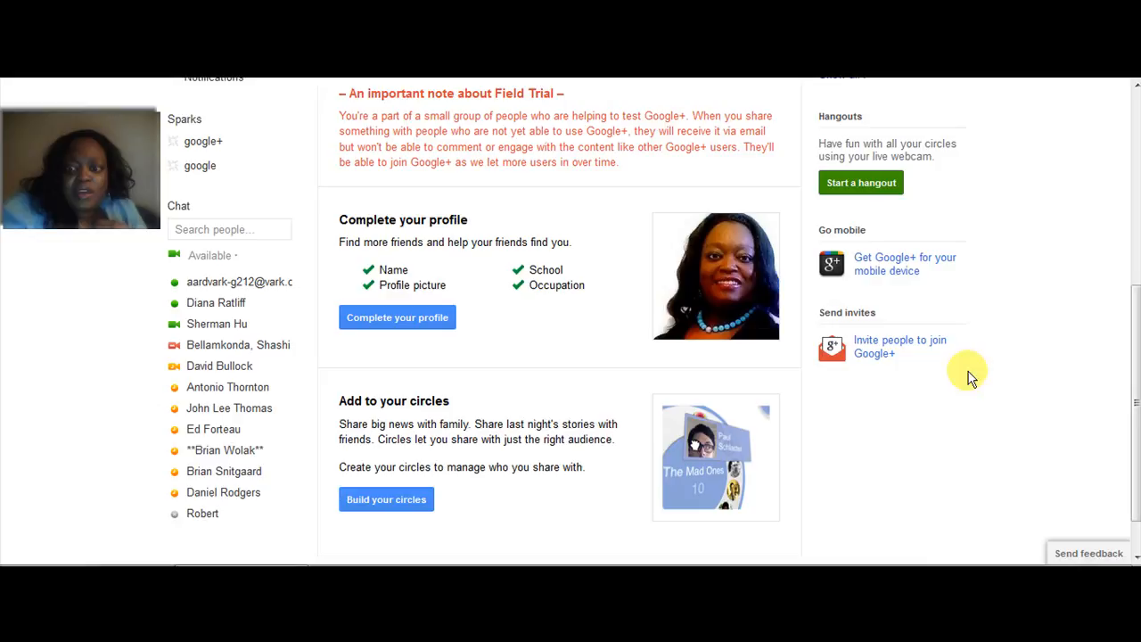
{"action": "mouse_move", "coordinate": [876, 377]}
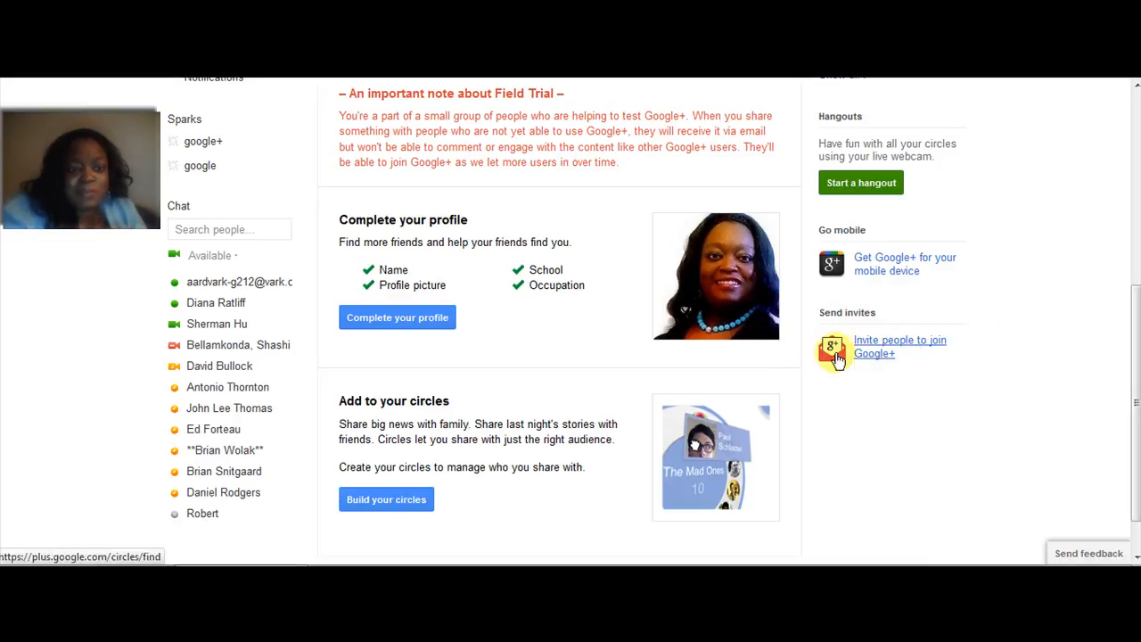
{"action": "mouse_move", "coordinate": [1137, 356]}
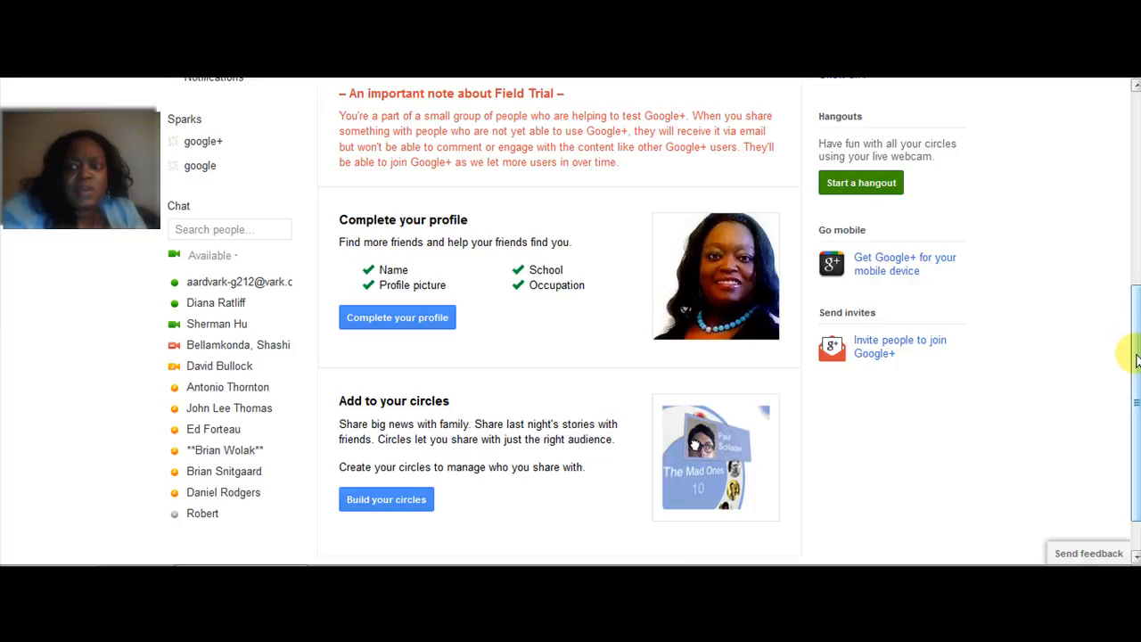
{"action": "scroll", "scroll_direction": "up", "scroll_amount": 3}
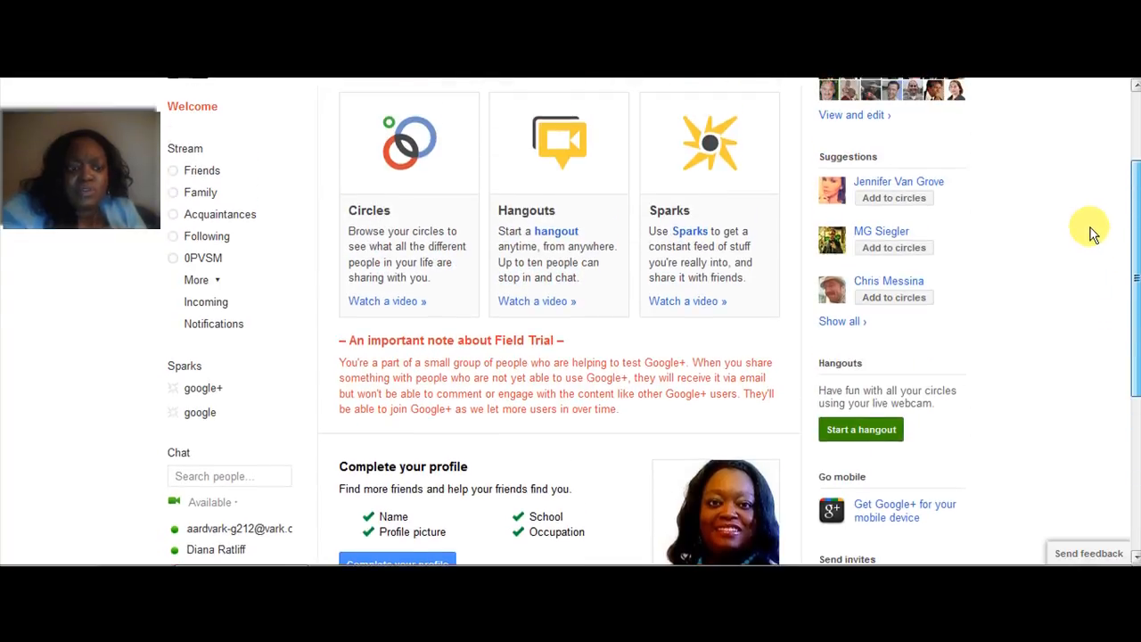
{"action": "scroll", "scroll_direction": "up", "scroll_amount": 3}
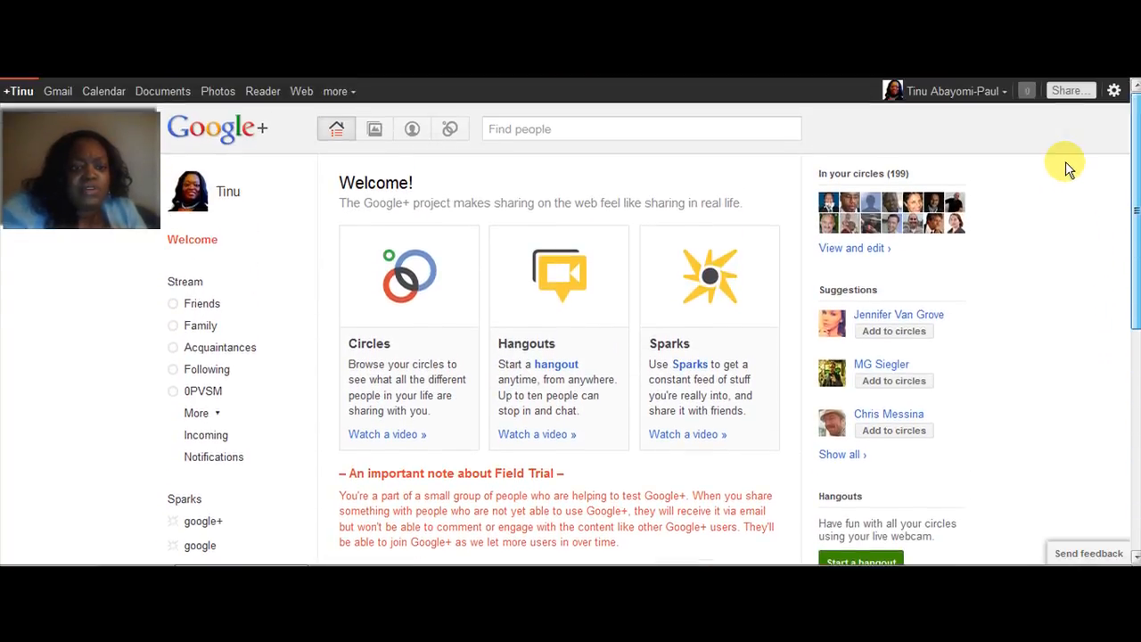
{"action": "scroll", "scroll_direction": "down", "scroll_amount": 3}
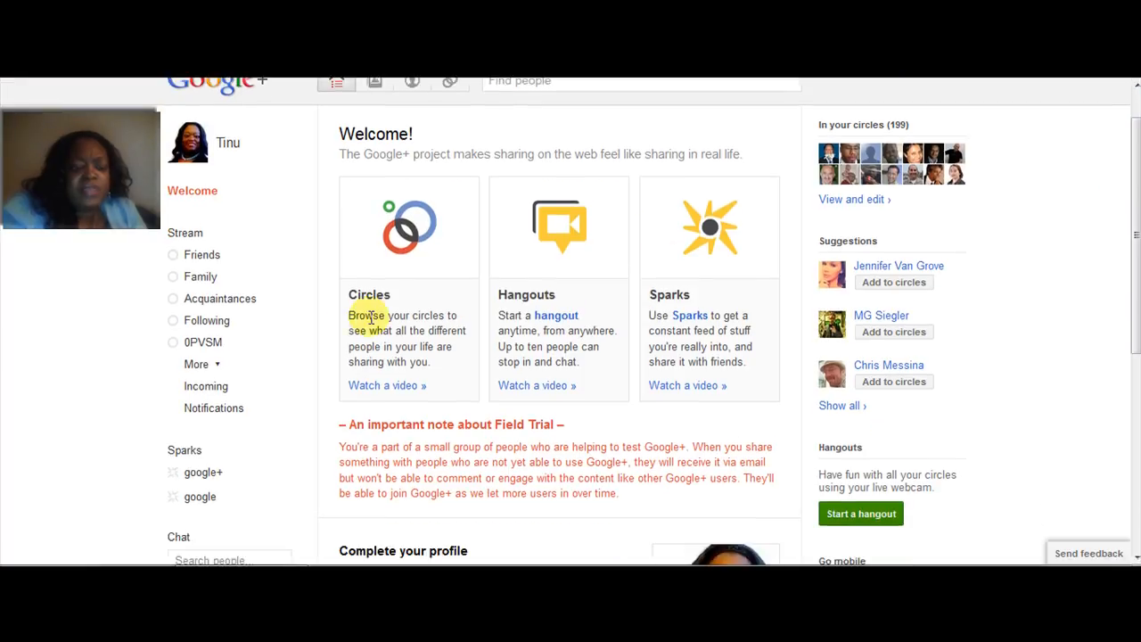
{"action": "mouse_move", "coordinate": [183, 449]}
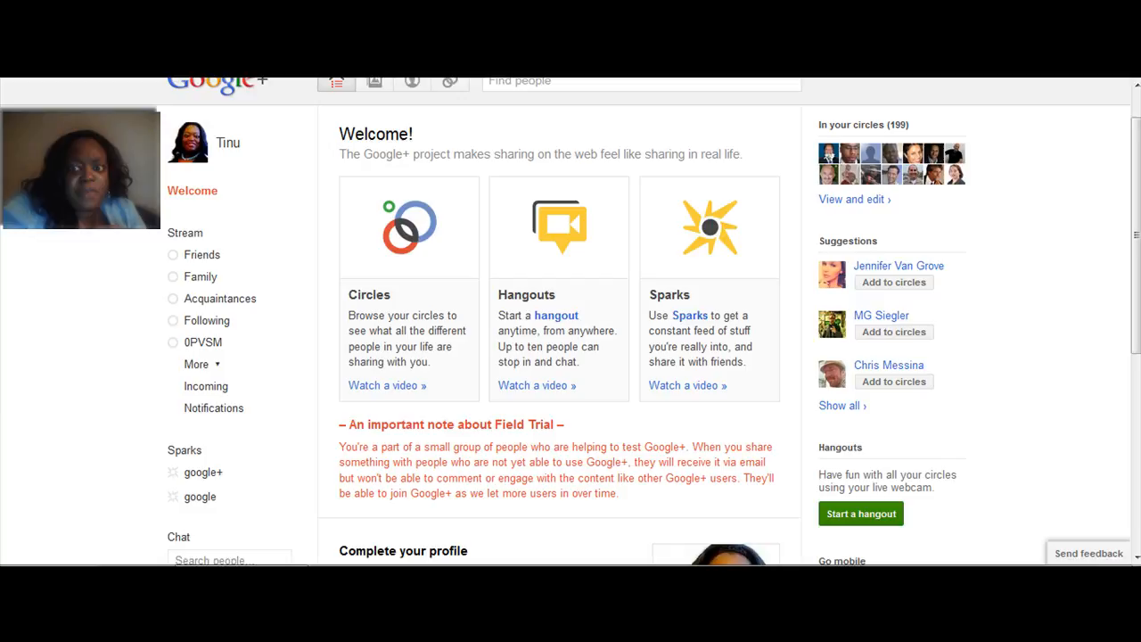
{"action": "mouse_move", "coordinate": [221, 449]}
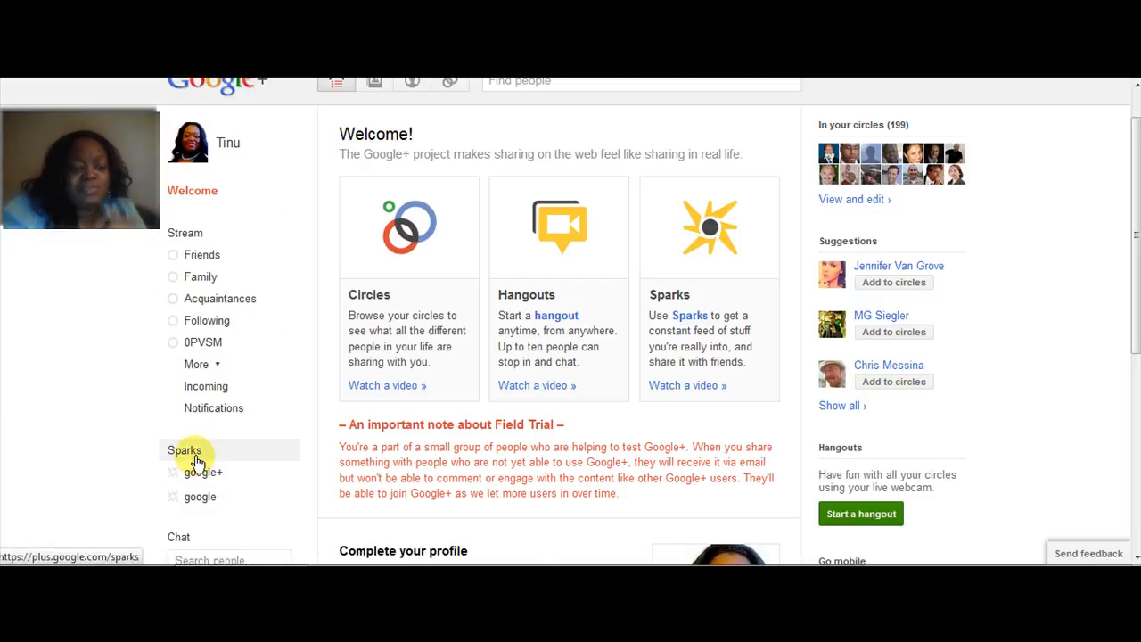
Search Sparks for 'market' and scroll through the marketing news article results.
{"action": "left_click", "coordinate": [184, 450]}
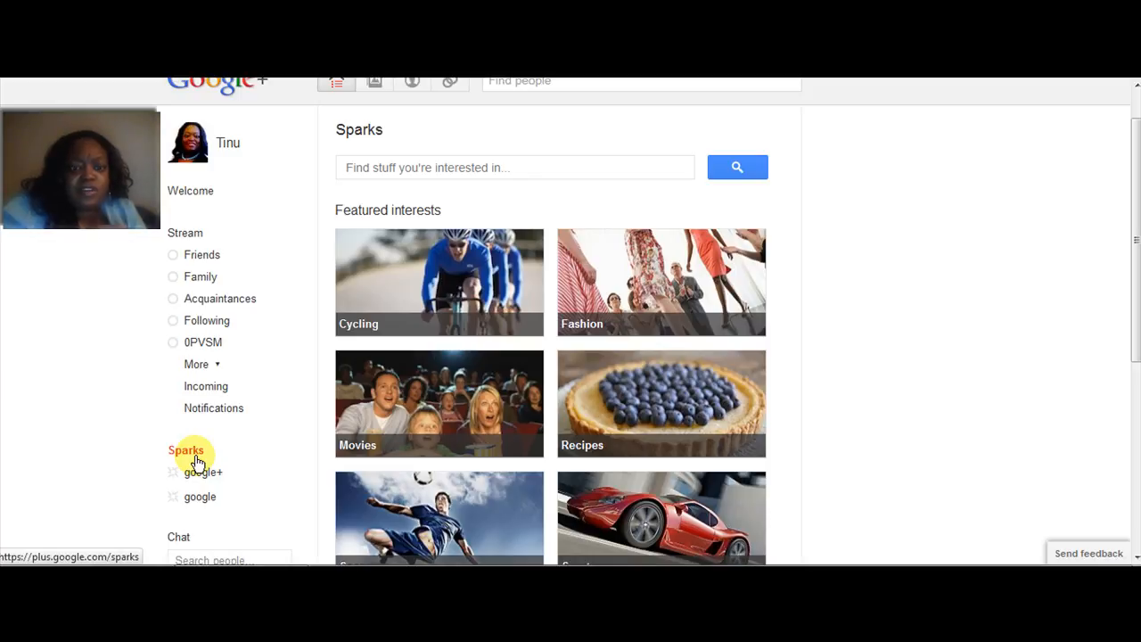
{"action": "left_click", "coordinate": [514, 166]}
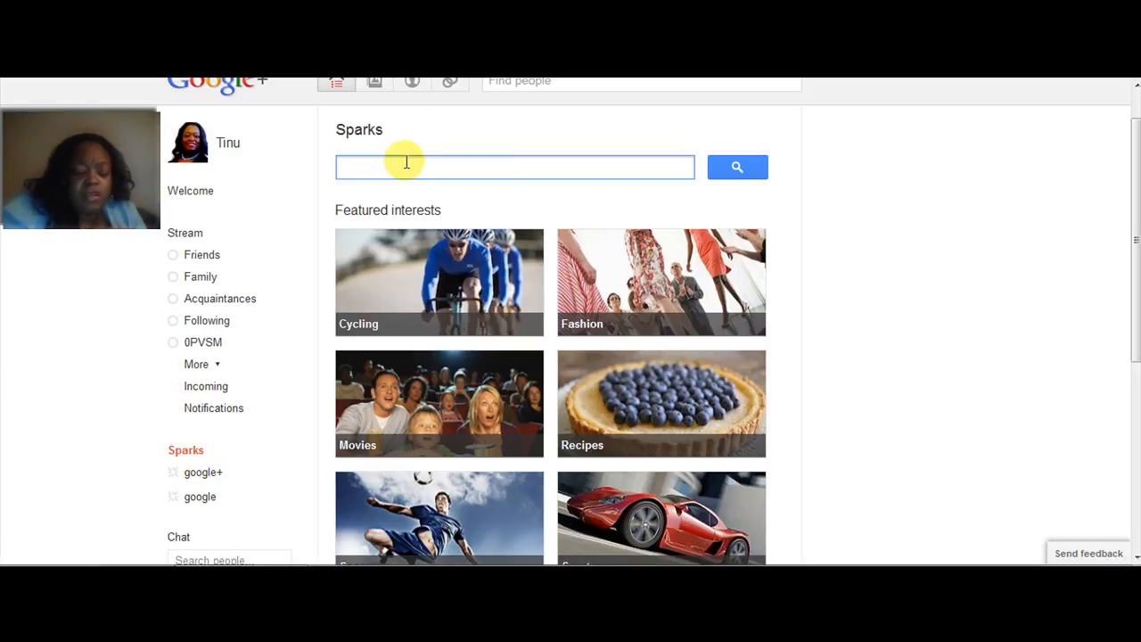
{"action": "type", "text": "market"}
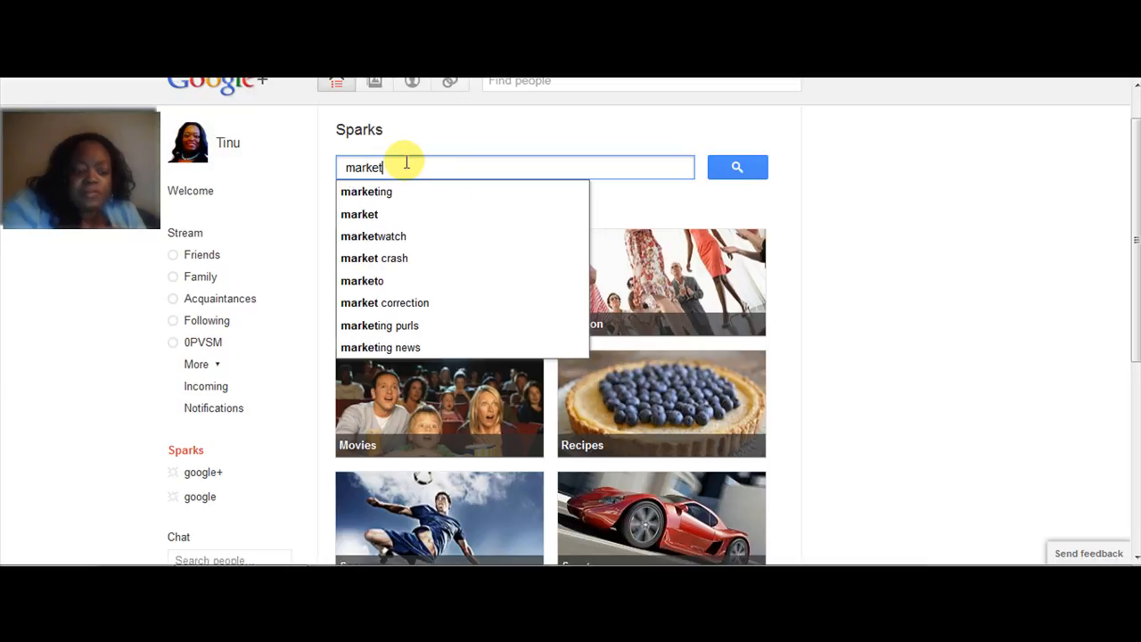
{"action": "left_click", "coordinate": [367, 191]}
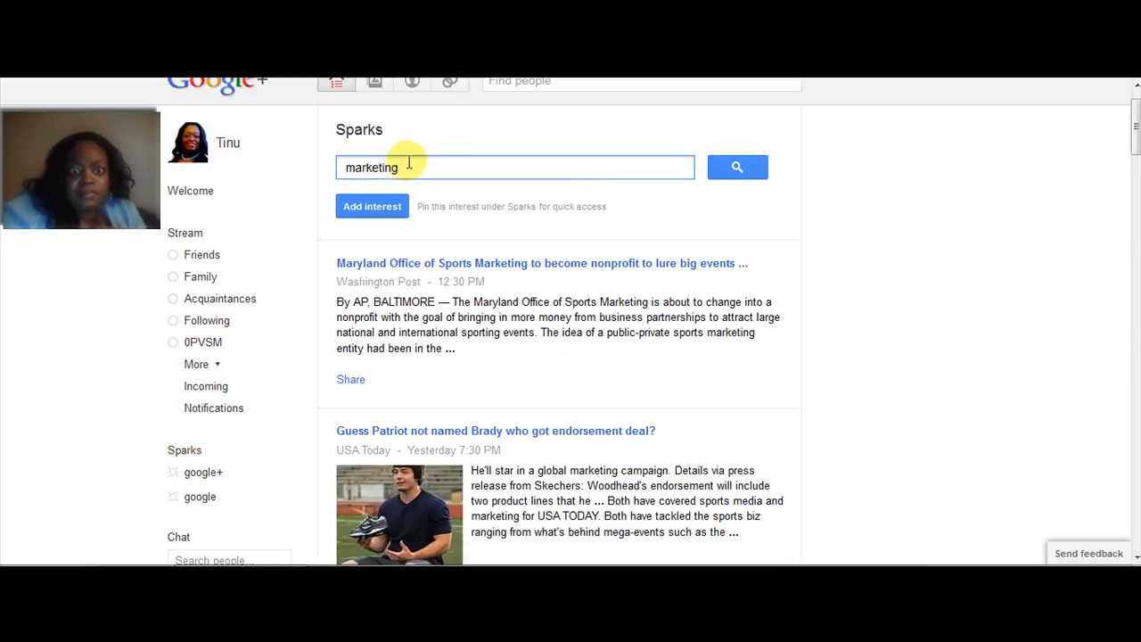
{"action": "mouse_move", "coordinate": [1105, 147]}
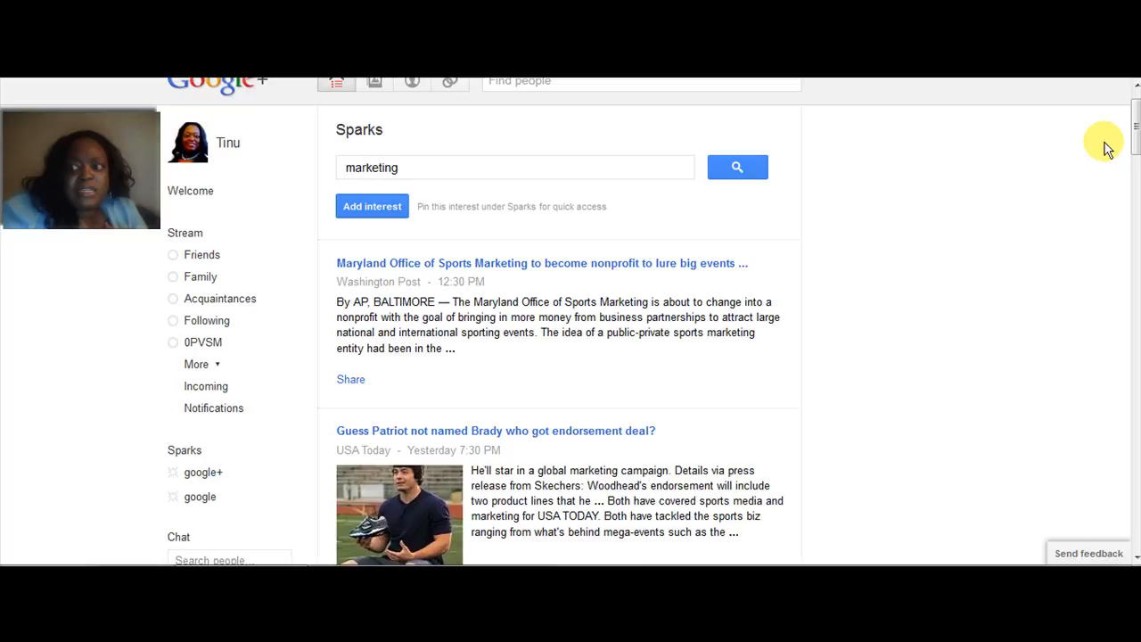
{"action": "scroll", "scroll_direction": "down", "scroll_amount": 3}
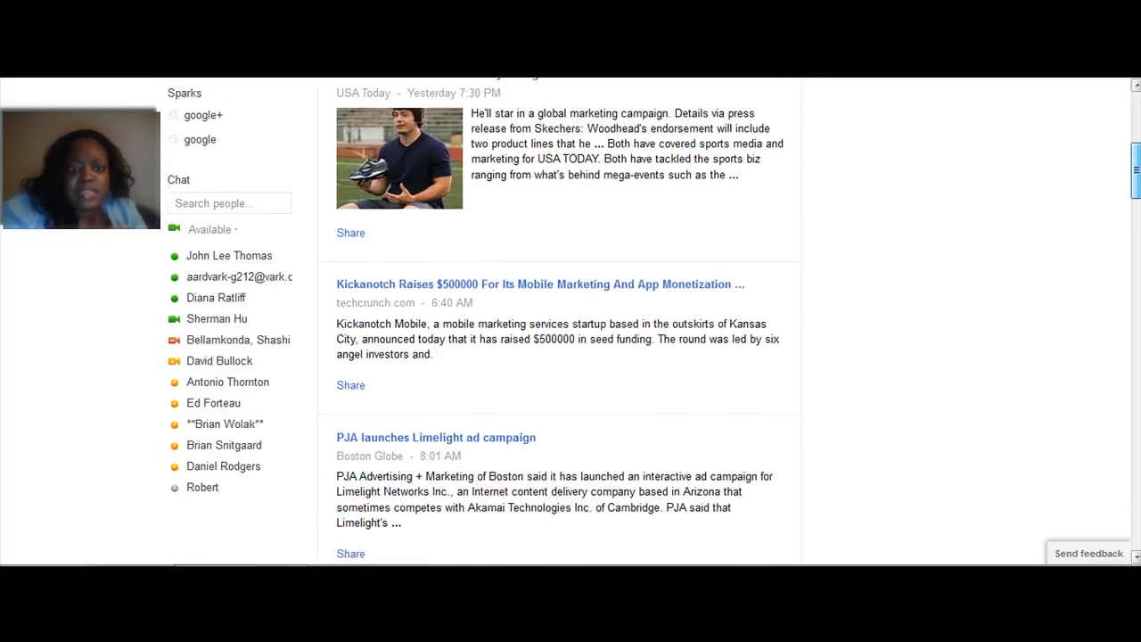
{"action": "scroll", "scroll_direction": "down", "scroll_amount": 3}
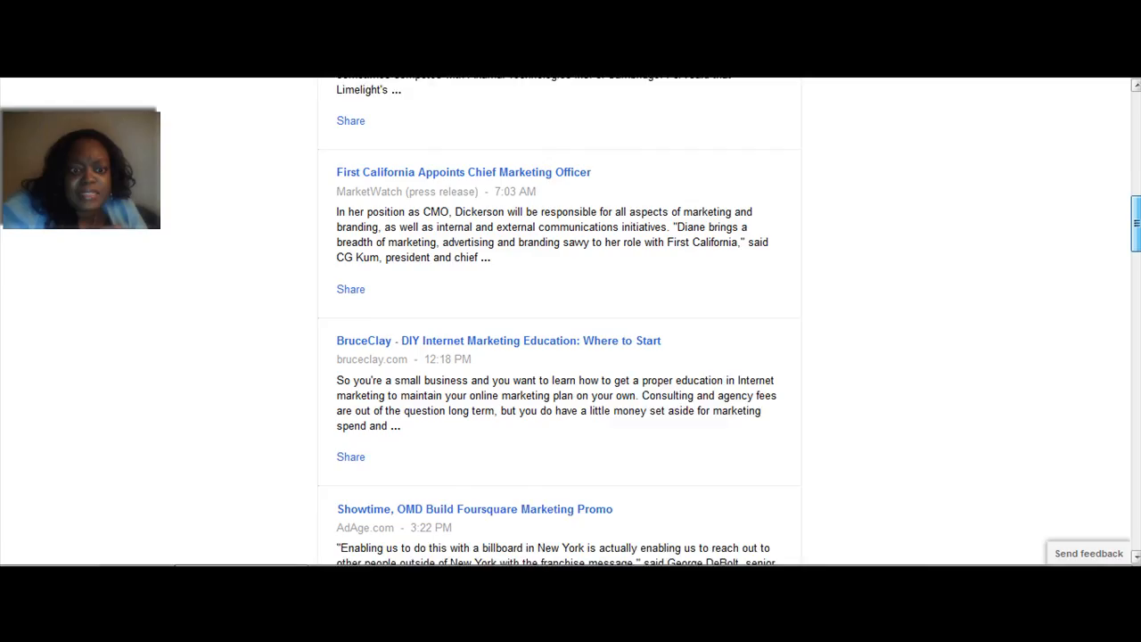
{"action": "scroll", "scroll_direction": "down", "scroll_amount": 3}
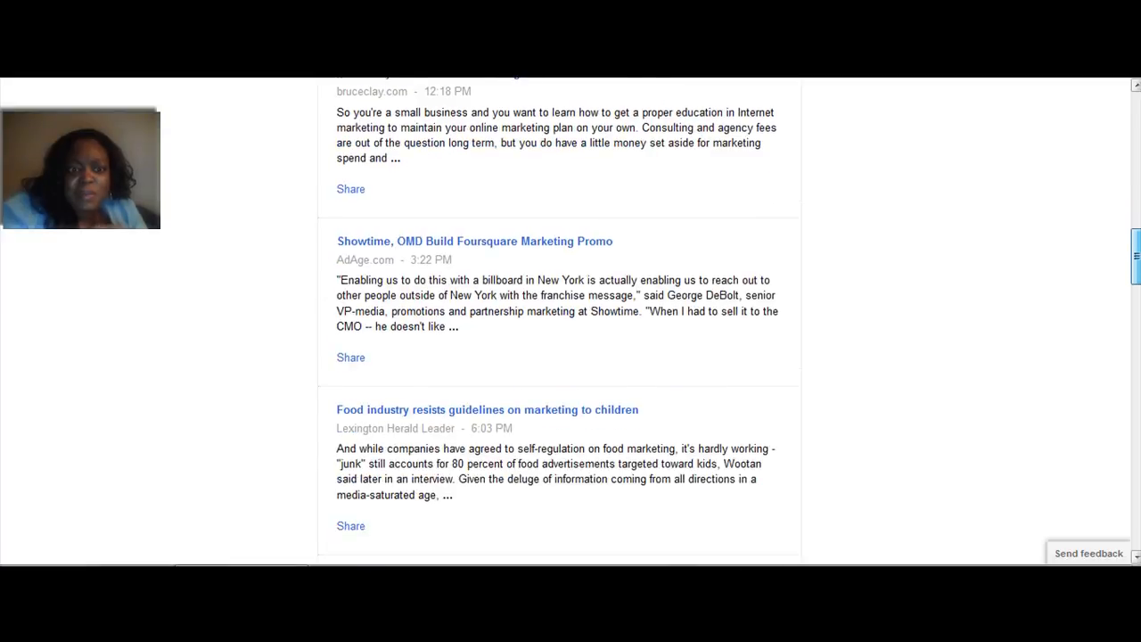
{"action": "scroll", "scroll_direction": "up", "scroll_amount": 3}
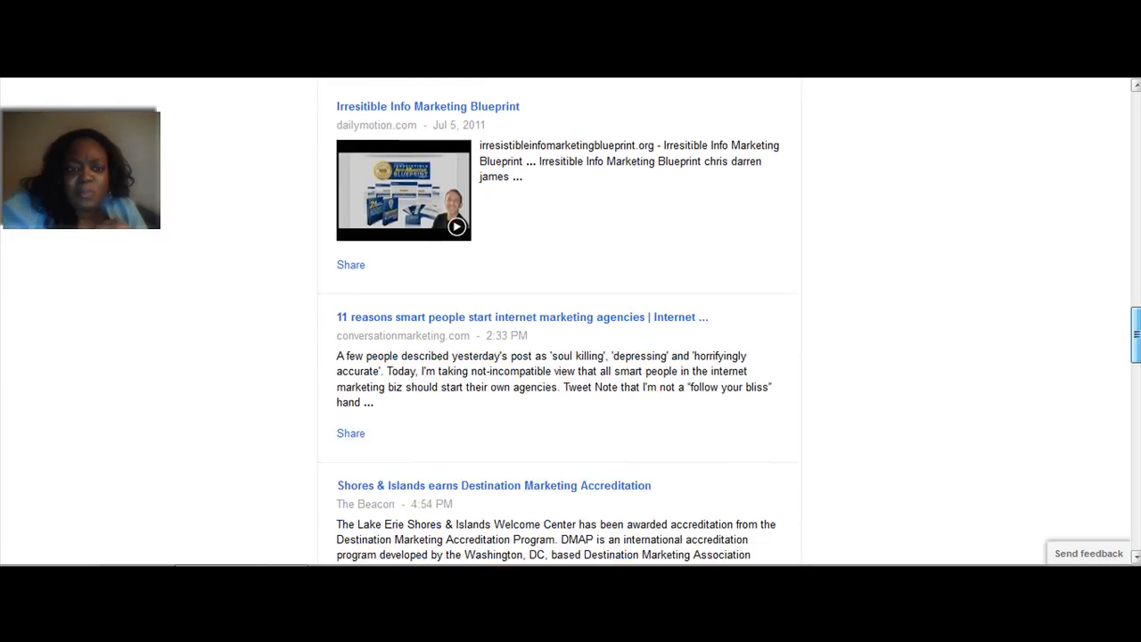
{"action": "scroll", "scroll_direction": "down", "scroll_amount": 3}
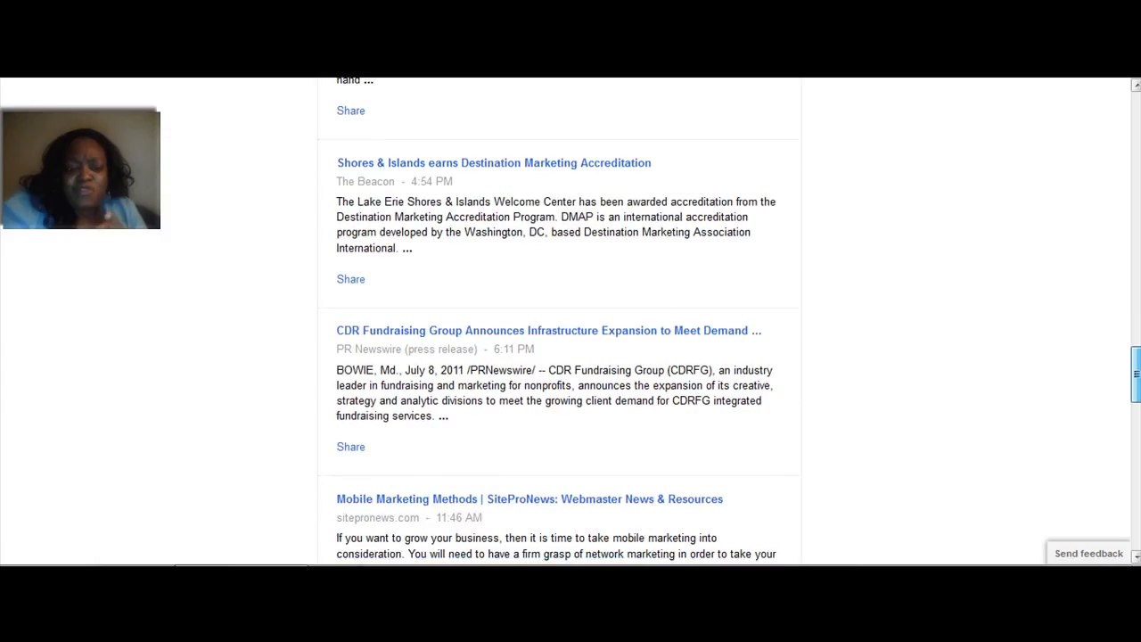
{"action": "scroll", "scroll_direction": "down", "scroll_amount": 3}
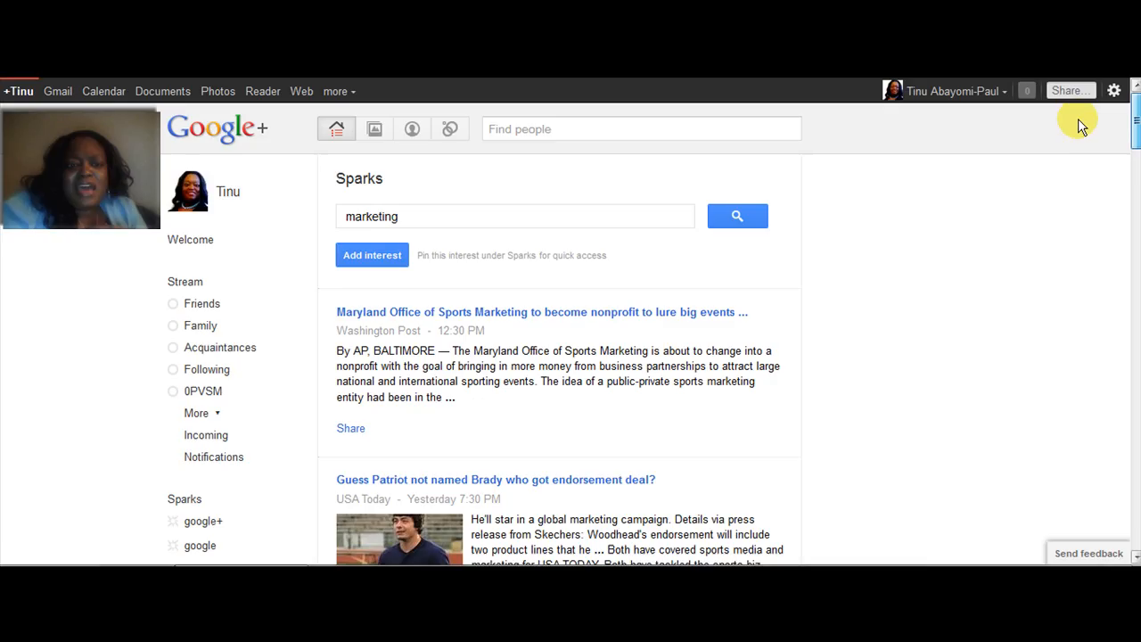
{"action": "mouse_move", "coordinate": [317, 445]}
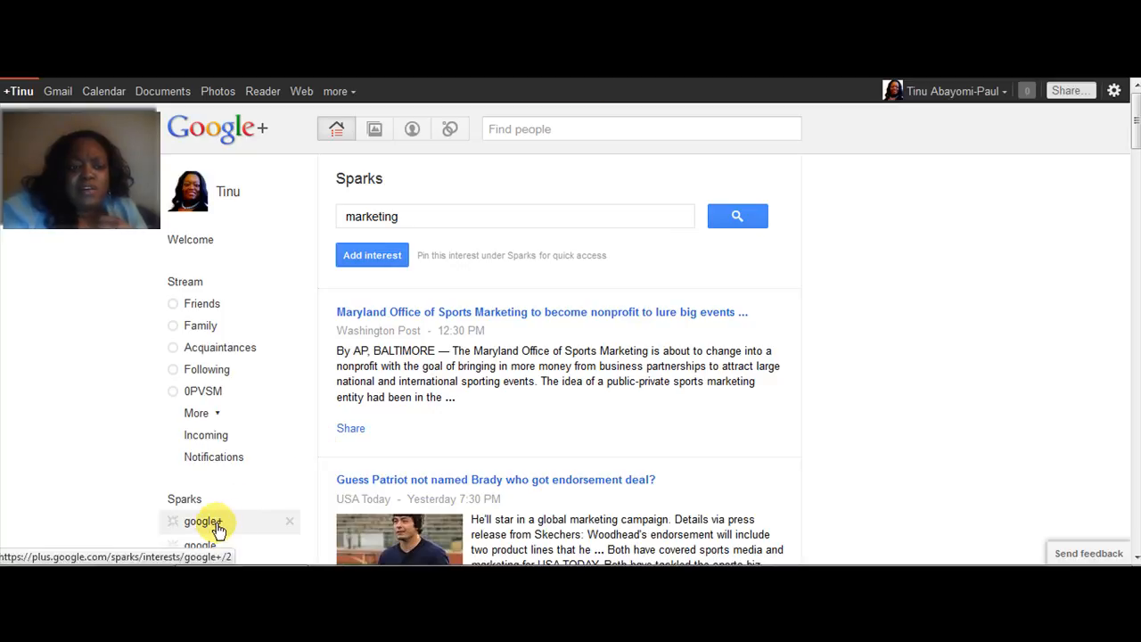
Open the saved google+ Spark and scroll through its Google+ news articles.
{"action": "left_click", "coordinate": [203, 521]}
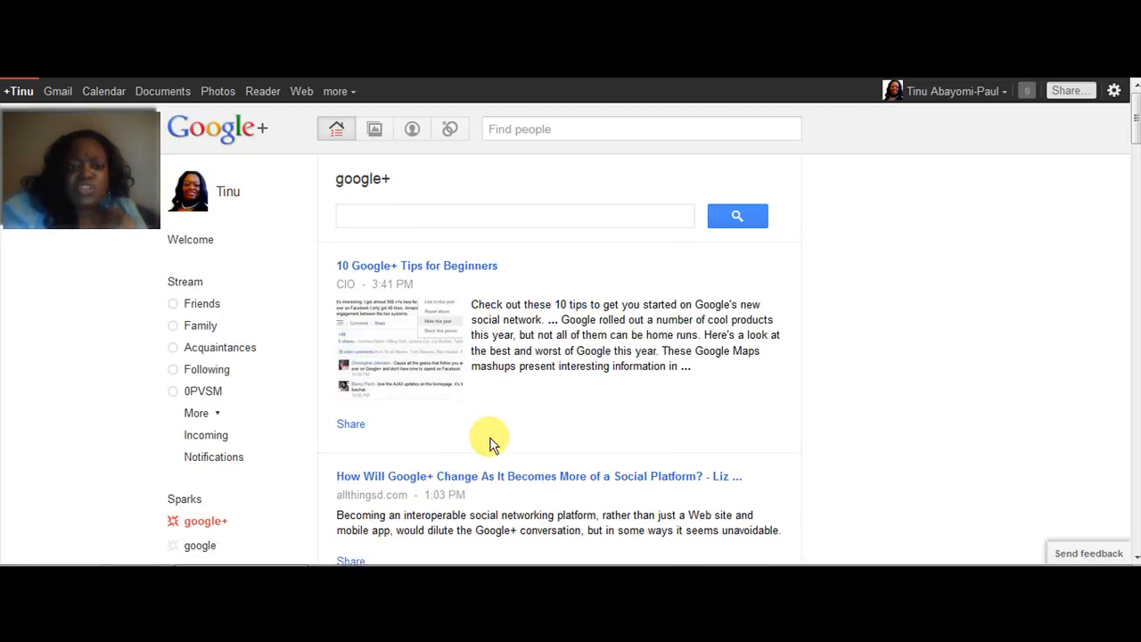
{"action": "mouse_move", "coordinate": [1085, 144]}
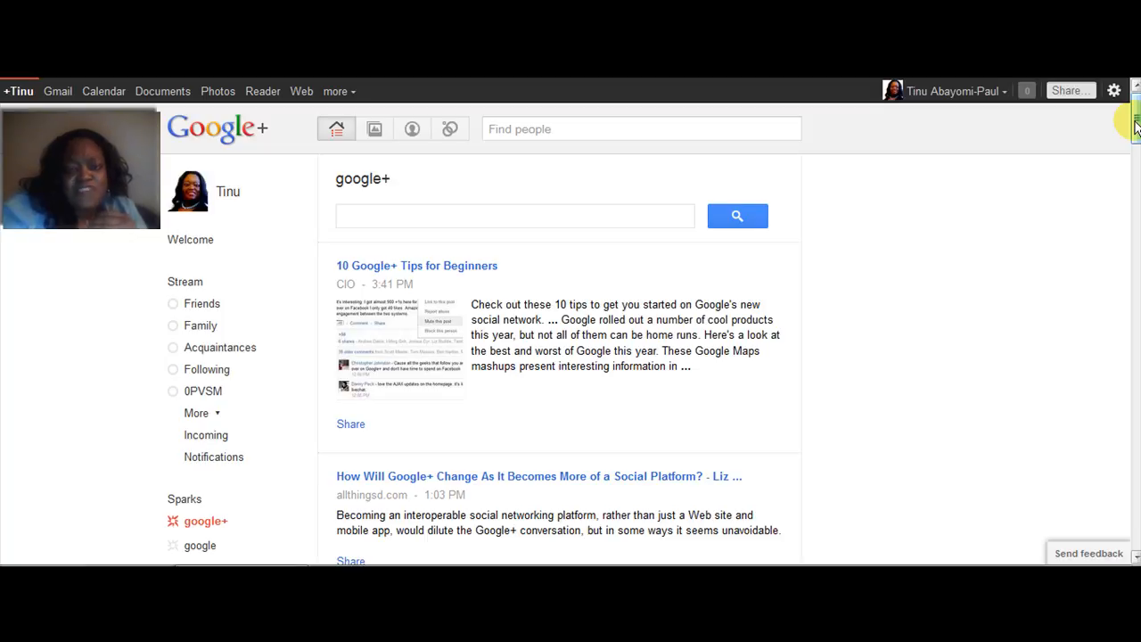
{"action": "scroll", "scroll_direction": "down", "scroll_amount": 3}
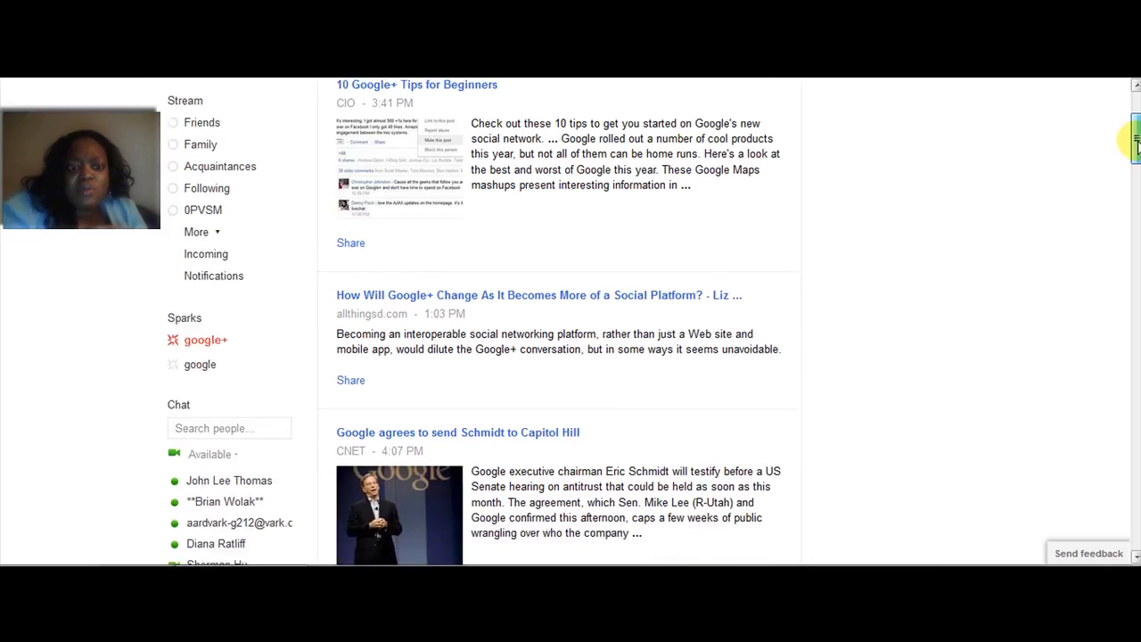
{"action": "scroll", "scroll_direction": "down", "scroll_amount": 3}
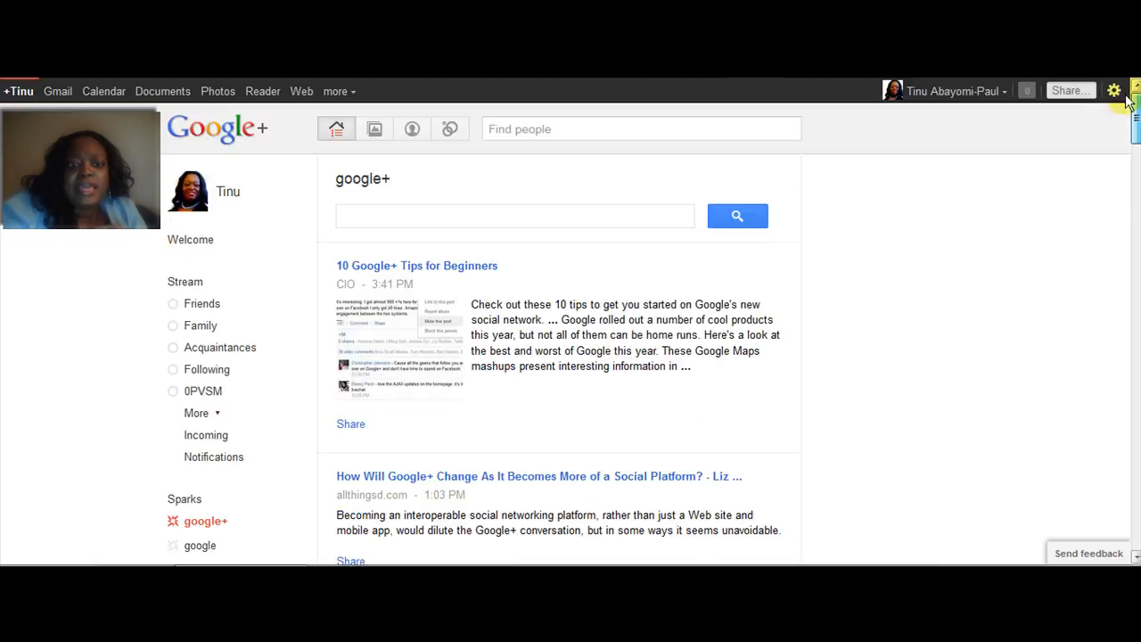
{"action": "mouse_move", "coordinate": [506, 327]}
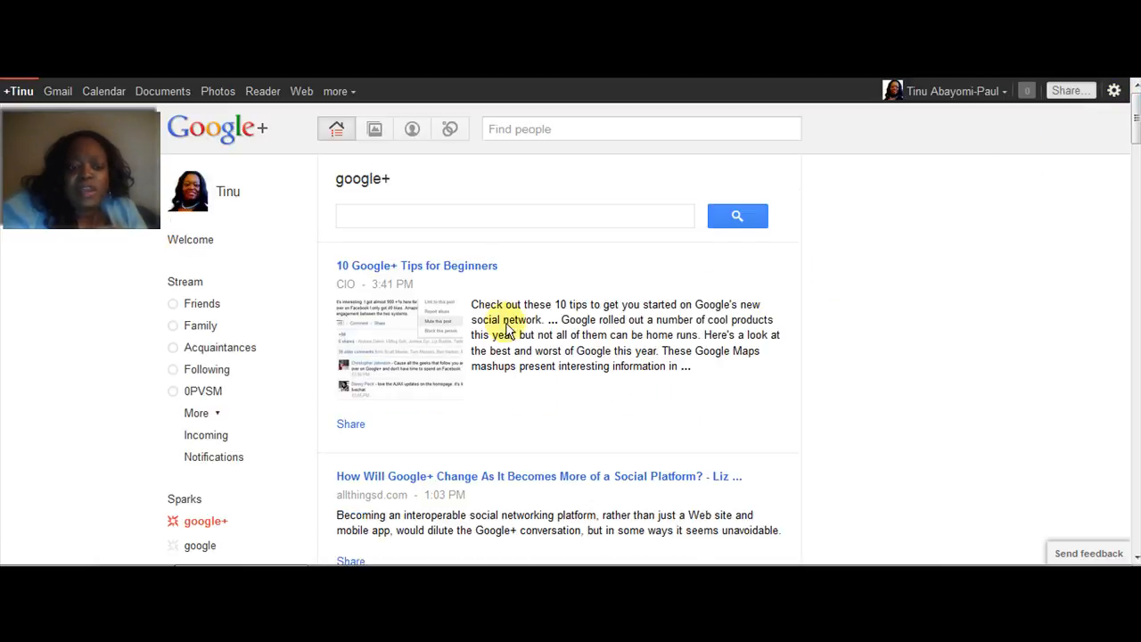
{"action": "mouse_move", "coordinate": [974, 312]}
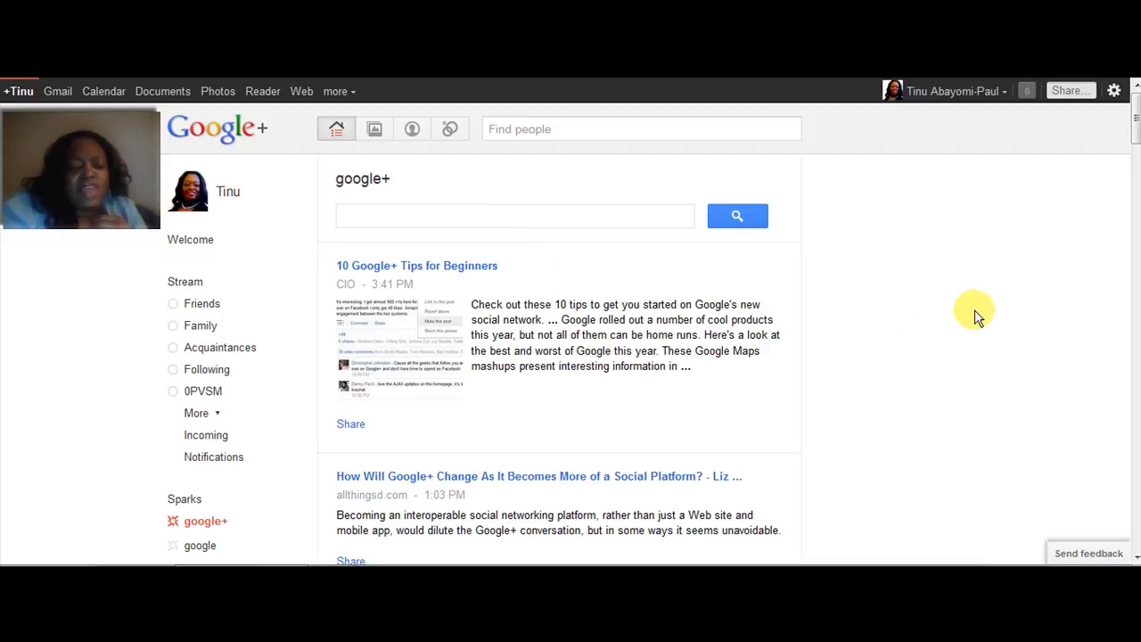
{"action": "mouse_move", "coordinate": [544, 254]}
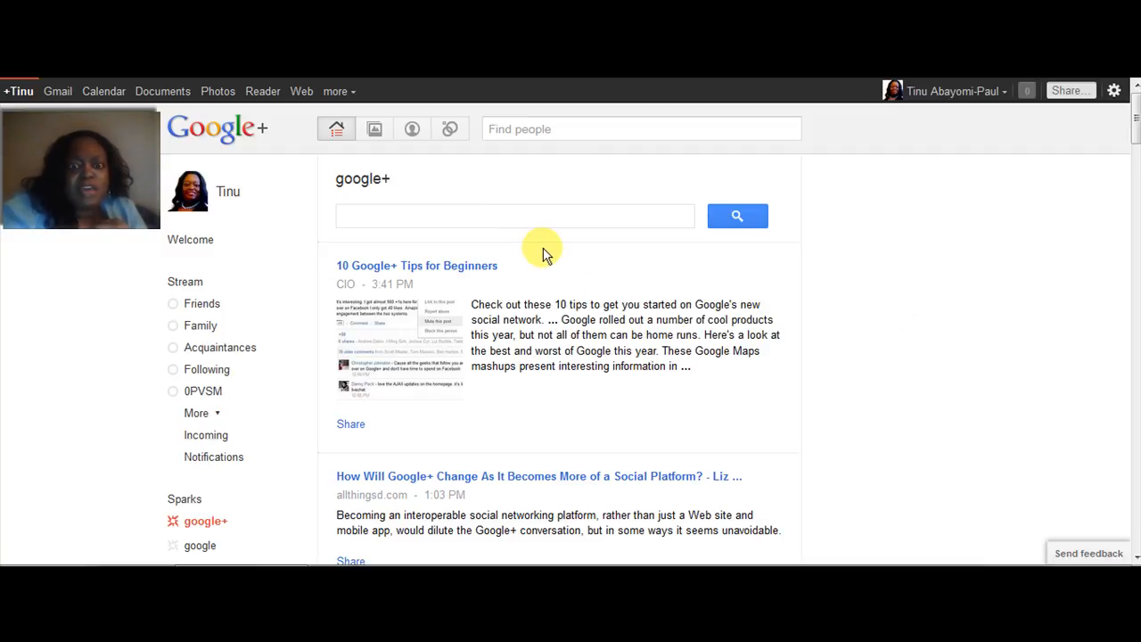
{"action": "mouse_move", "coordinate": [351, 425]}
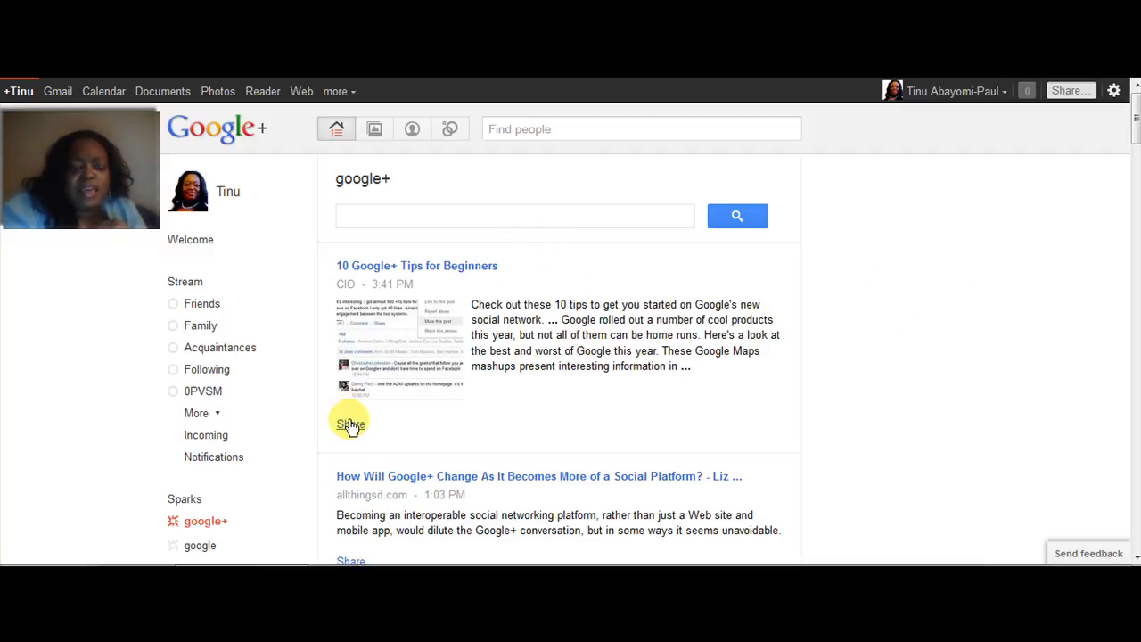
{"action": "mouse_move", "coordinate": [766, 374]}
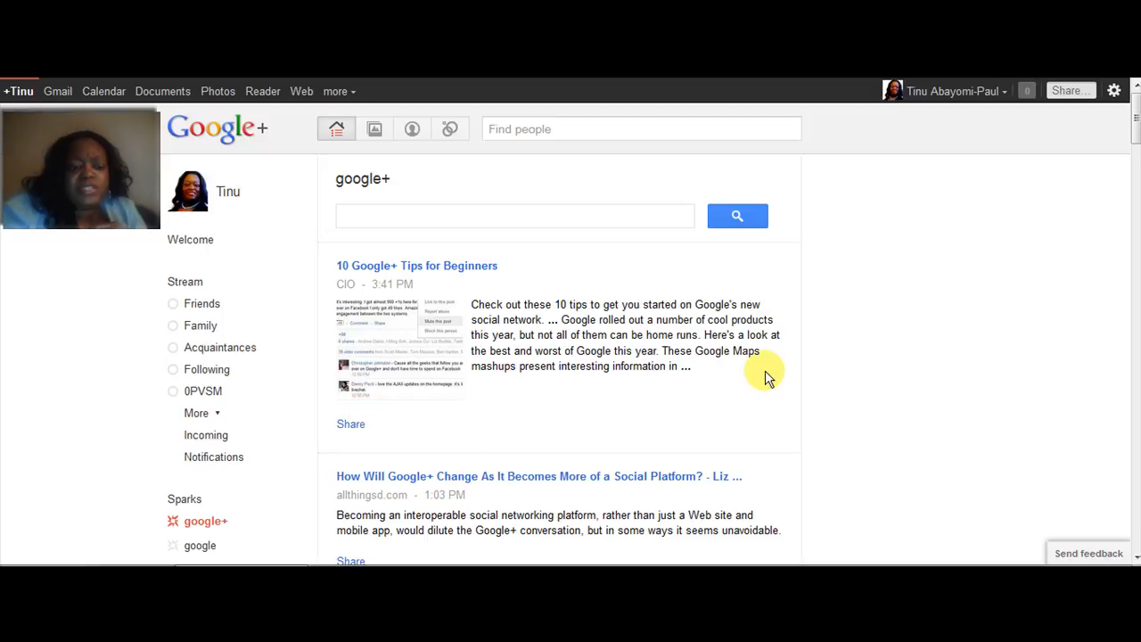
{"action": "scroll", "scroll_direction": "down", "scroll_amount": 3}
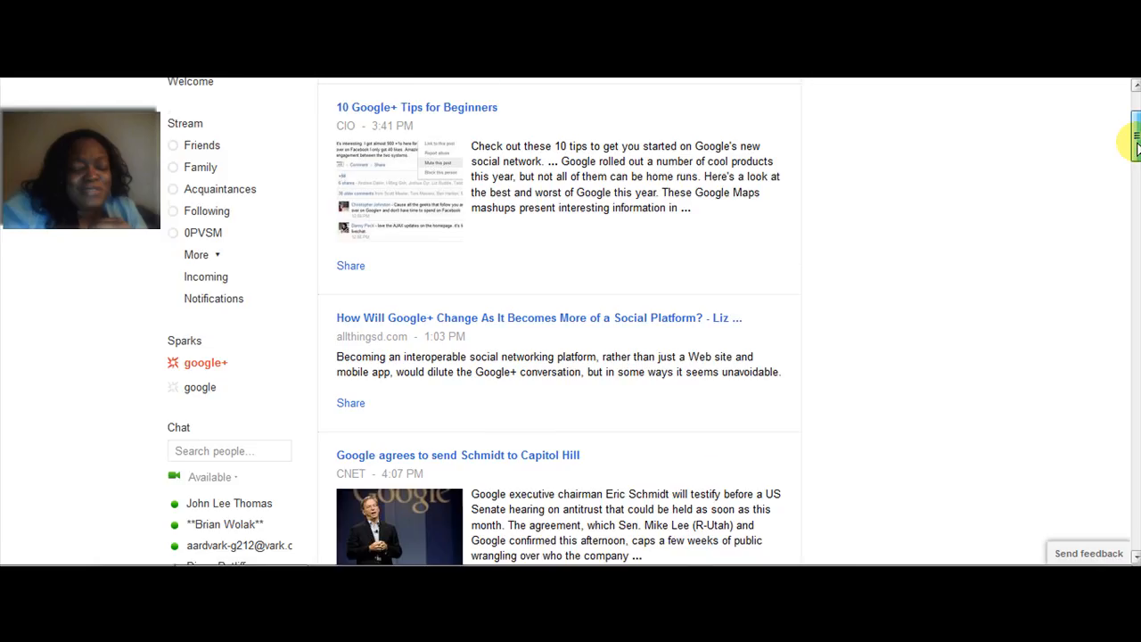
{"action": "scroll", "scroll_direction": "down", "scroll_amount": 3}
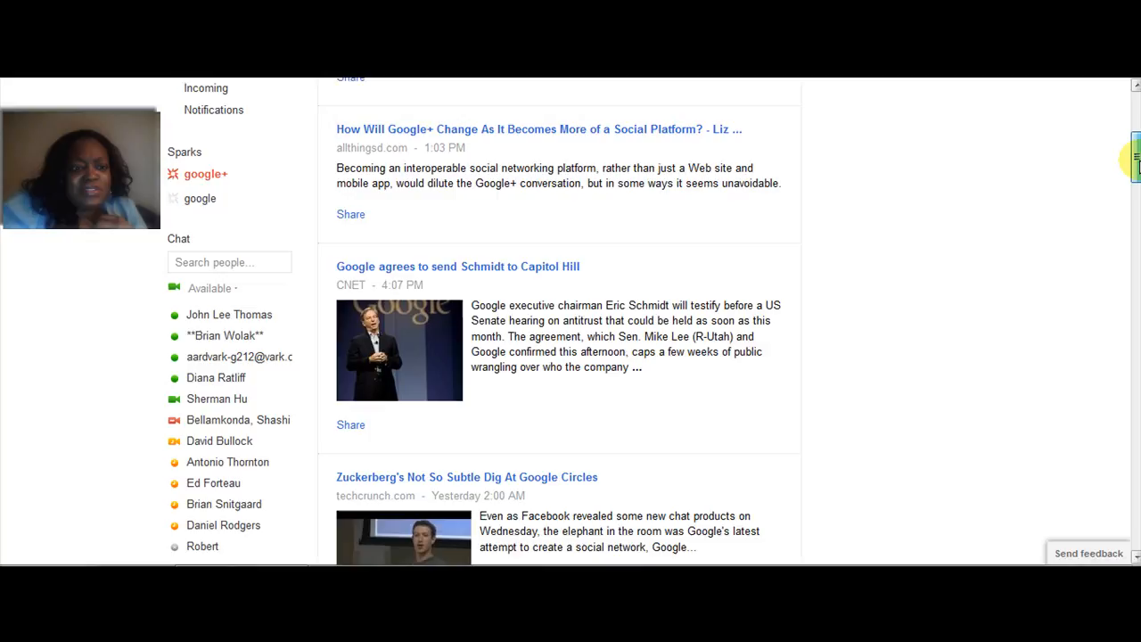
{"action": "scroll", "scroll_direction": "up", "scroll_amount": 3}
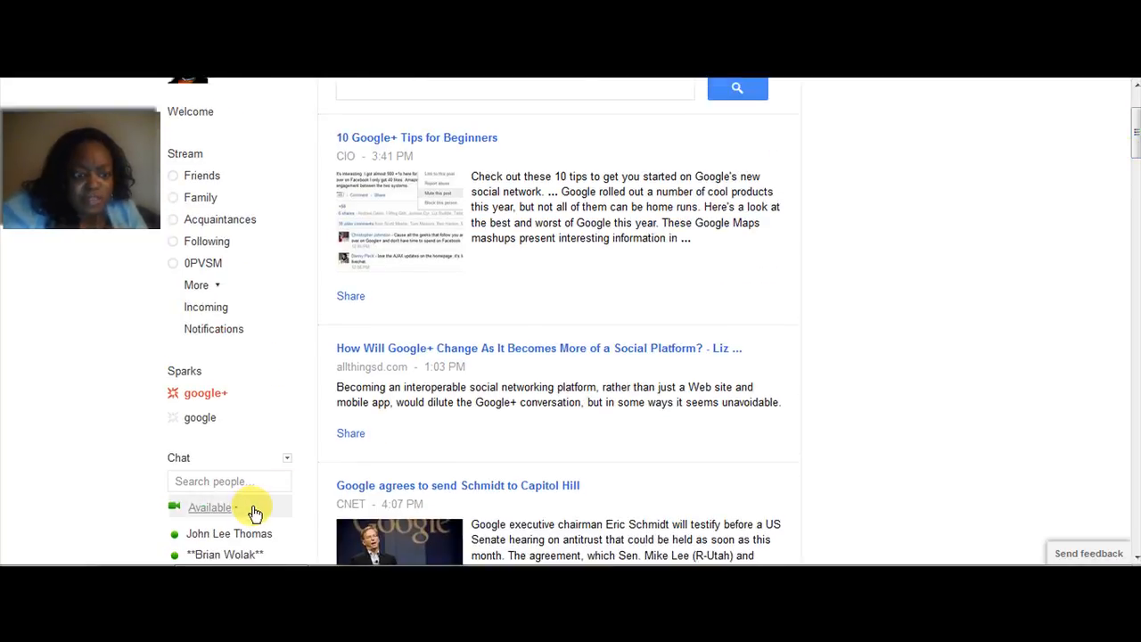
Tick the 0PVSM circle in the Chat circles chooser so its members can chat.
{"action": "left_click", "coordinate": [287, 457]}
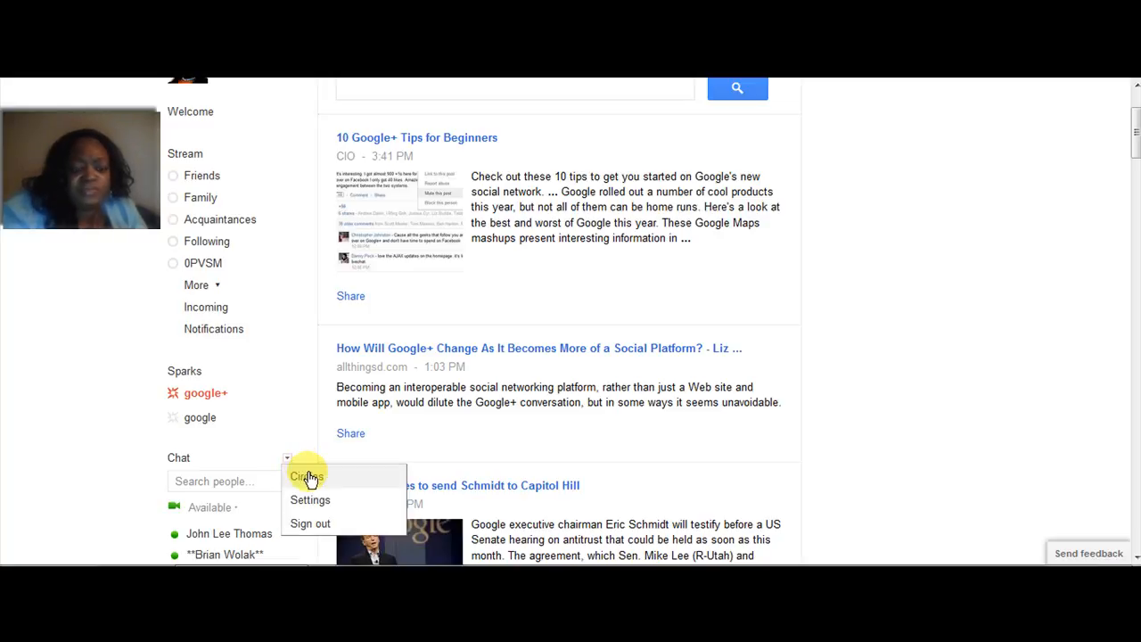
{"action": "left_click", "coordinate": [305, 475]}
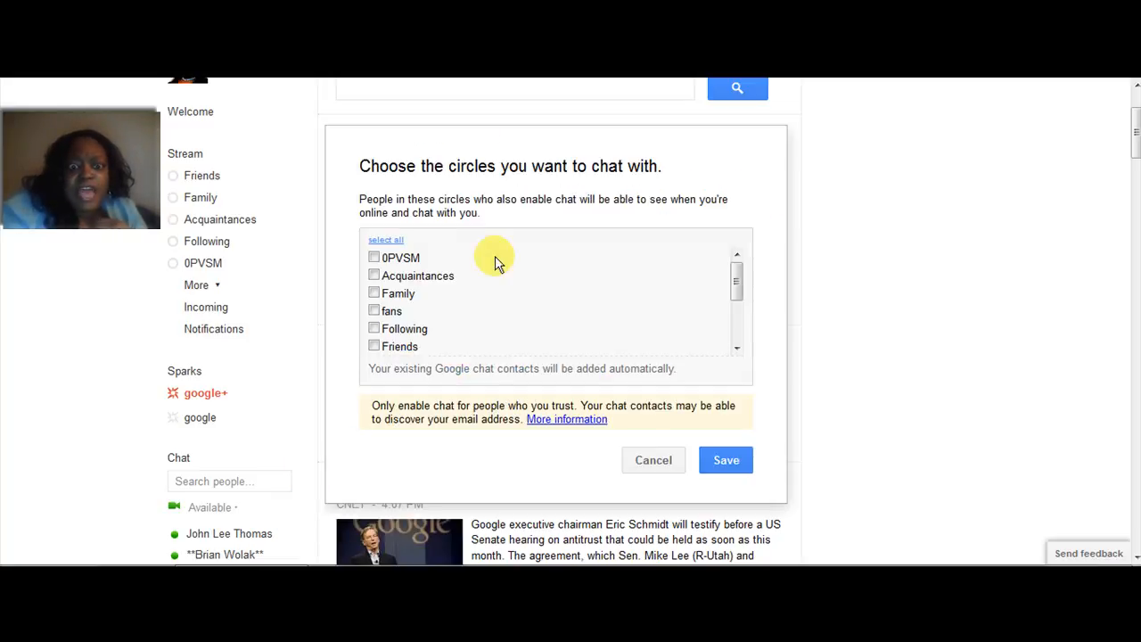
{"action": "mouse_move", "coordinate": [548, 249]}
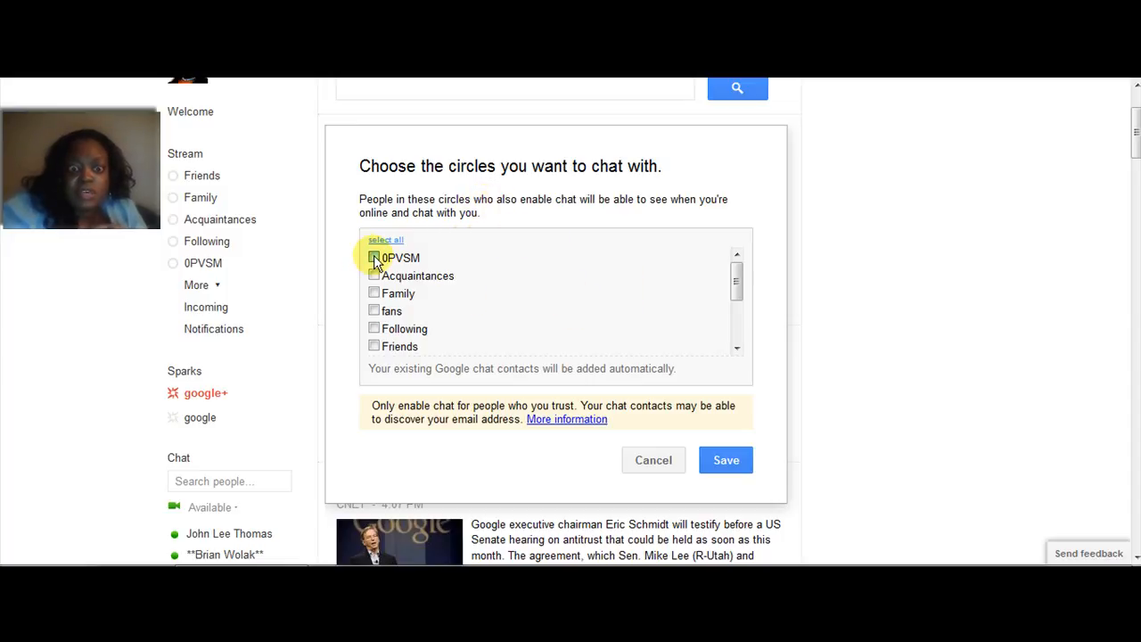
{"action": "left_click", "coordinate": [374, 258]}
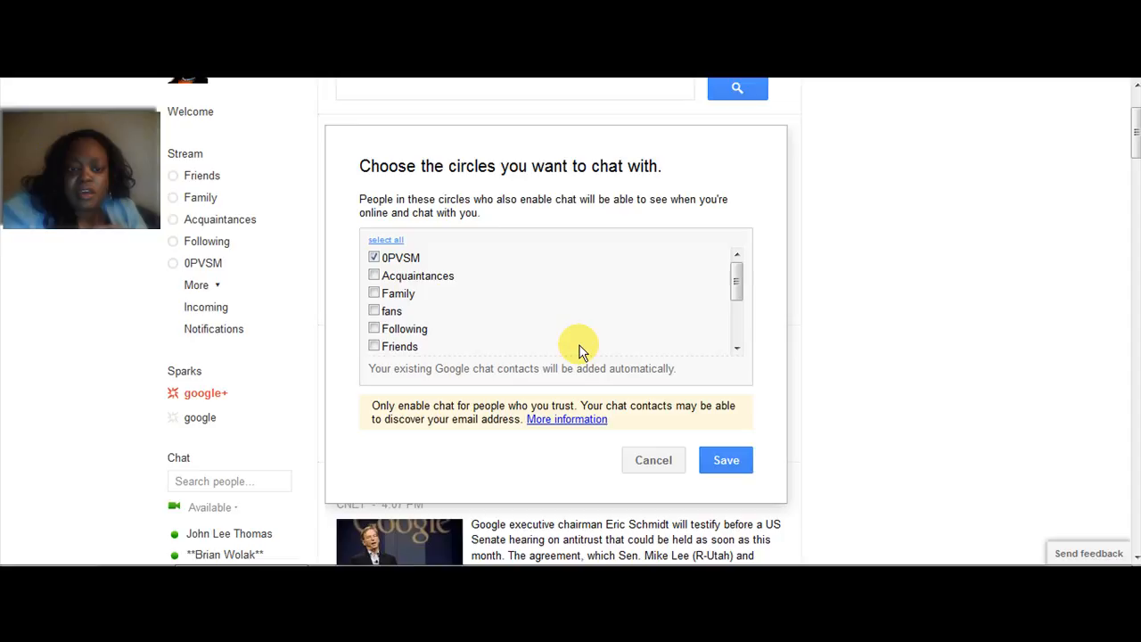
{"action": "mouse_move", "coordinate": [544, 347]}
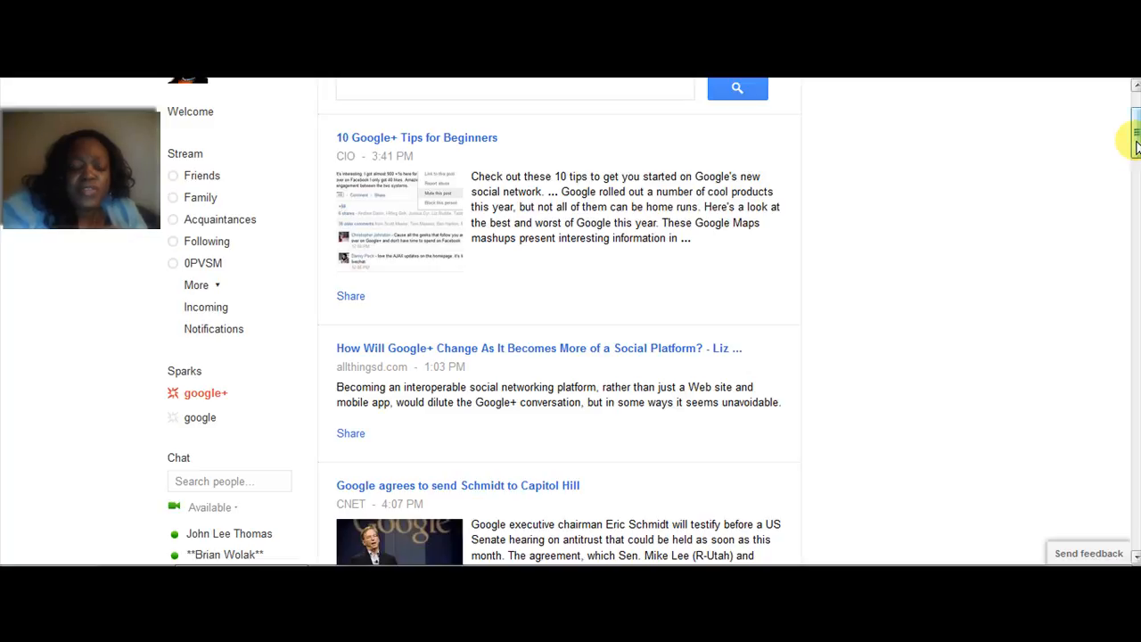
{"action": "scroll", "scroll_direction": "down", "scroll_amount": 3}
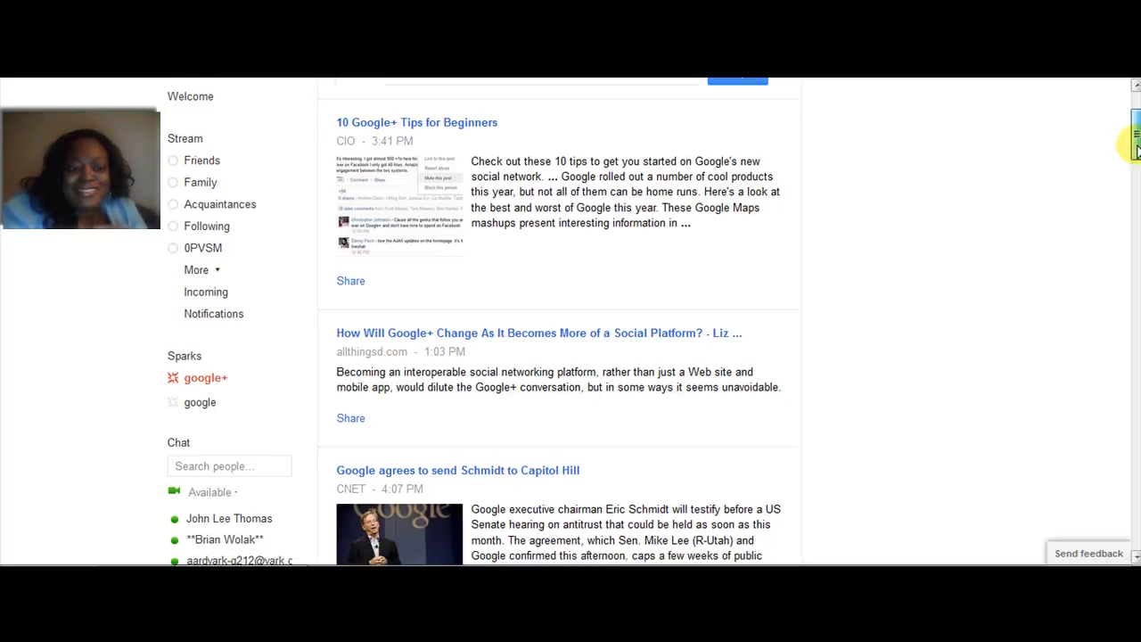
{"action": "scroll", "scroll_direction": "down", "scroll_amount": 3}
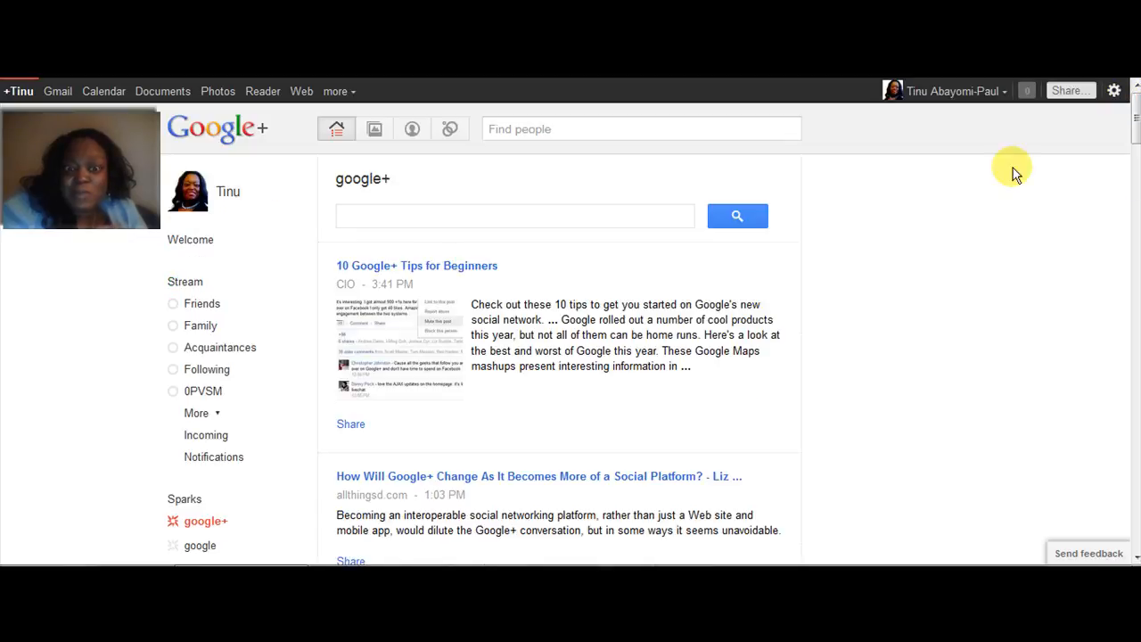
{"action": "mouse_move", "coordinate": [411, 235]}
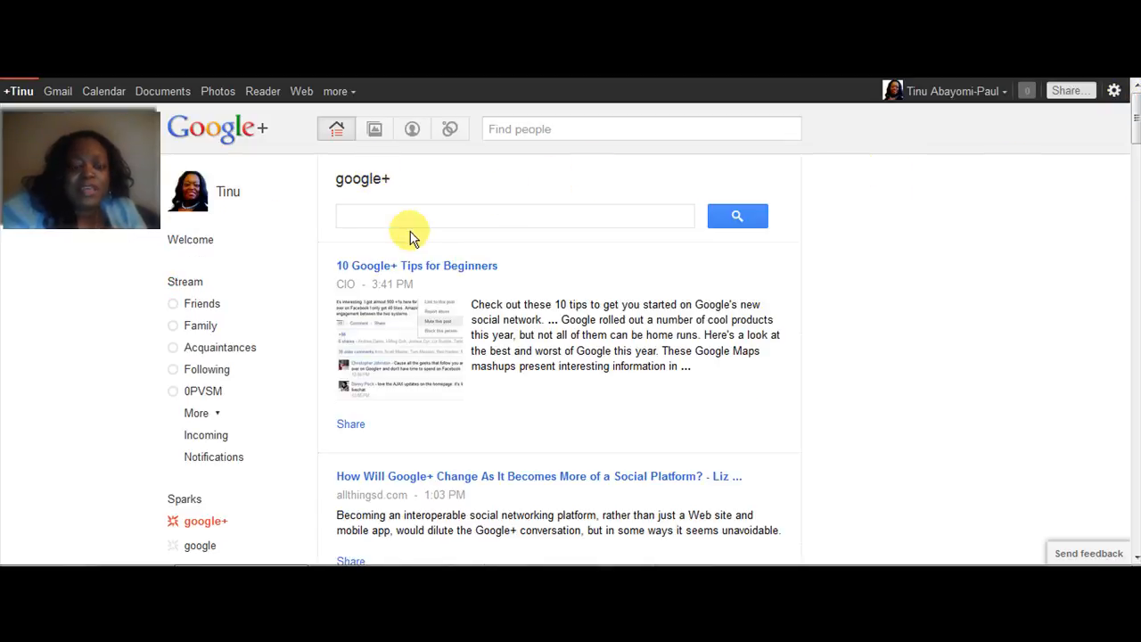
{"action": "mouse_move", "coordinate": [369, 243]}
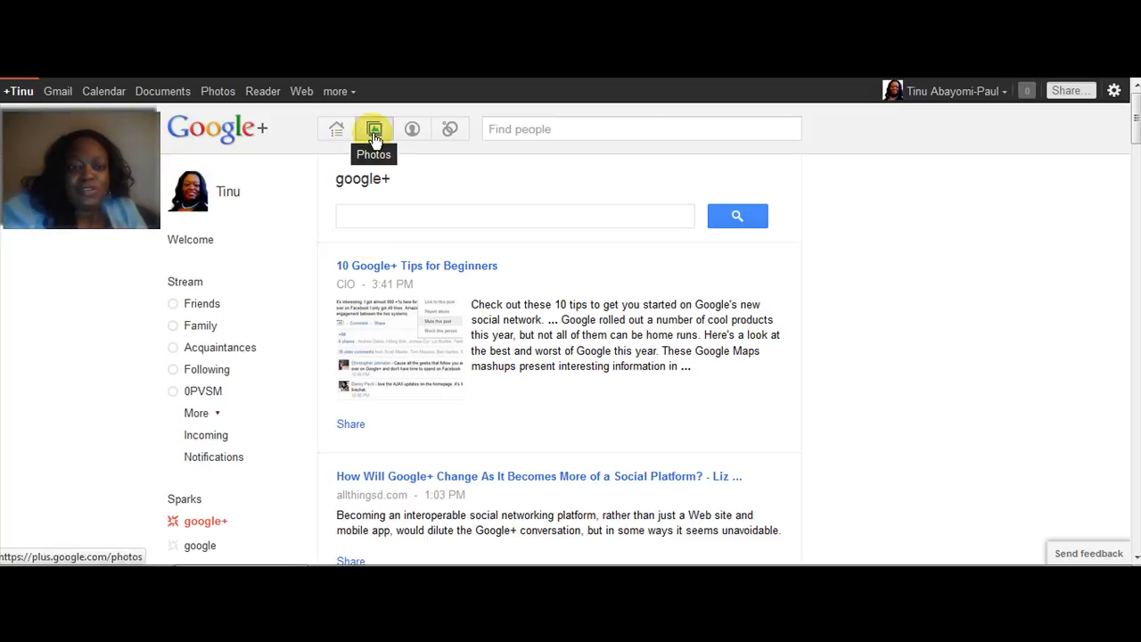
Go to Photos to see the grid of photos from your circles and albums.
{"action": "left_click", "coordinate": [373, 128]}
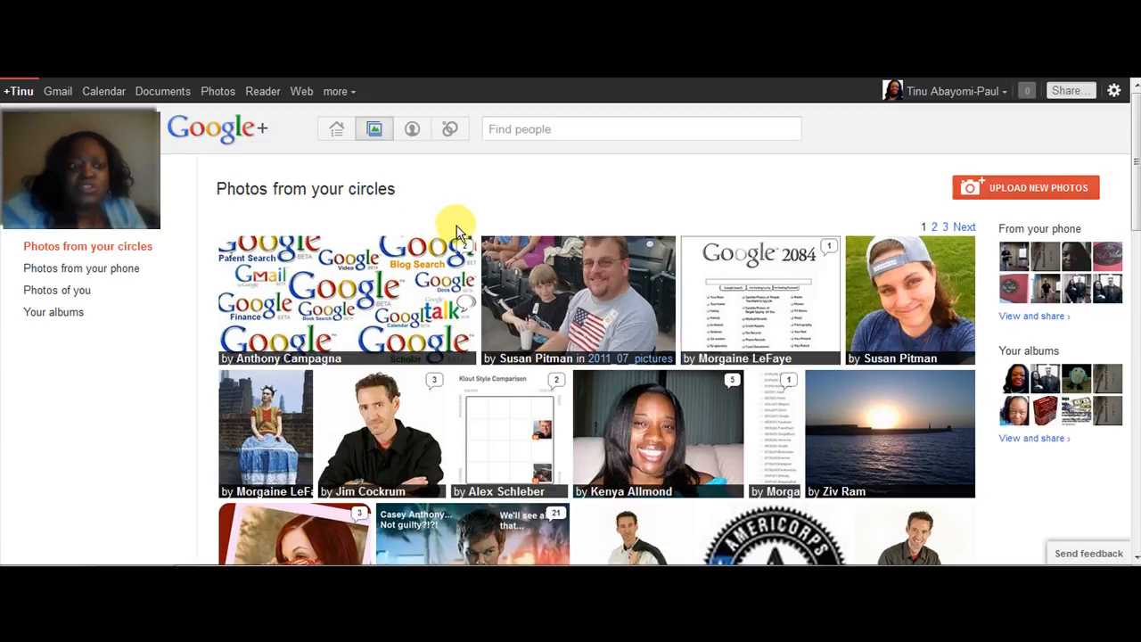
{"action": "left_click", "coordinate": [343, 299]}
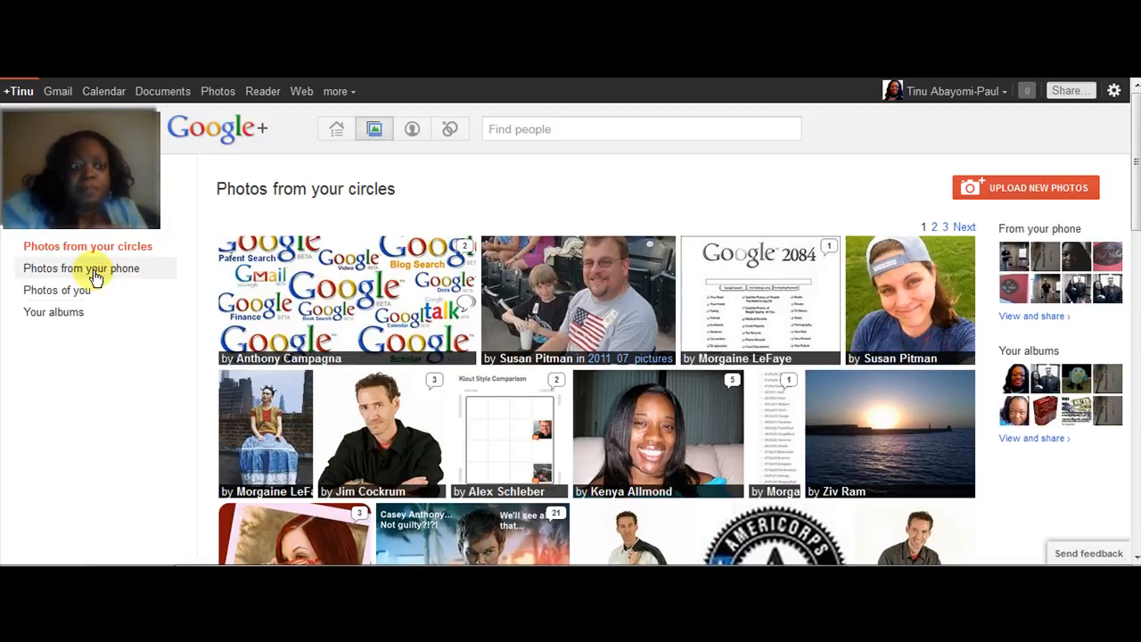
{"action": "mouse_move", "coordinate": [323, 147]}
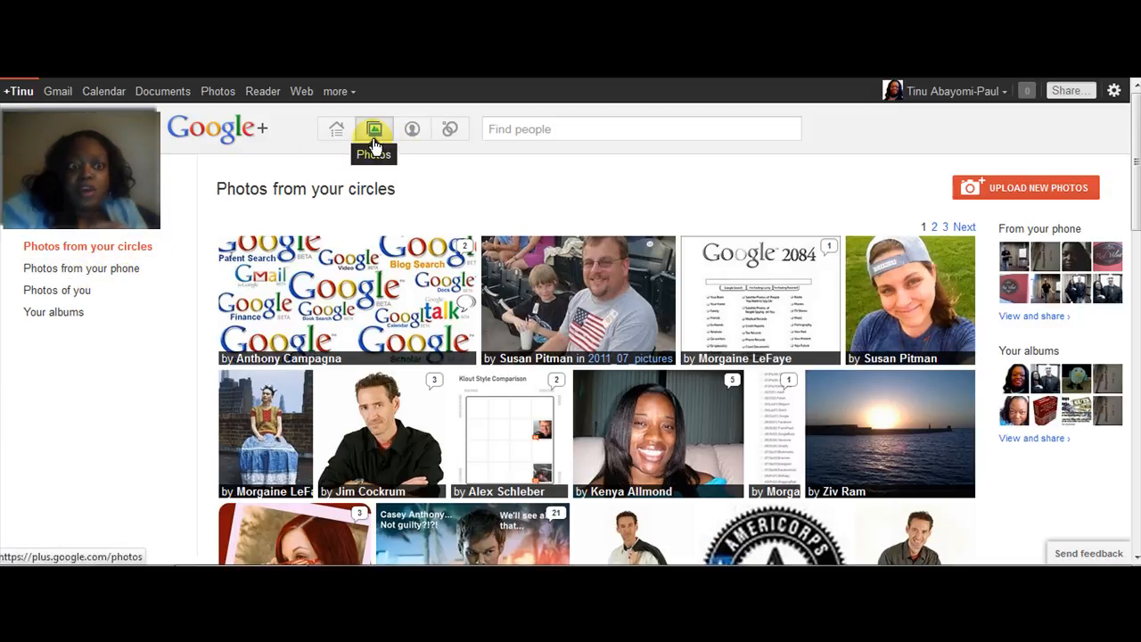
{"action": "mouse_move", "coordinate": [298, 161]}
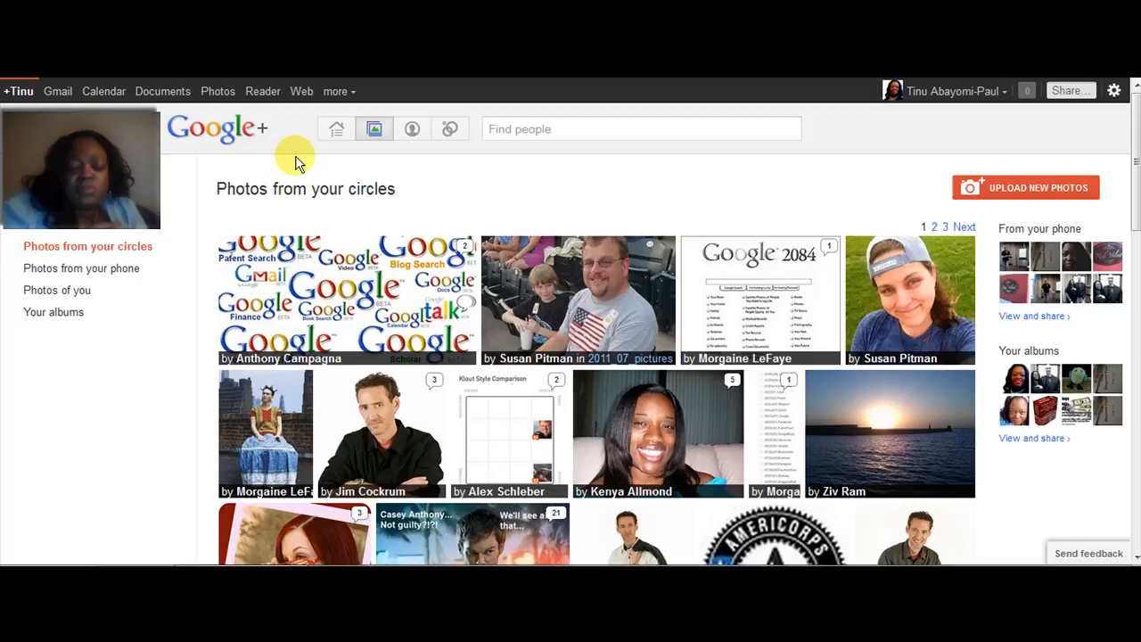
{"action": "mouse_move", "coordinate": [408, 159]}
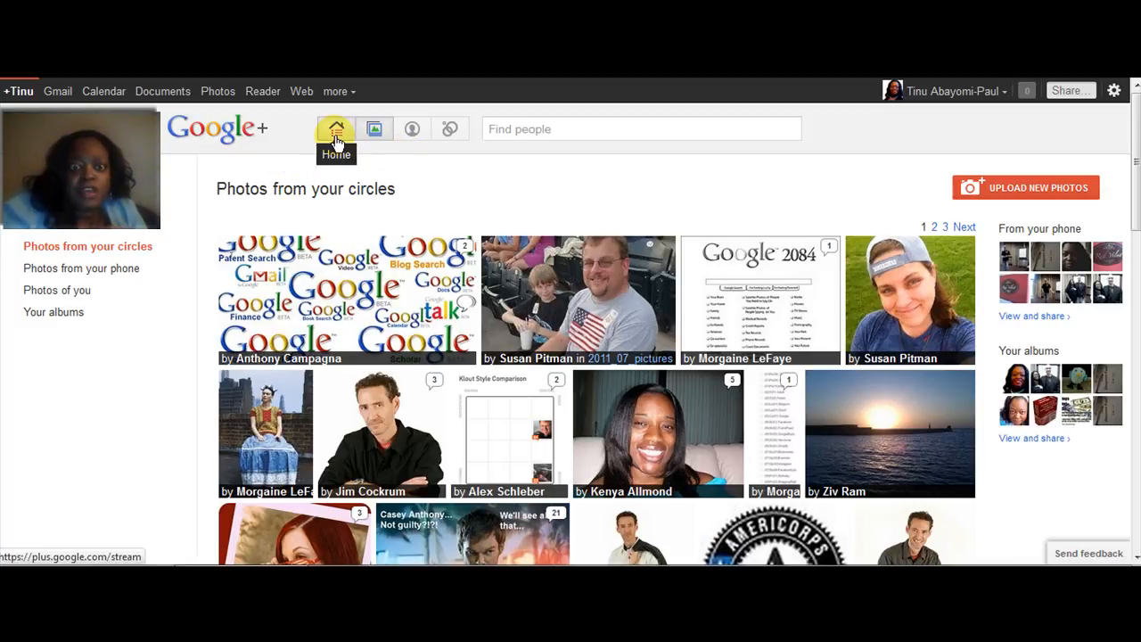
{"action": "left_click", "coordinate": [336, 128]}
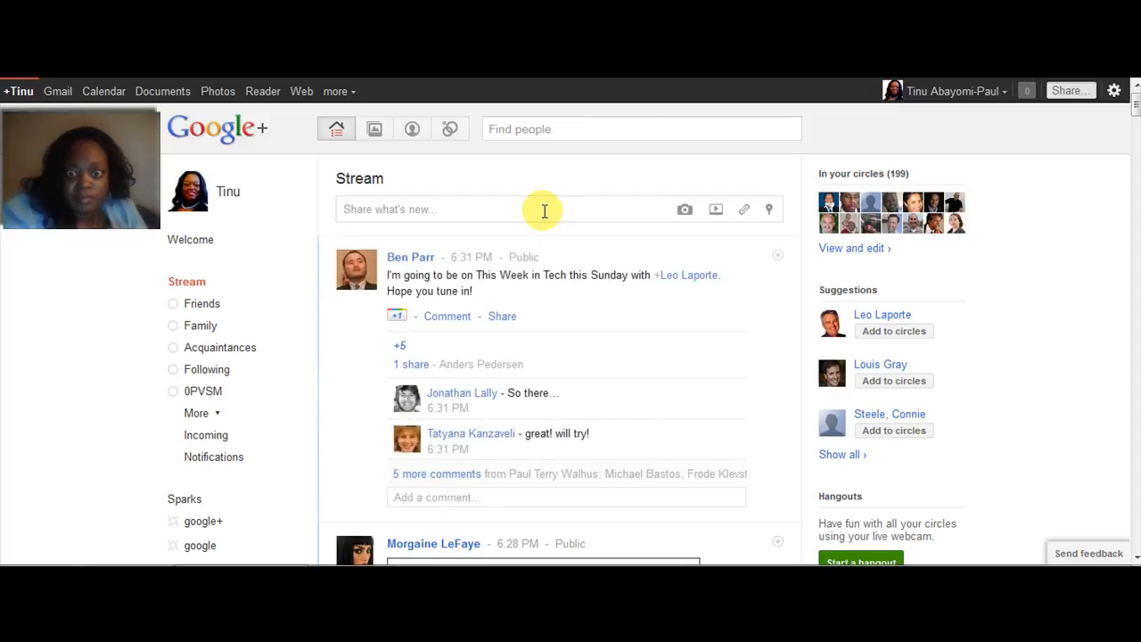
{"action": "left_click", "coordinate": [683, 262]}
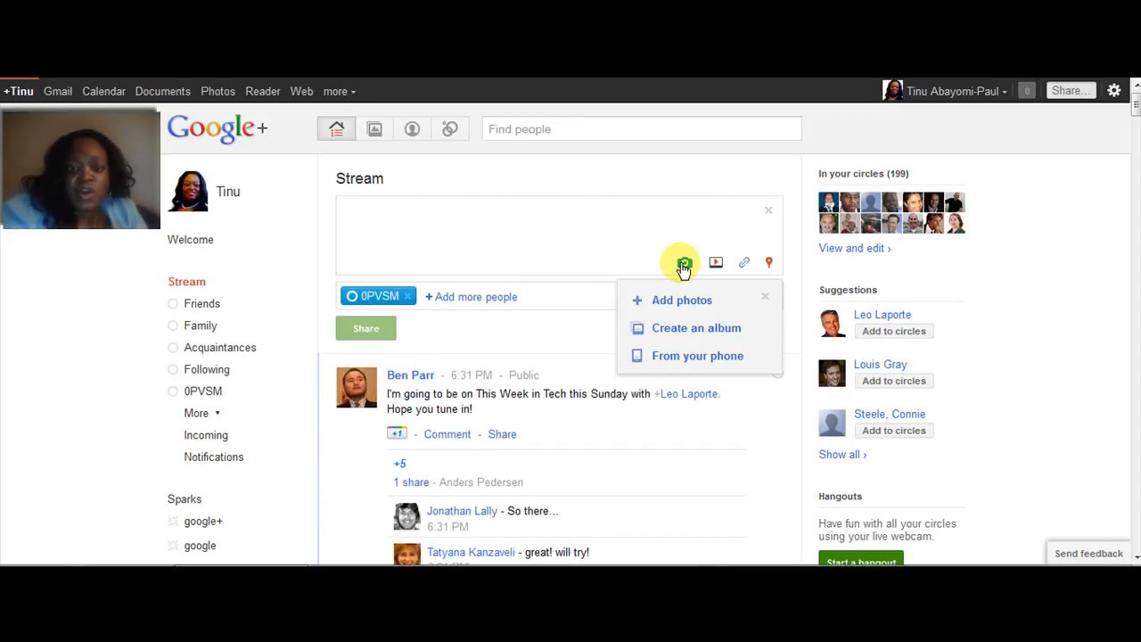
{"action": "left_click", "coordinate": [683, 261]}
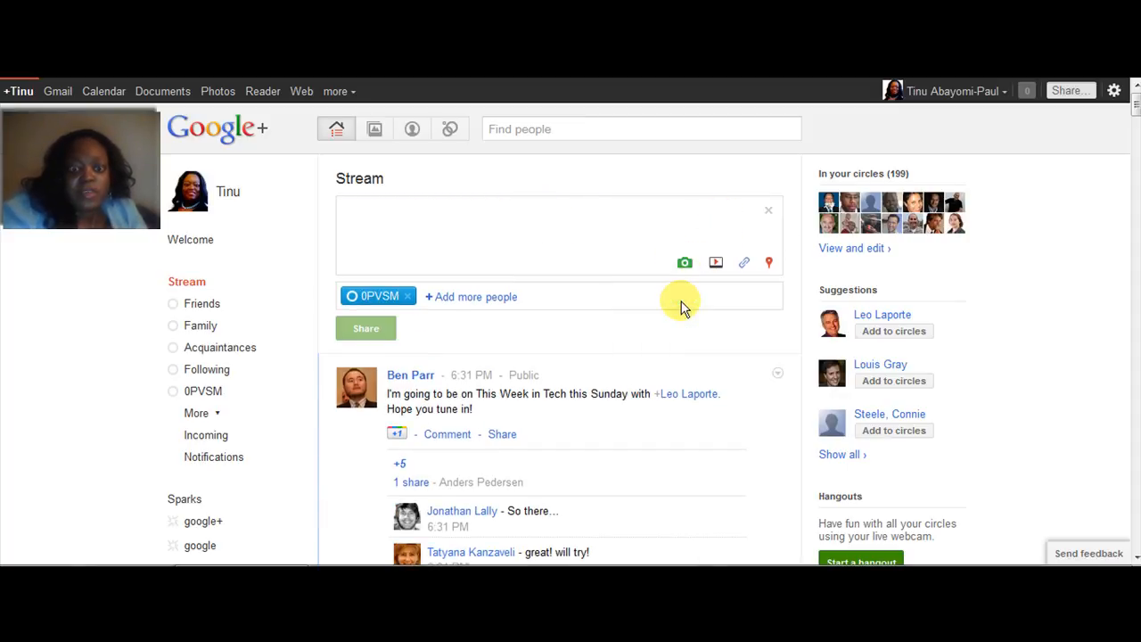
{"action": "left_click", "coordinate": [683, 262]}
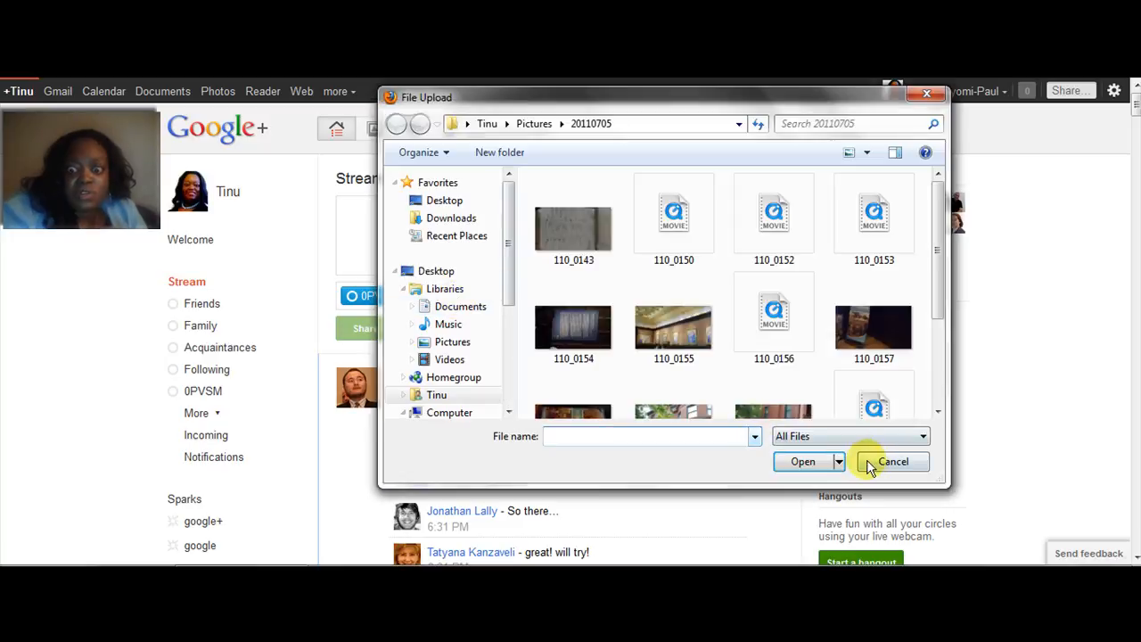
{"action": "left_click", "coordinate": [892, 461]}
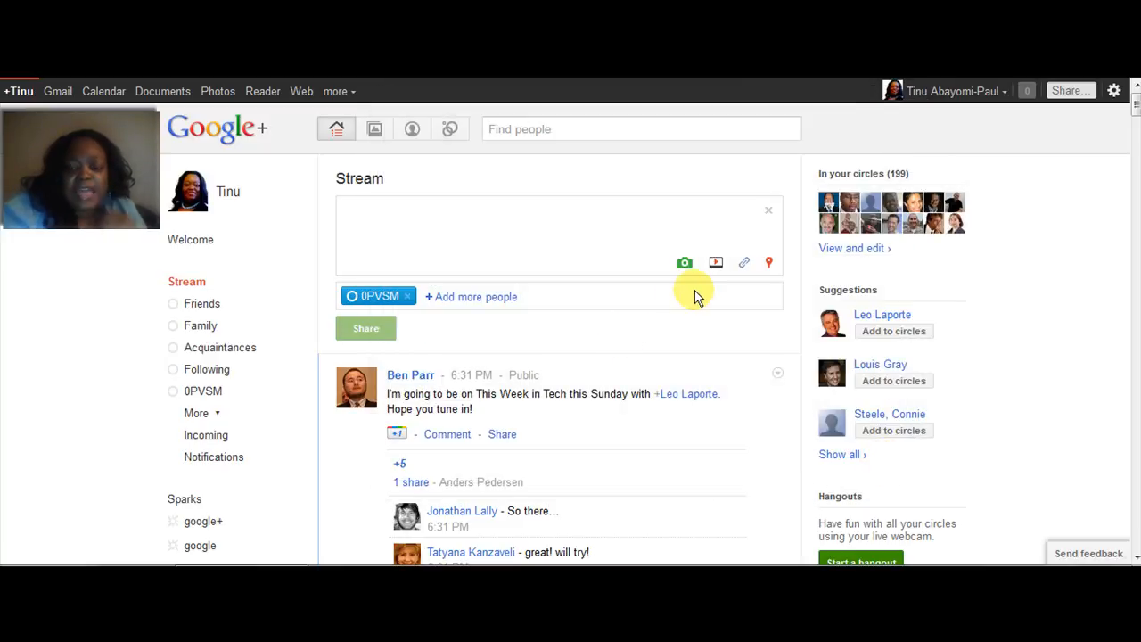
{"action": "left_click", "coordinate": [684, 261]}
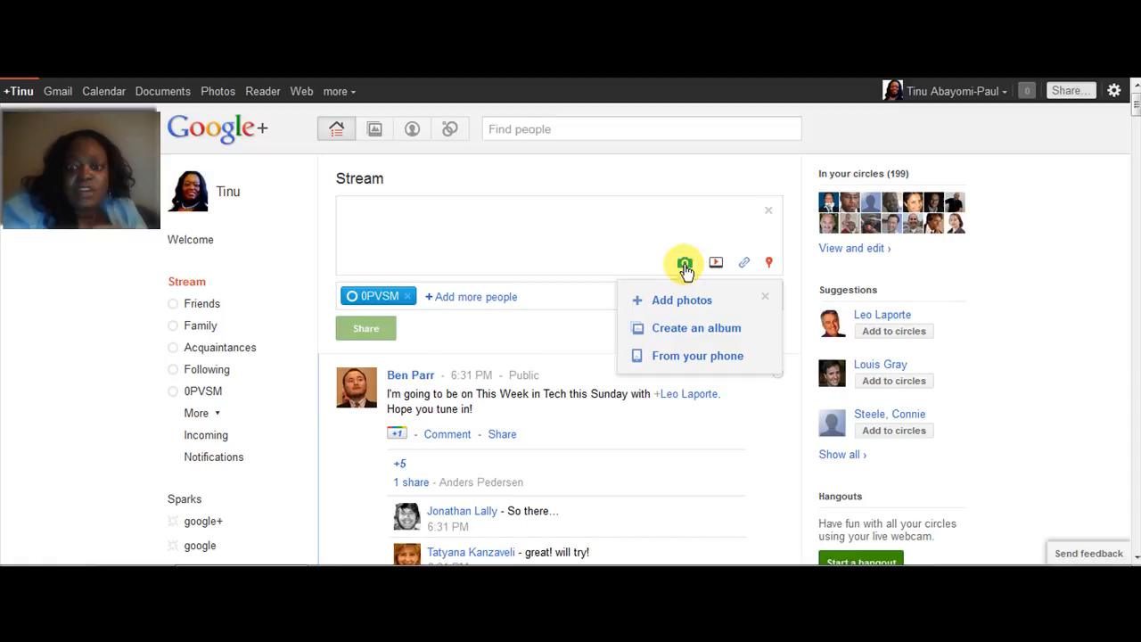
{"action": "left_click", "coordinate": [696, 327]}
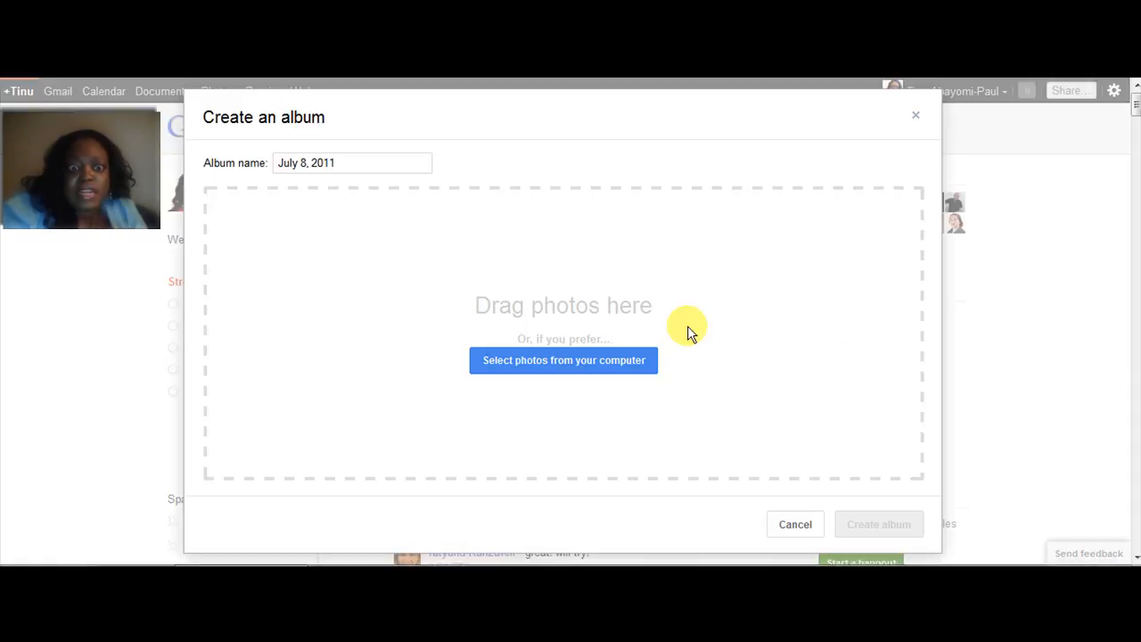
{"action": "mouse_move", "coordinate": [916, 116]}
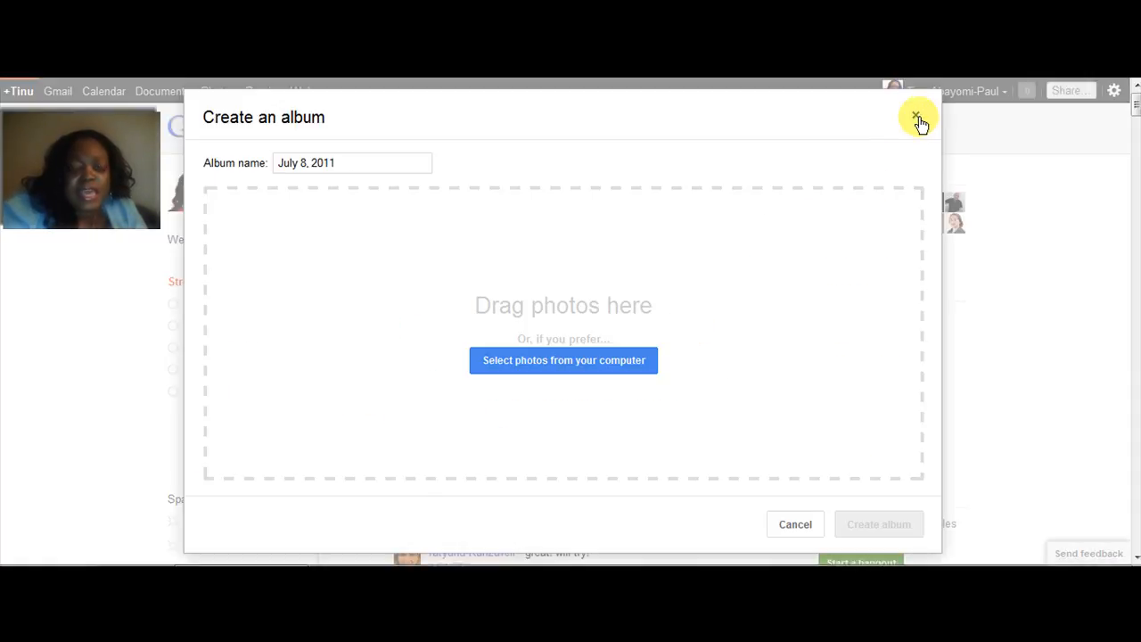
{"action": "left_click", "coordinate": [915, 117]}
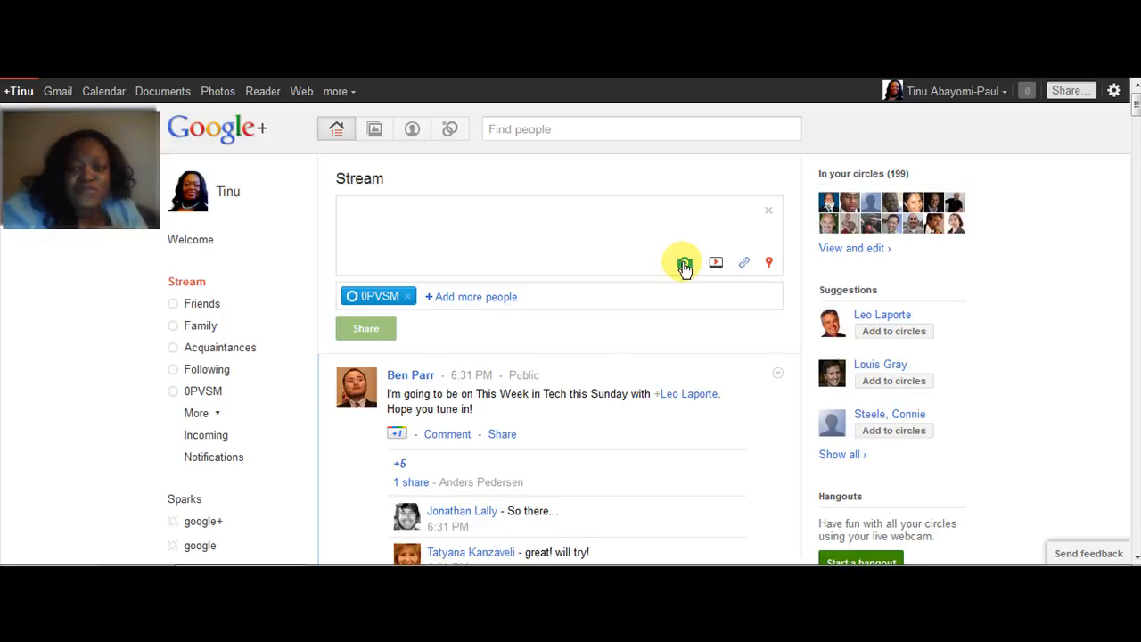
{"action": "left_click", "coordinate": [683, 261]}
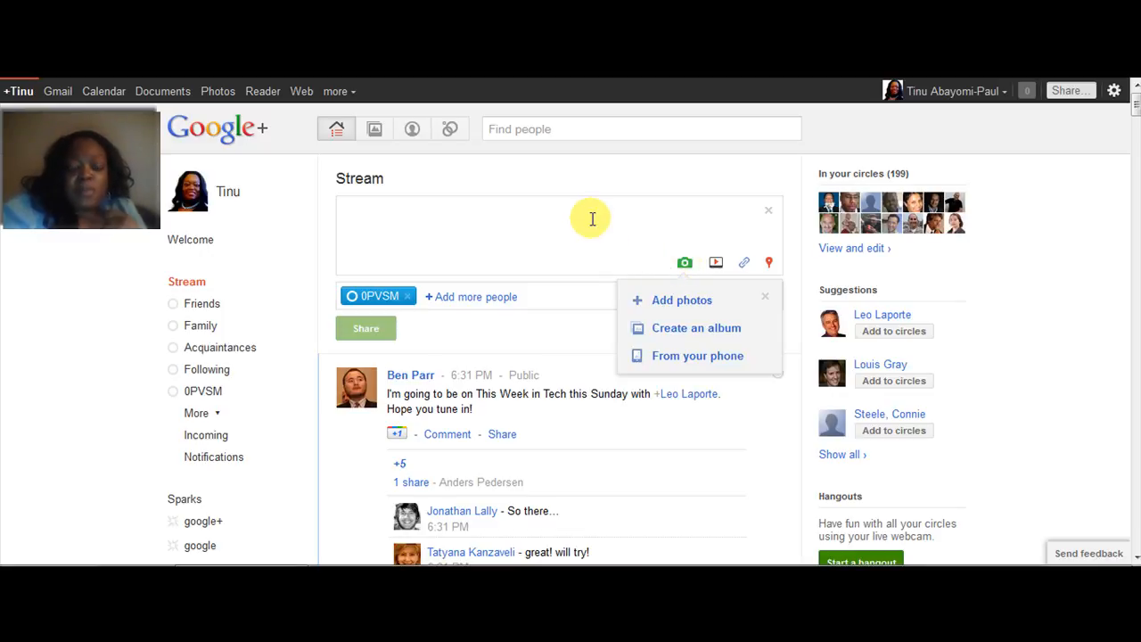
{"action": "mouse_move", "coordinate": [611, 230]}
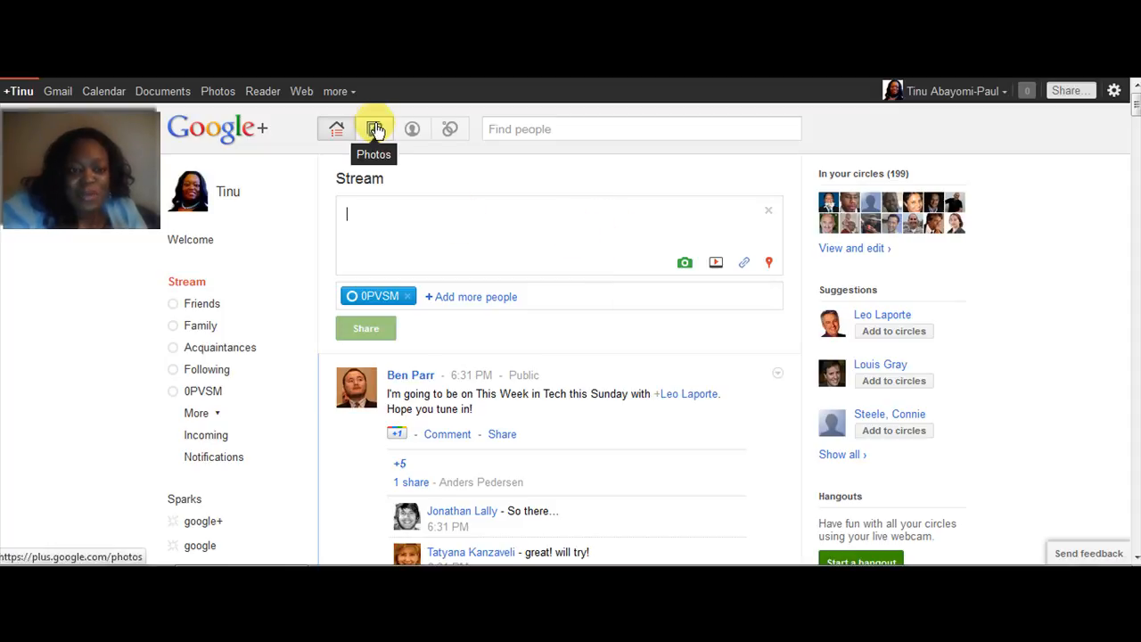
Return to the Photos page from the top navigation bar.
{"action": "left_click", "coordinate": [373, 128]}
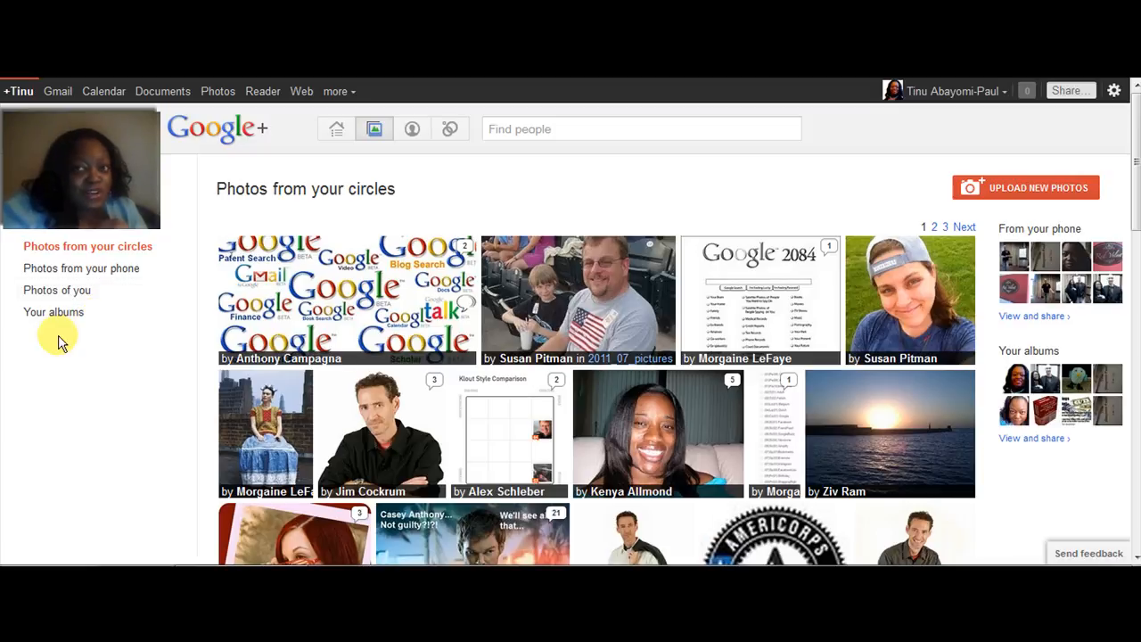
{"action": "mouse_move", "coordinate": [95, 279]}
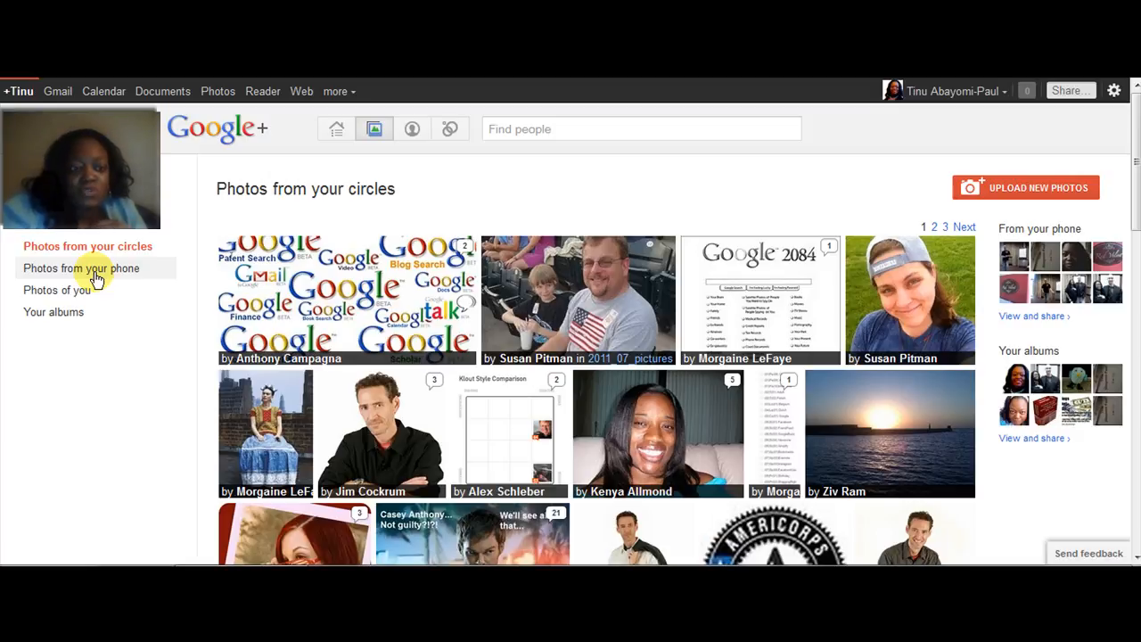
Open Photos from your phone and select the second July 5, 2011 upload.
{"action": "left_click", "coordinate": [81, 269]}
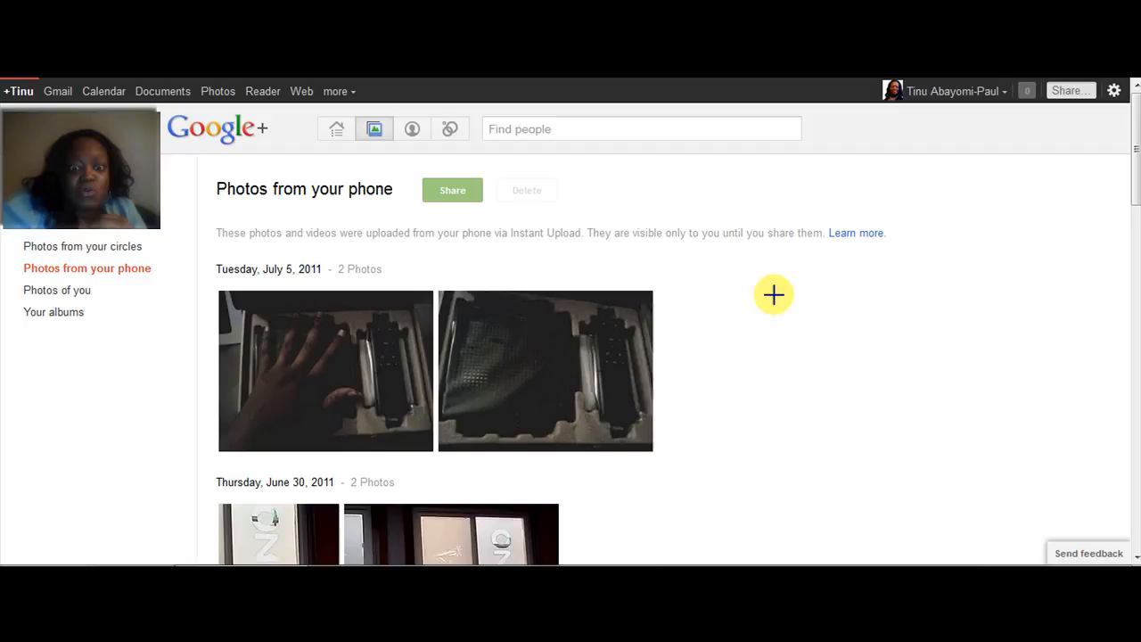
{"action": "mouse_move", "coordinate": [454, 382]}
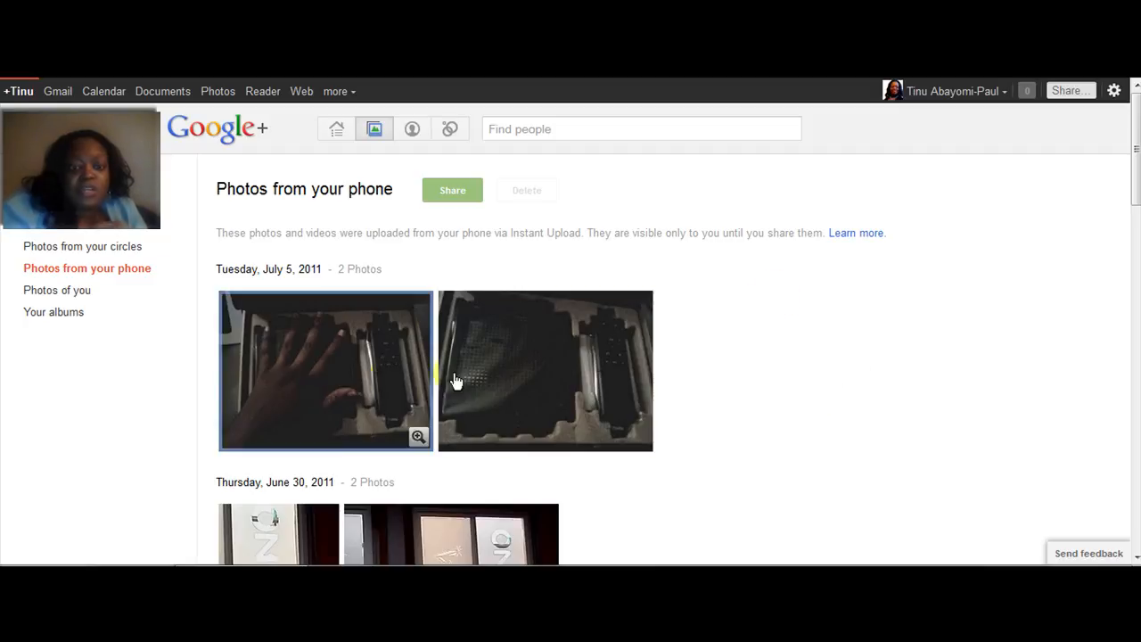
{"action": "mouse_move", "coordinate": [556, 403]}
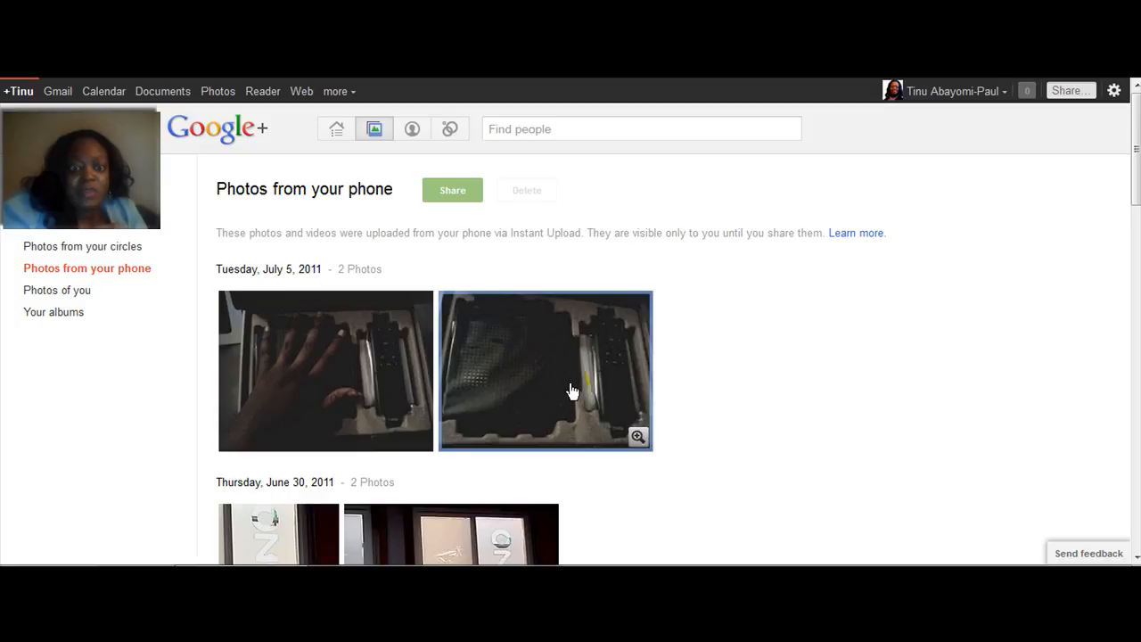
{"action": "mouse_move", "coordinate": [326, 387]}
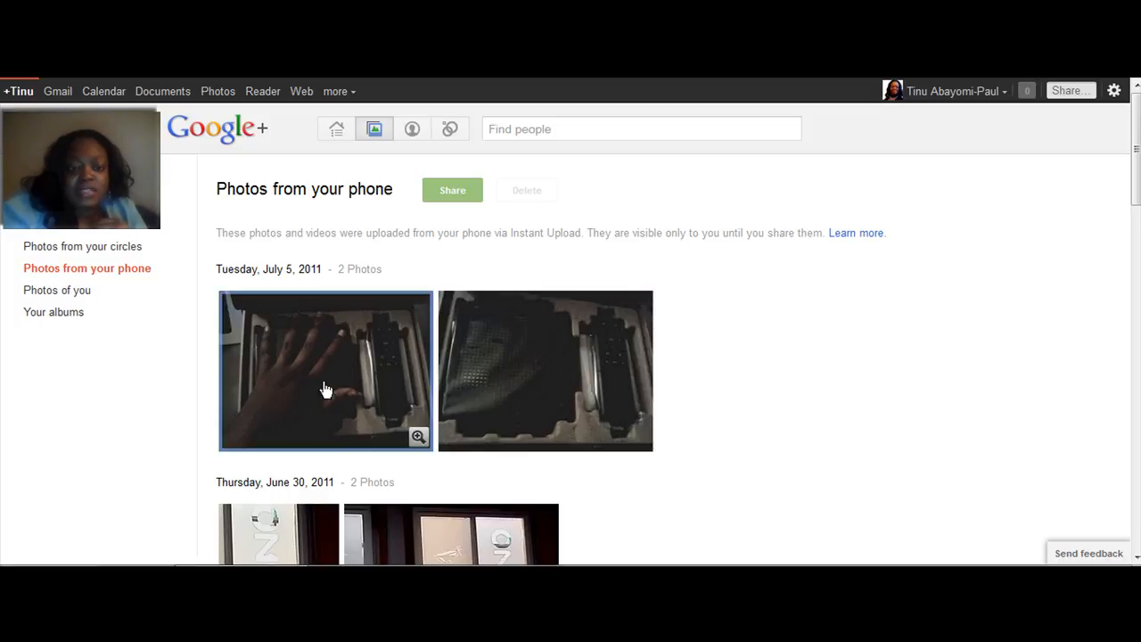
{"action": "mouse_move", "coordinate": [261, 345]}
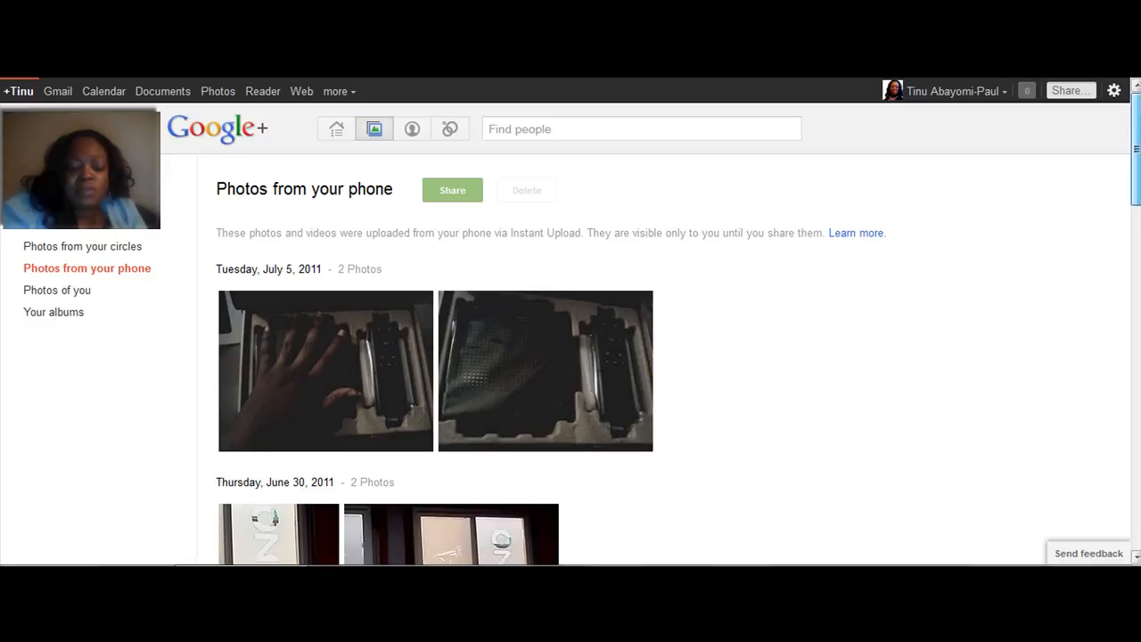
{"action": "scroll", "scroll_direction": "down", "scroll_amount": 3}
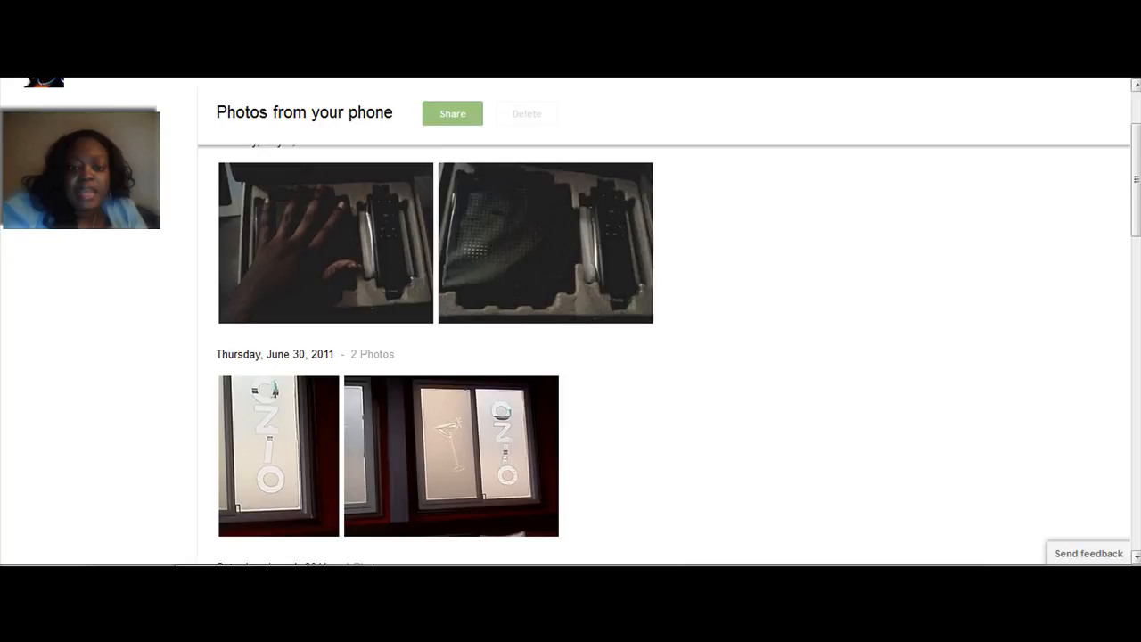
{"action": "left_click", "coordinate": [544, 242]}
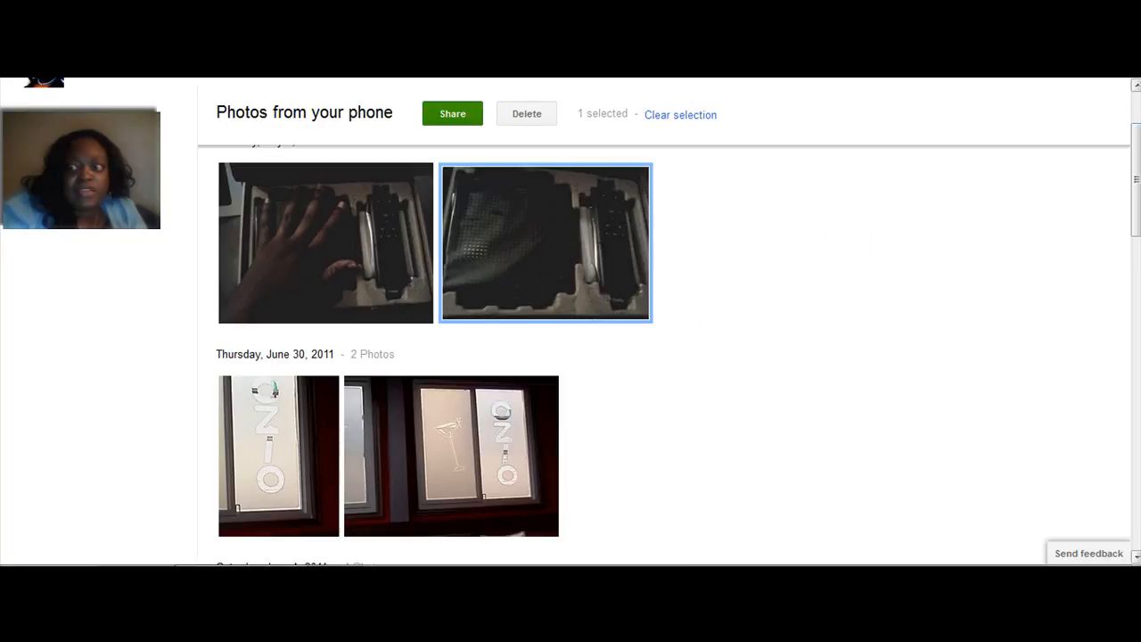
{"action": "scroll", "scroll_direction": "up", "scroll_amount": 3}
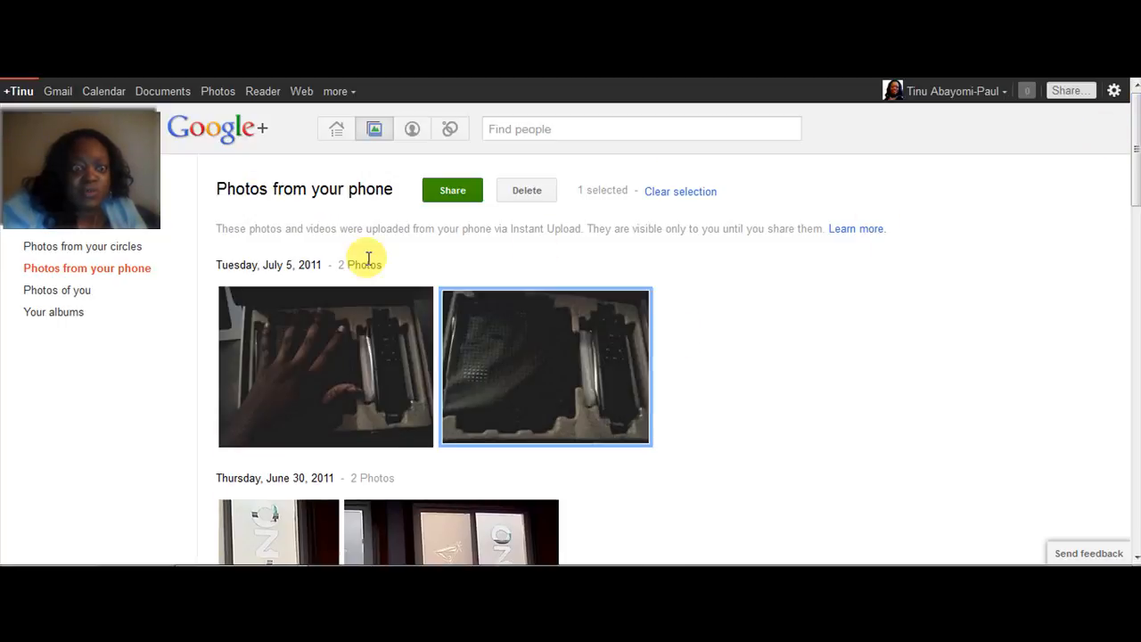
{"action": "mouse_move", "coordinate": [560, 424]}
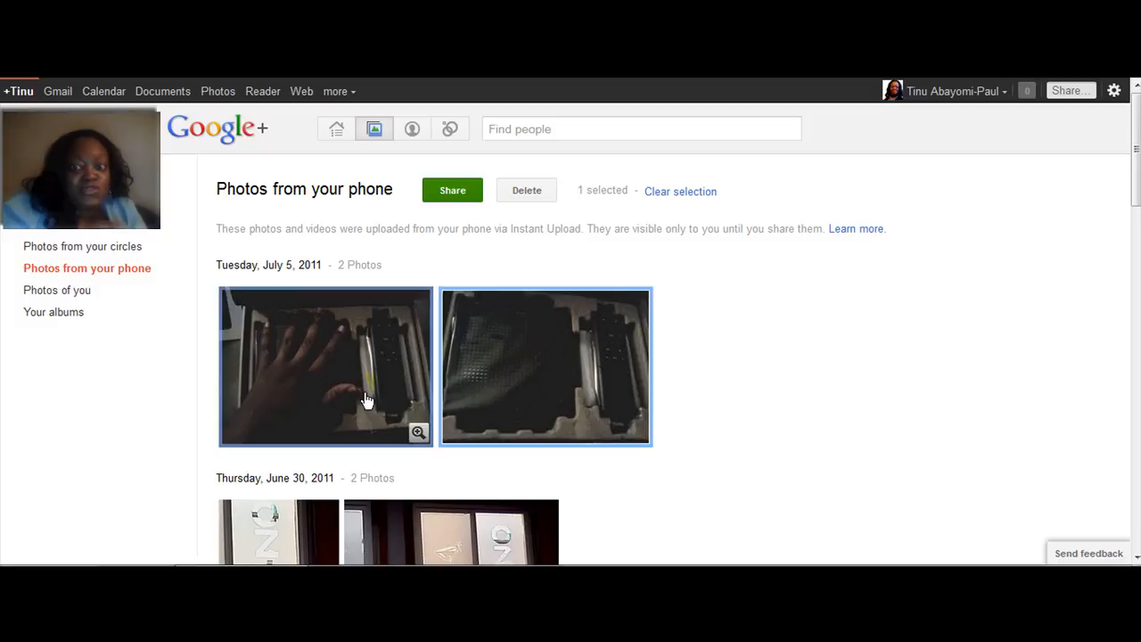
{"action": "mouse_move", "coordinate": [272, 394]}
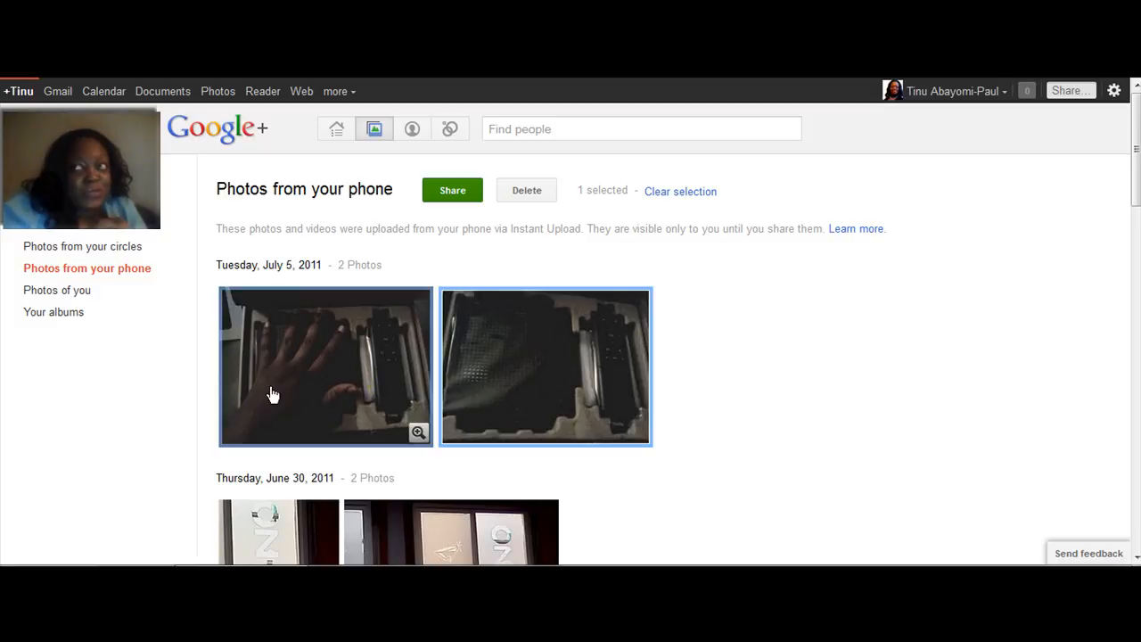
{"action": "mouse_move", "coordinate": [350, 356]}
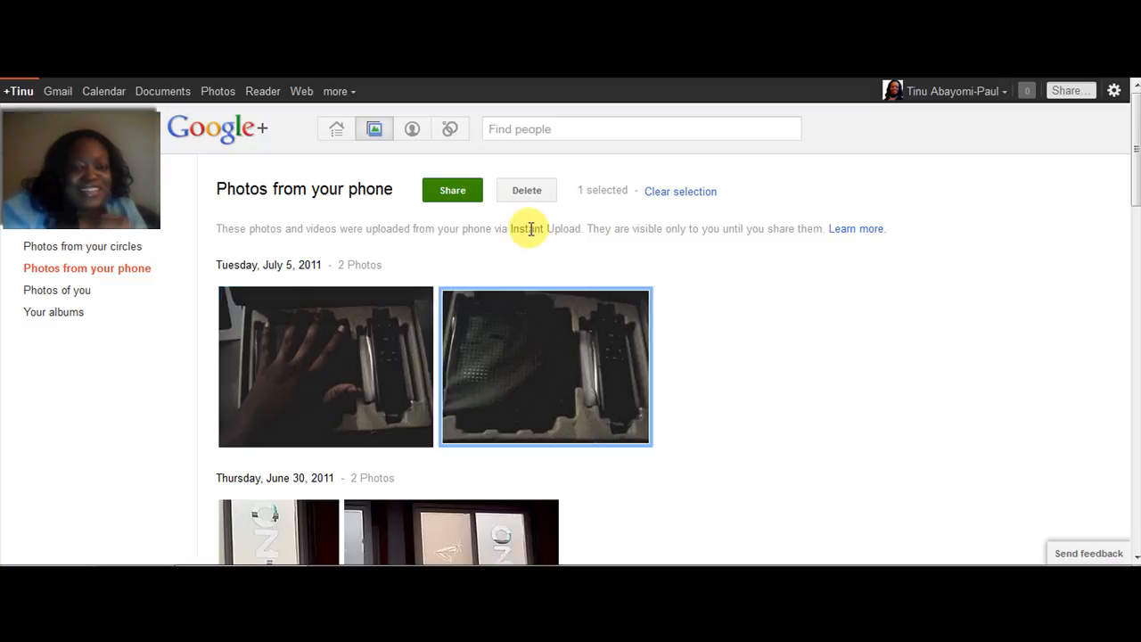
{"action": "mouse_move", "coordinate": [57, 290]}
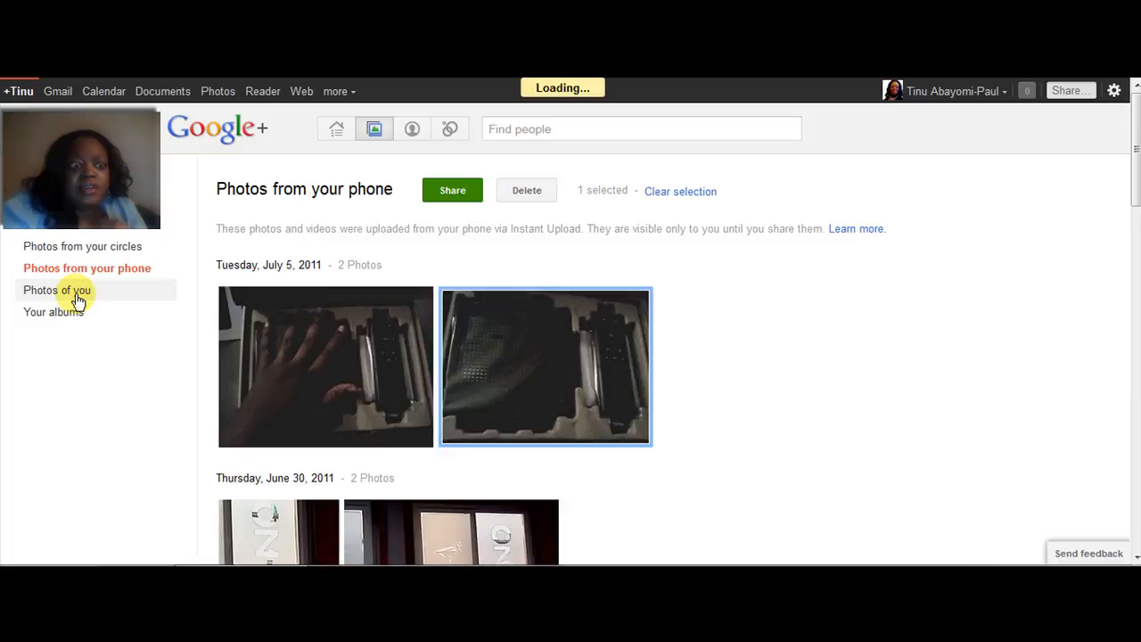
{"action": "left_click", "coordinate": [57, 289]}
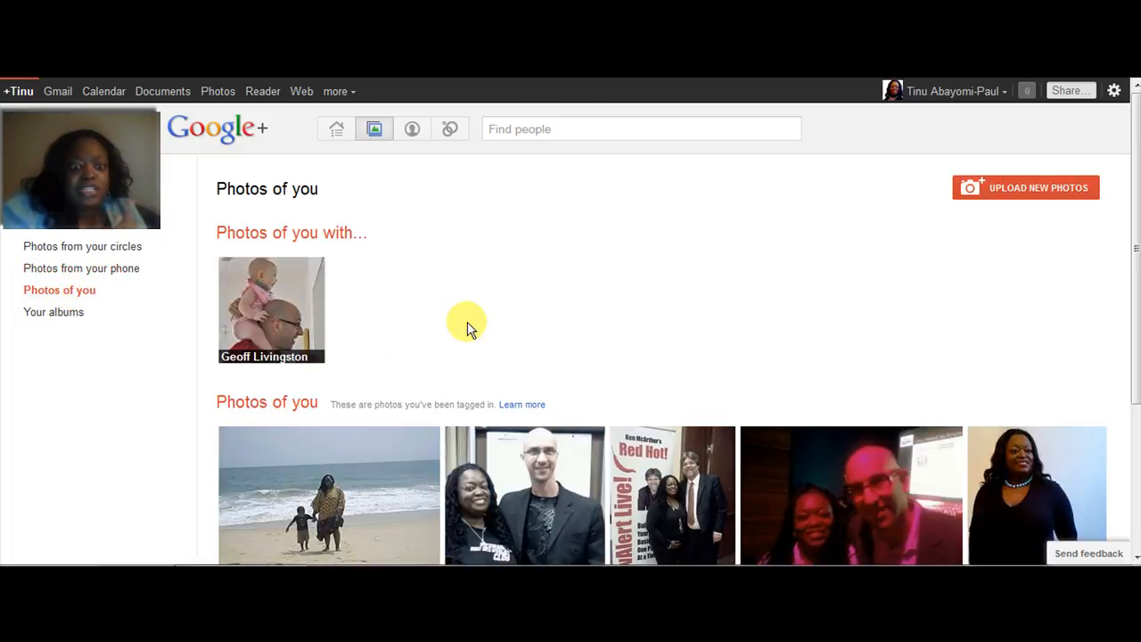
{"action": "mouse_move", "coordinate": [517, 334]}
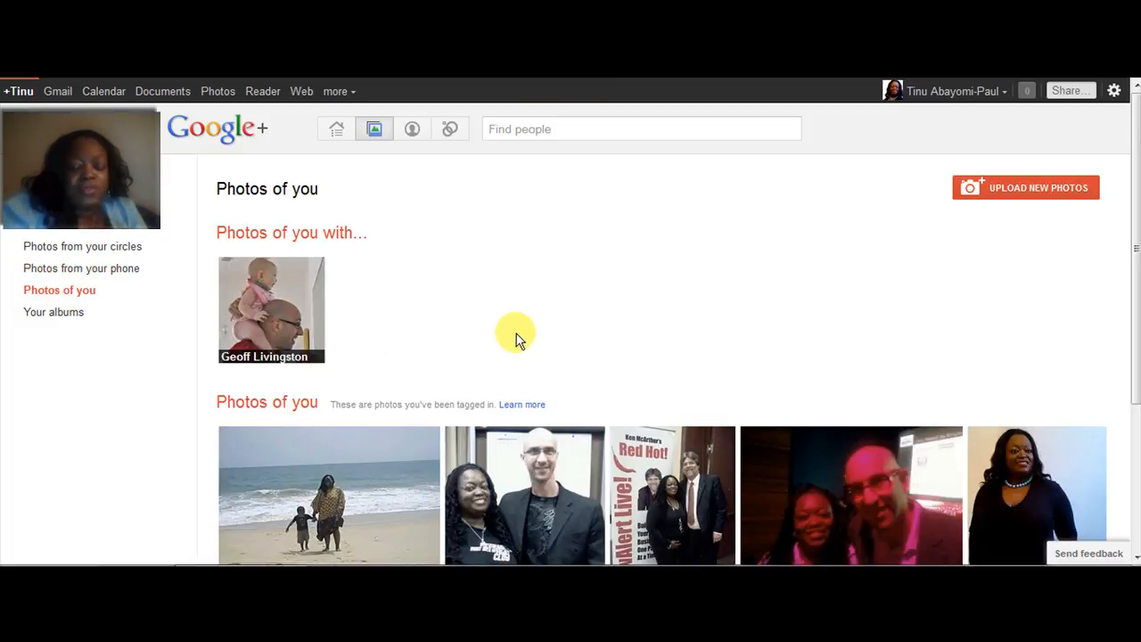
{"action": "mouse_move", "coordinate": [326, 318]}
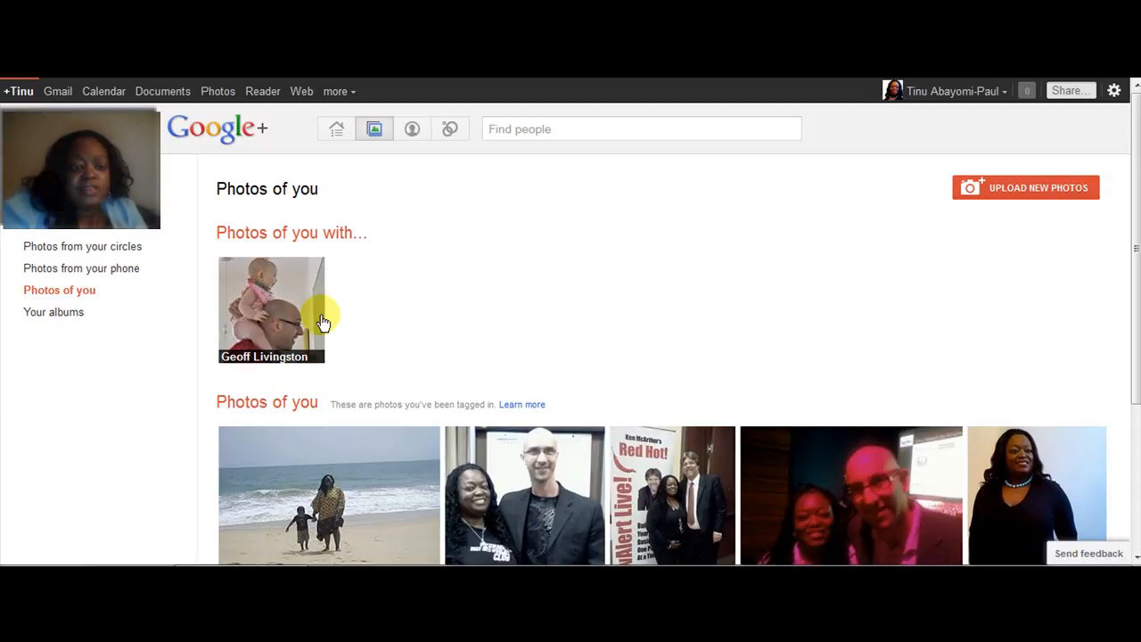
{"action": "mouse_move", "coordinate": [1080, 290]}
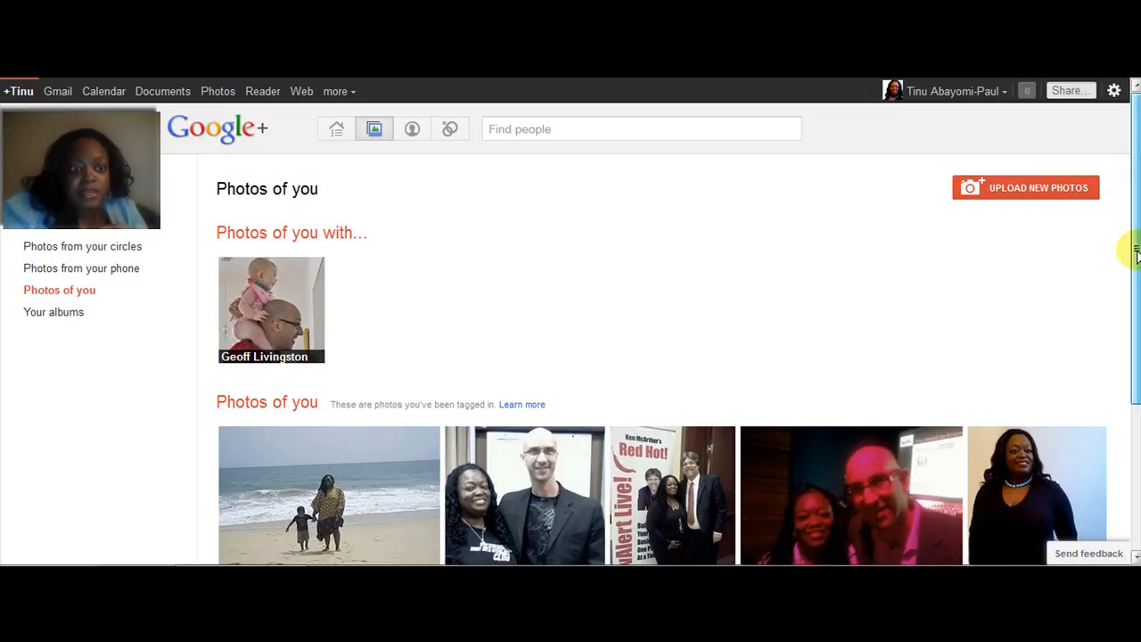
{"action": "scroll", "scroll_direction": "down", "scroll_amount": 3}
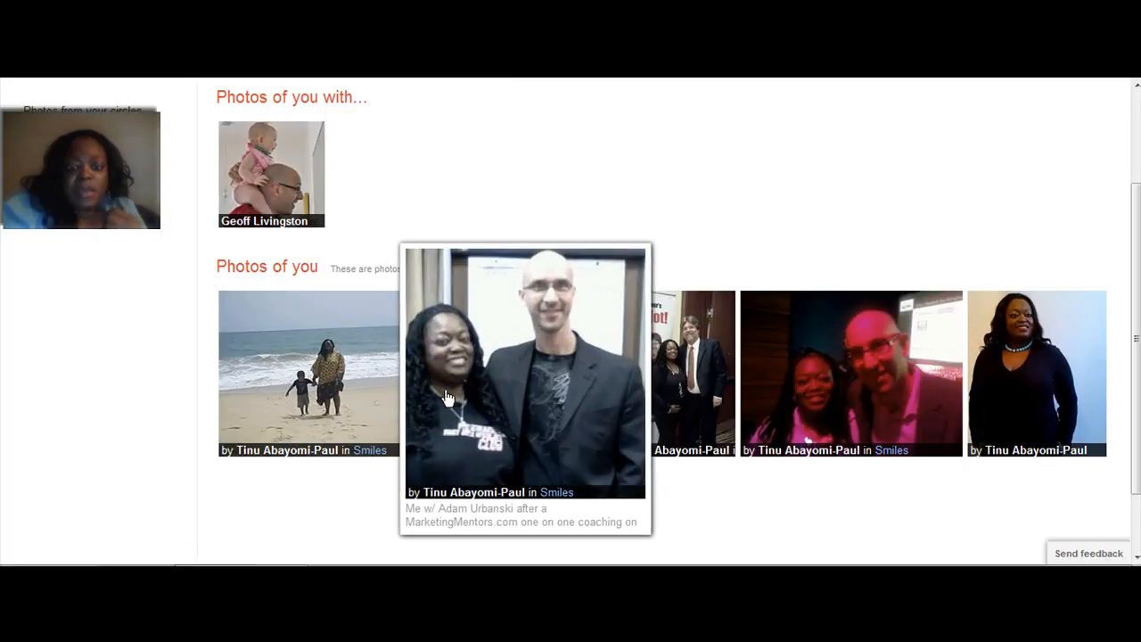
{"action": "mouse_move", "coordinate": [561, 348]}
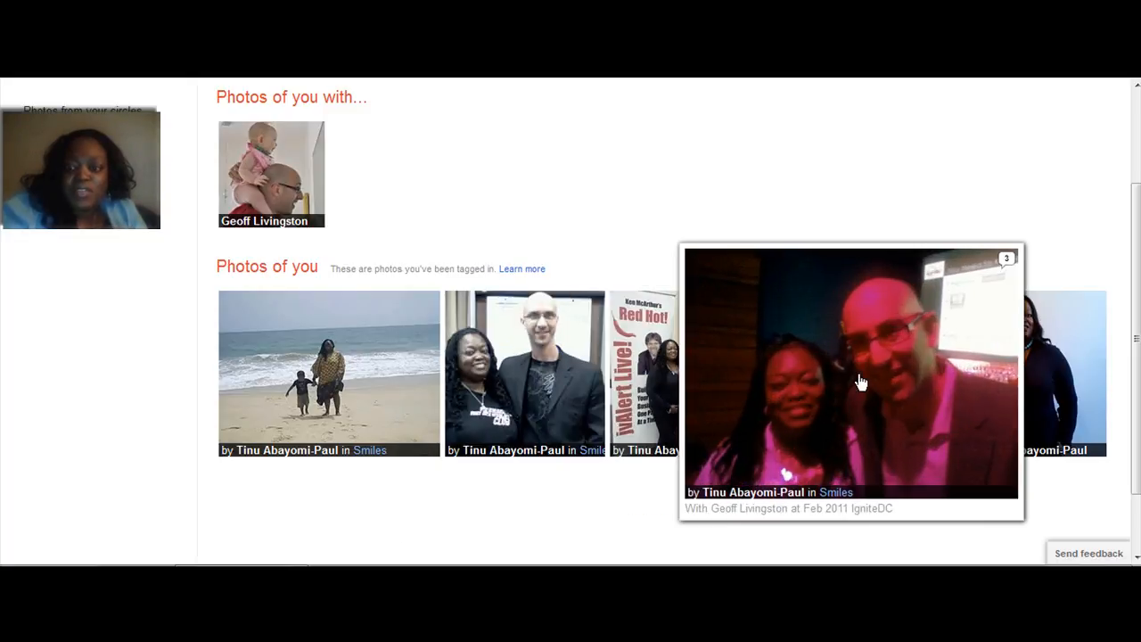
{"action": "mouse_move", "coordinate": [860, 381]}
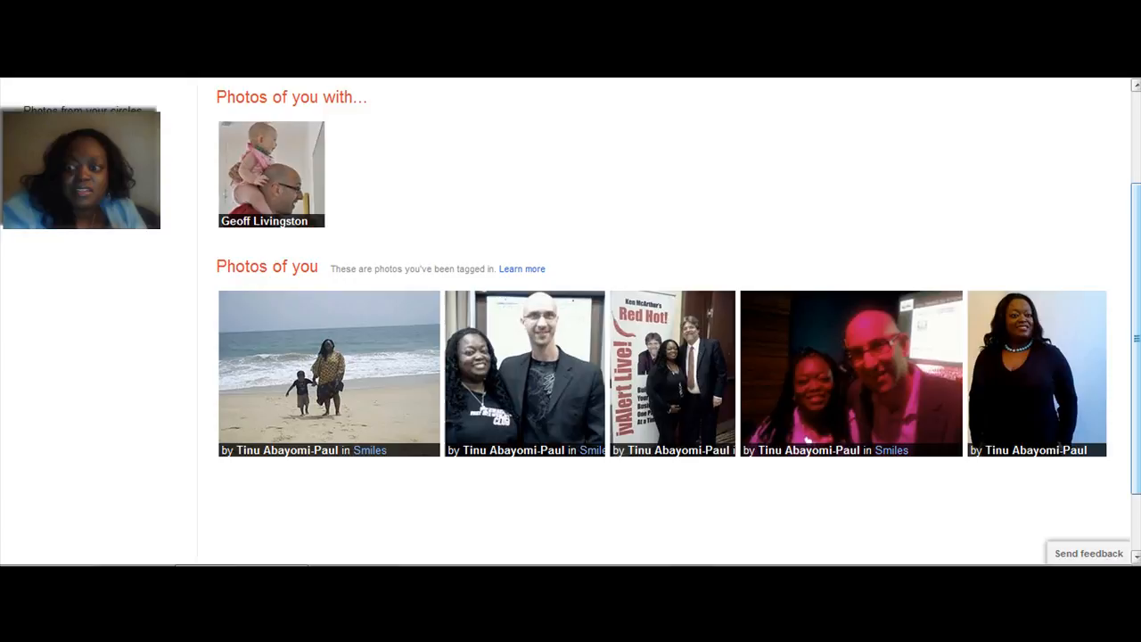
{"action": "scroll", "scroll_direction": "up", "scroll_amount": 3}
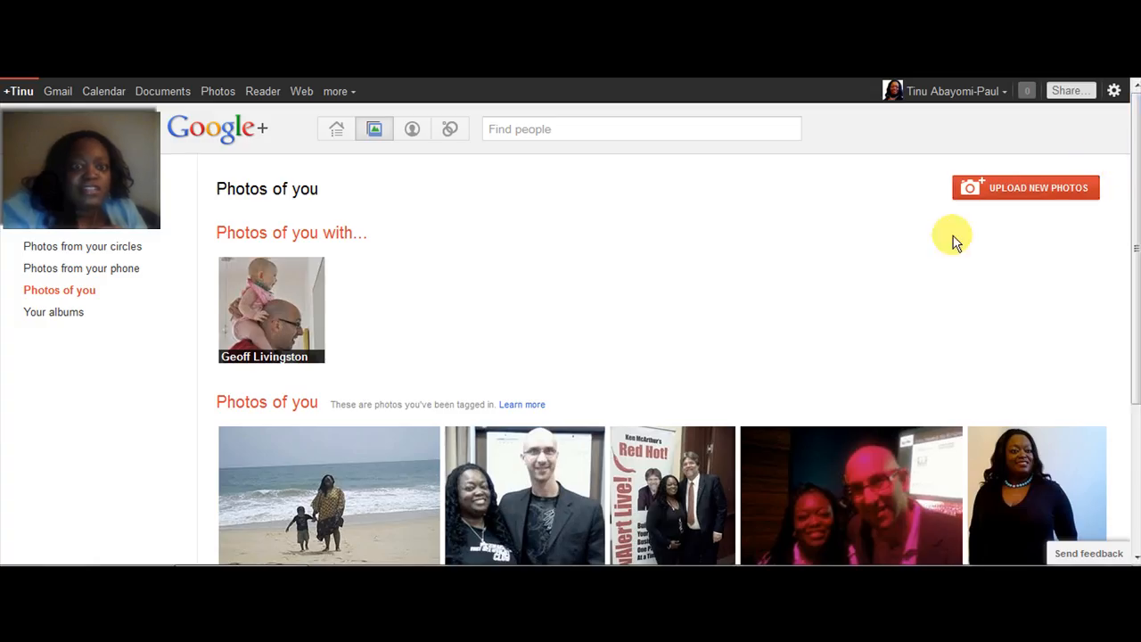
{"action": "mouse_move", "coordinate": [446, 320]}
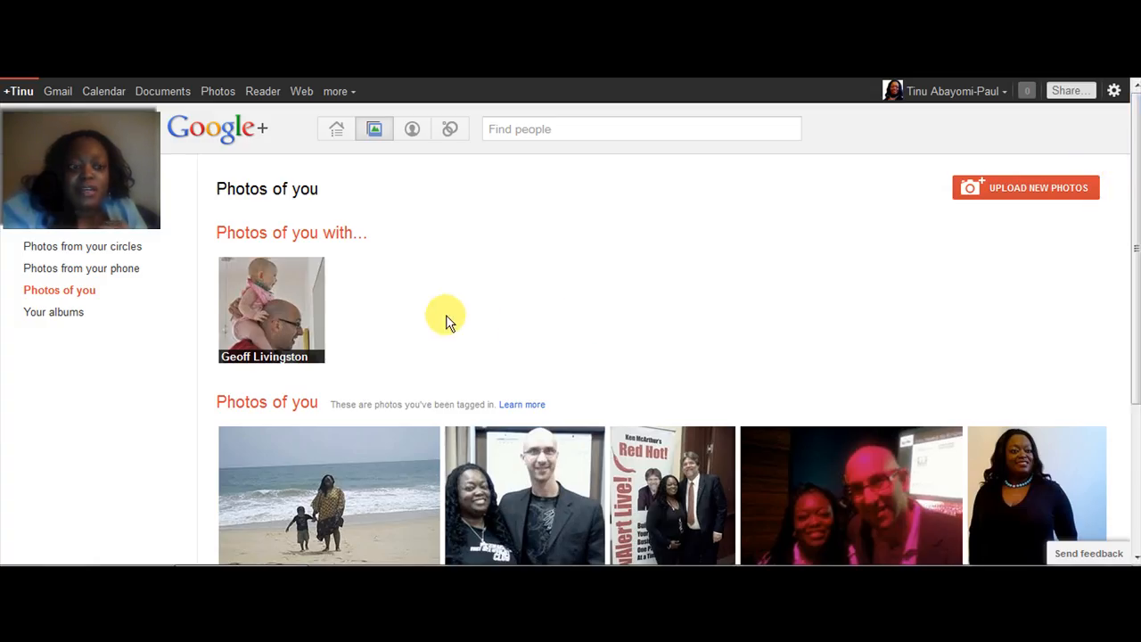
{"action": "mouse_move", "coordinate": [426, 294]}
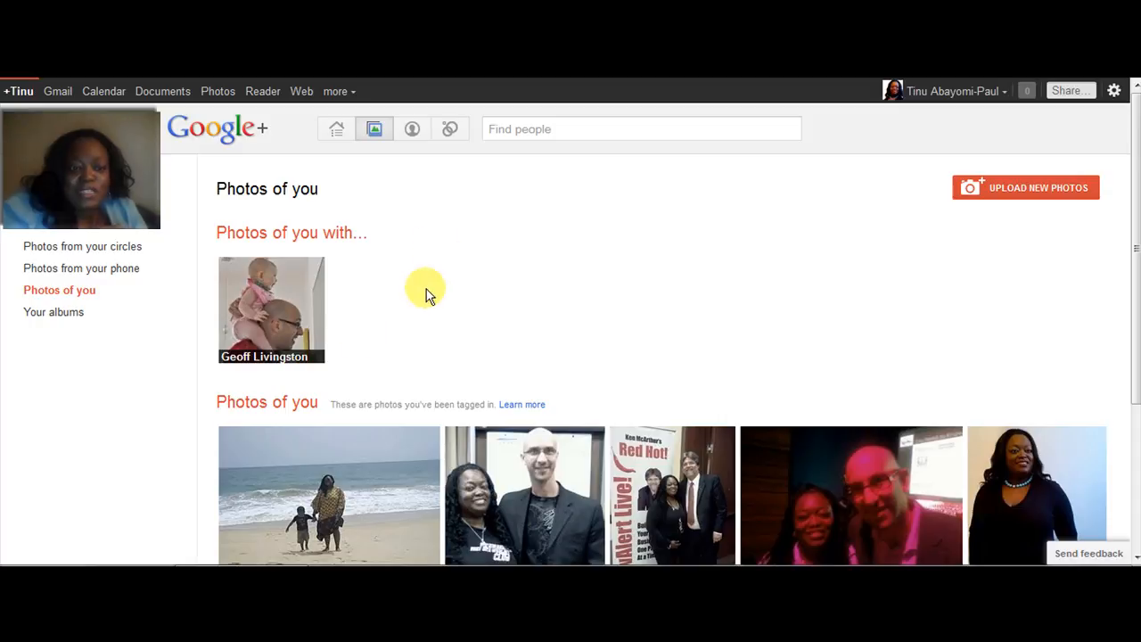
{"action": "mouse_move", "coordinate": [459, 272]}
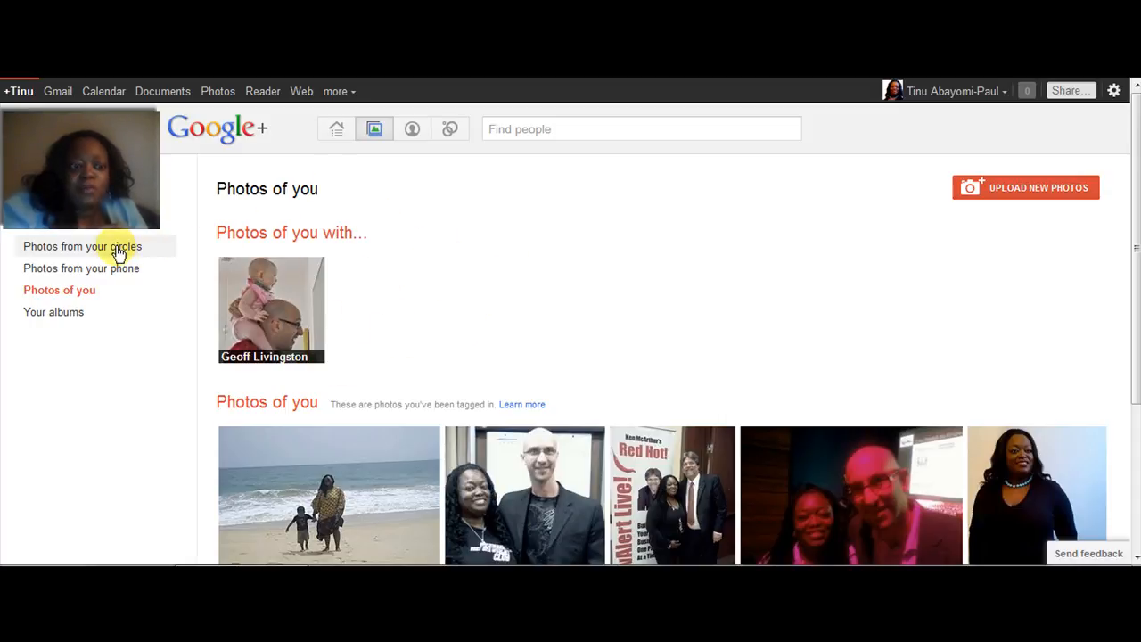
In Photos from your circles, open Jim Cockrum's portrait with comments, then close it.
{"action": "left_click", "coordinate": [82, 246]}
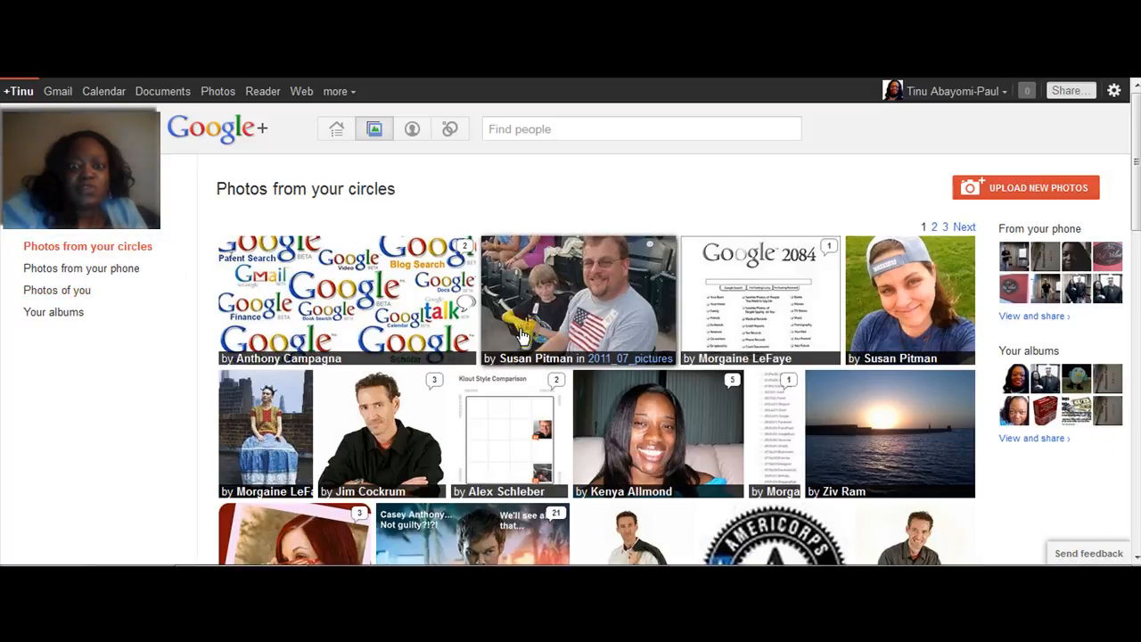
{"action": "mouse_move", "coordinate": [579, 299]}
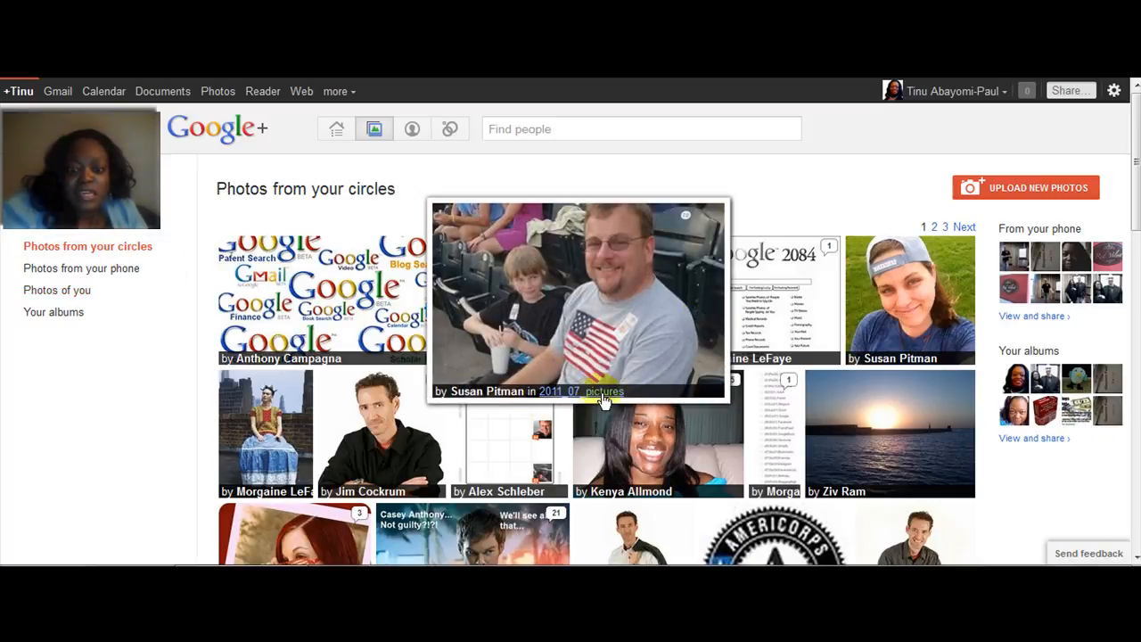
{"action": "mouse_move", "coordinate": [528, 281]}
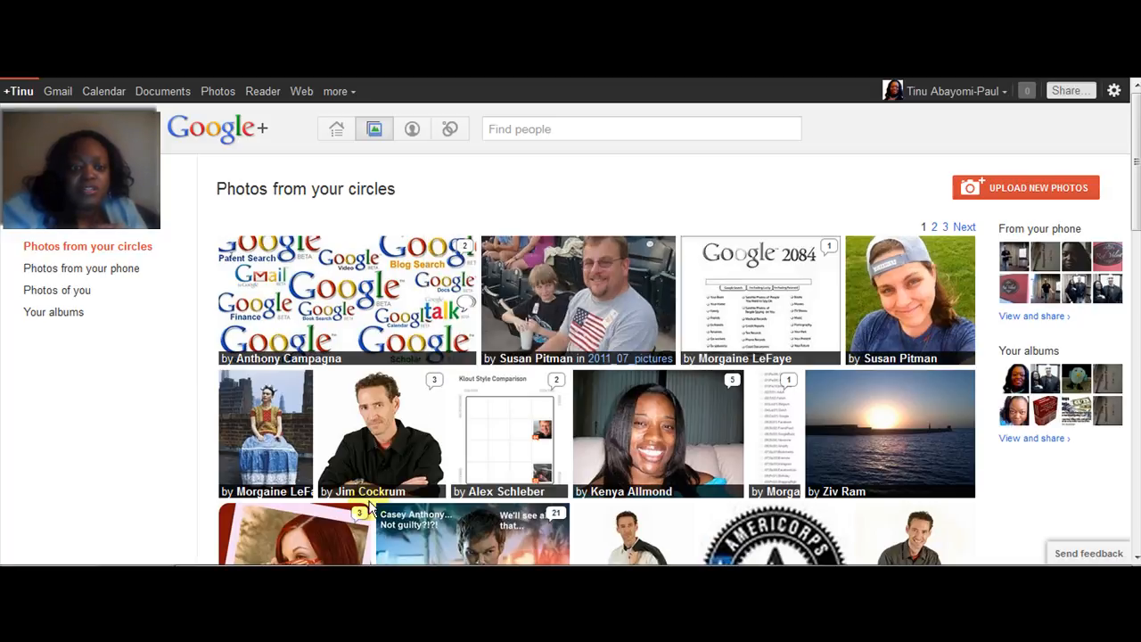
{"action": "left_click", "coordinate": [761, 298]}
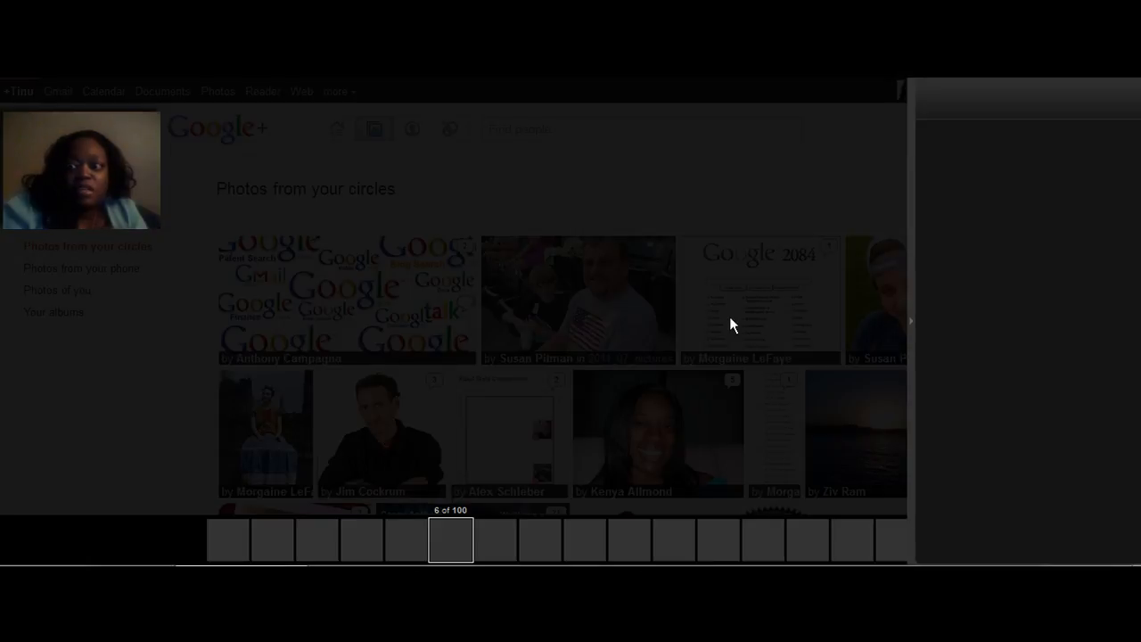
{"action": "left_click", "coordinate": [385, 433]}
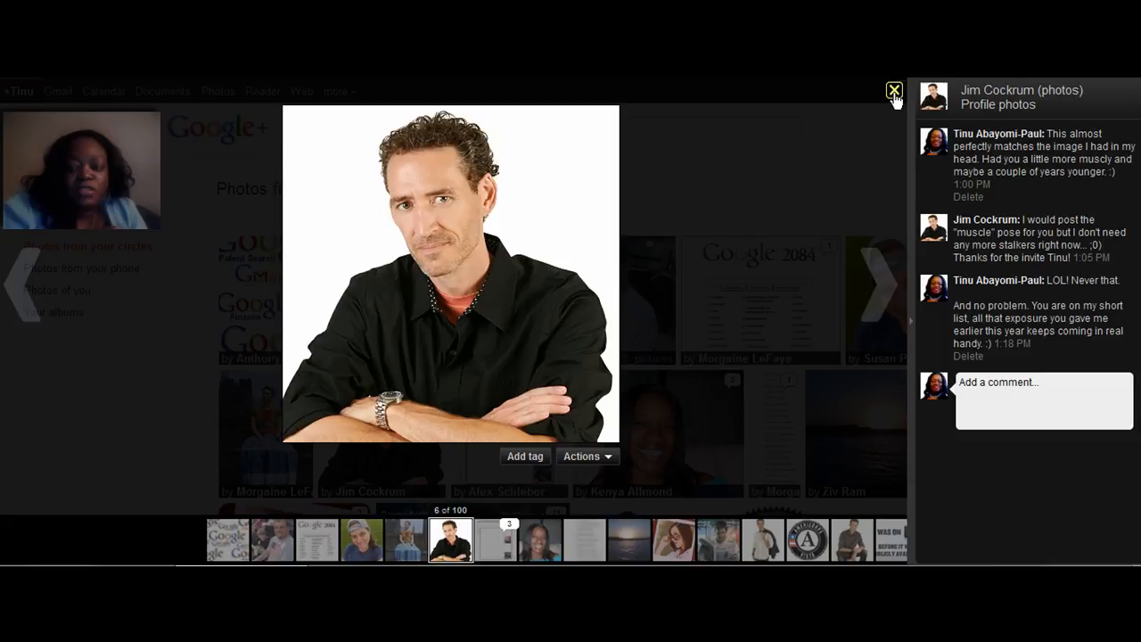
{"action": "left_click", "coordinate": [894, 90]}
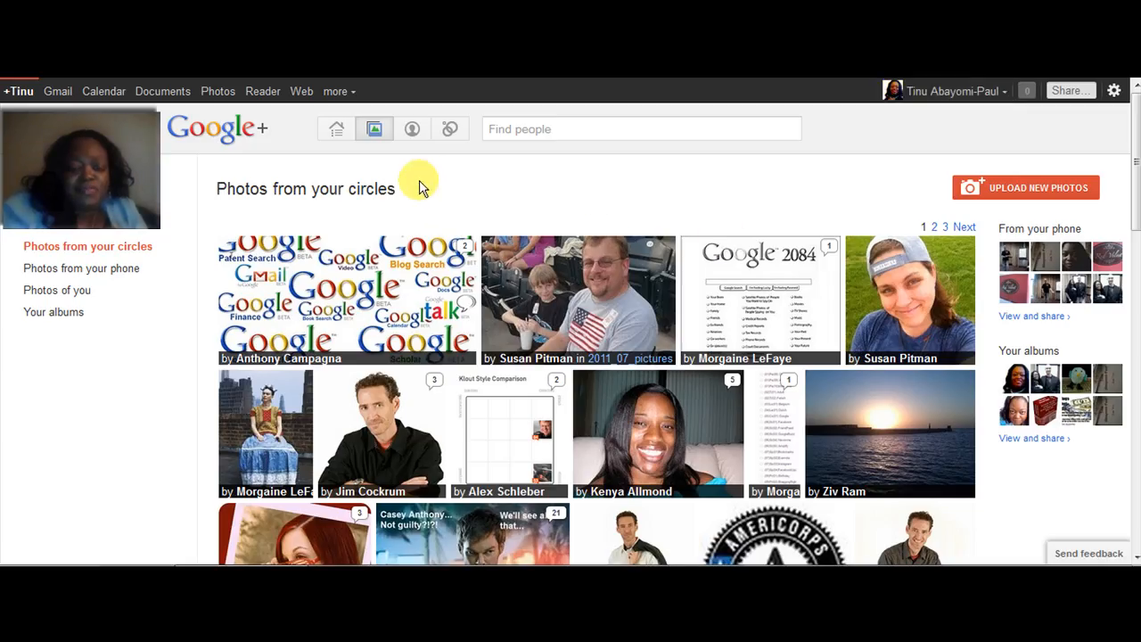
{"action": "mouse_move", "coordinate": [410, 128]}
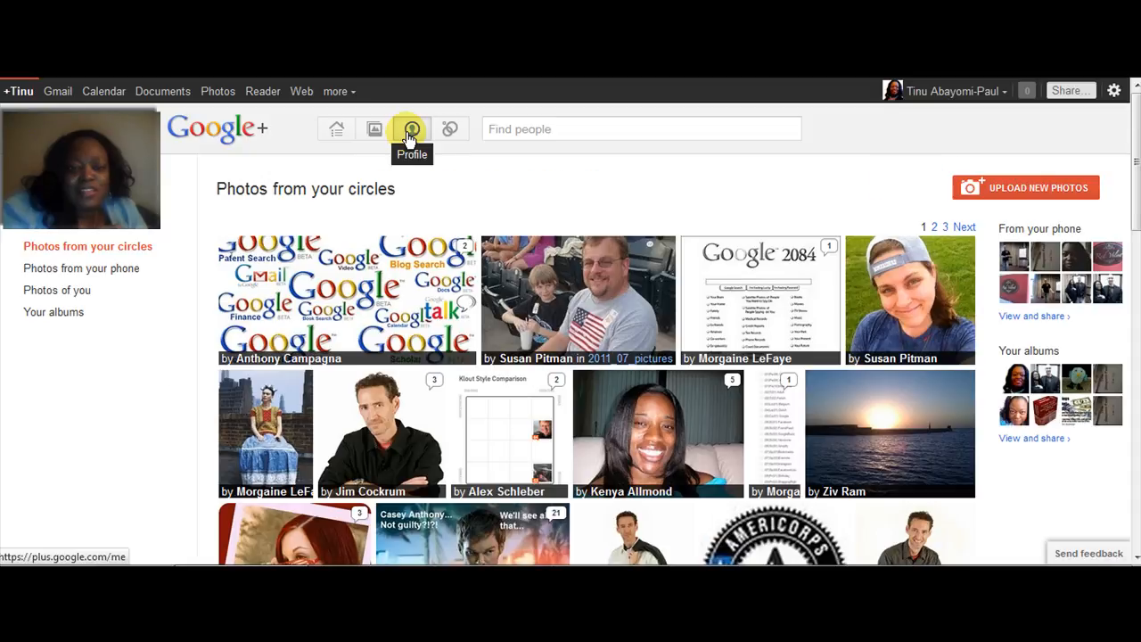
Open your profile page and bring up the 'View profile as...' preview prompt.
{"action": "left_click", "coordinate": [410, 129]}
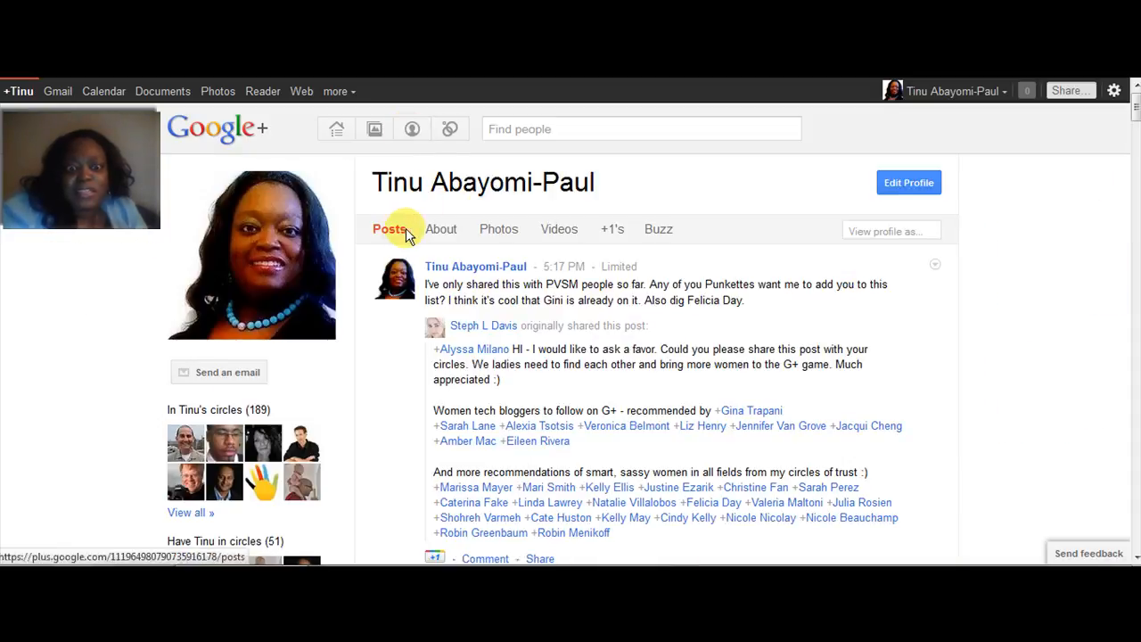
{"action": "mouse_move", "coordinate": [769, 194]}
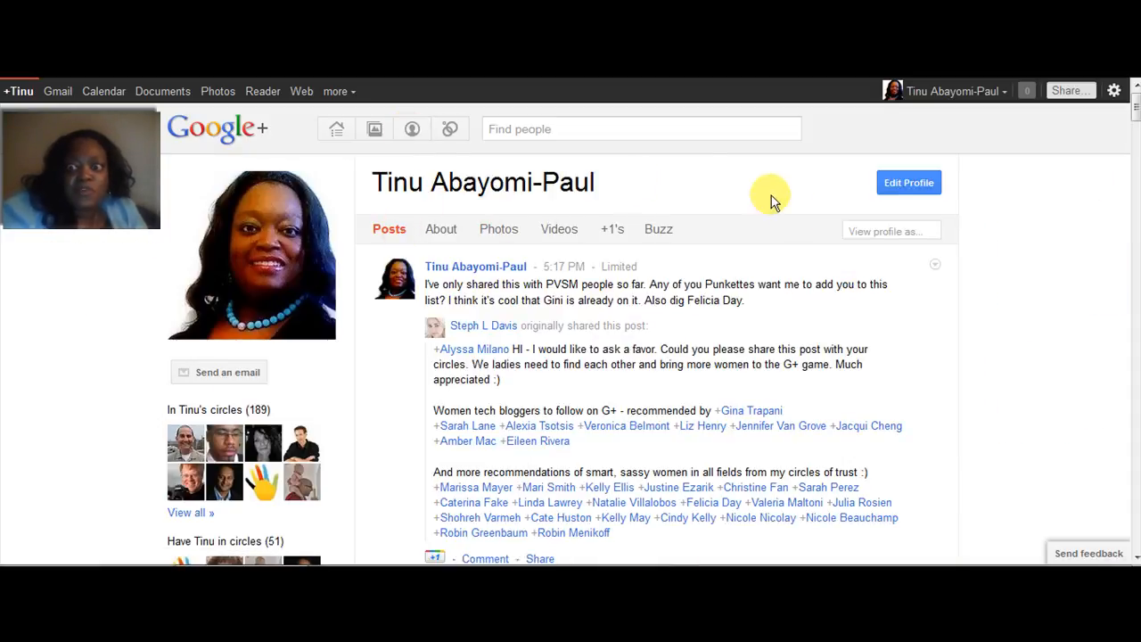
{"action": "mouse_move", "coordinate": [909, 231]}
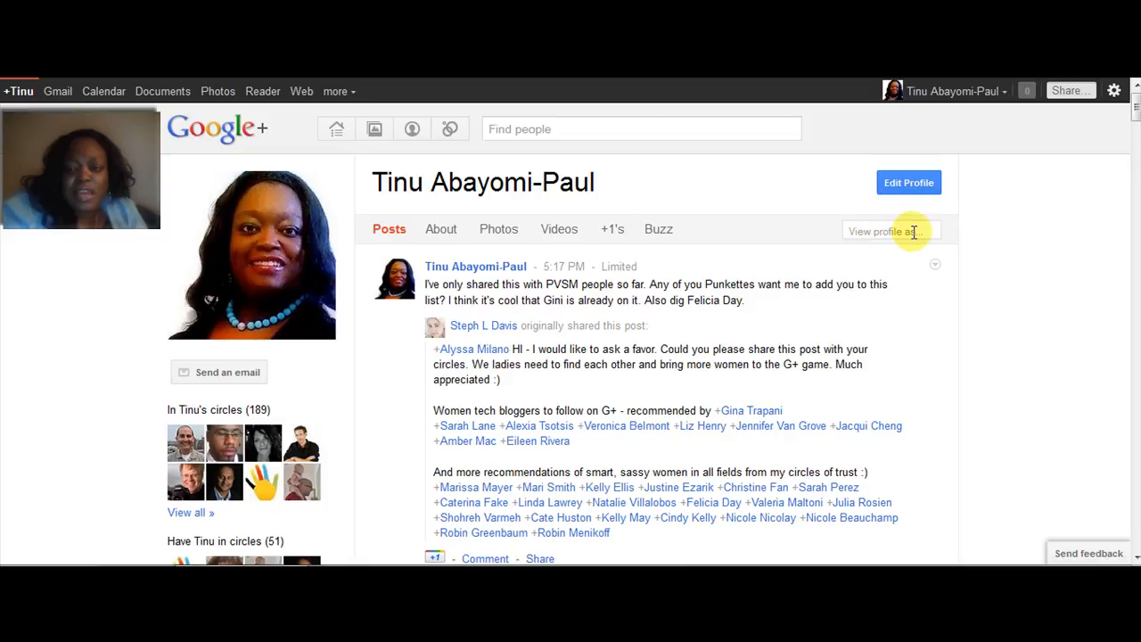
{"action": "left_click", "coordinate": [891, 230]}
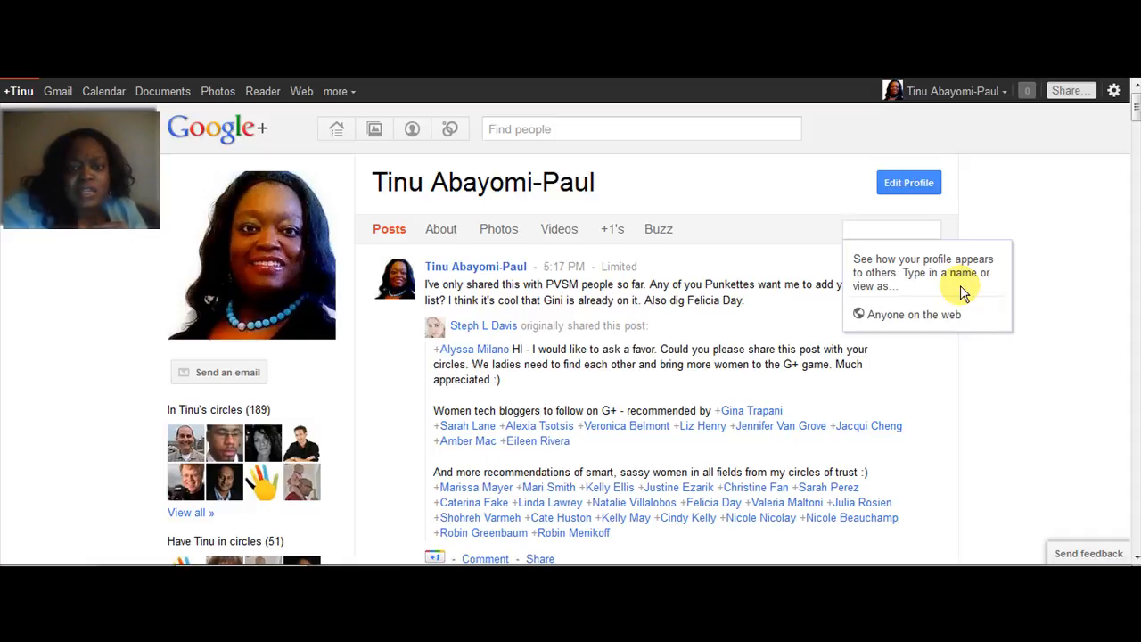
{"action": "mouse_move", "coordinate": [891, 283]}
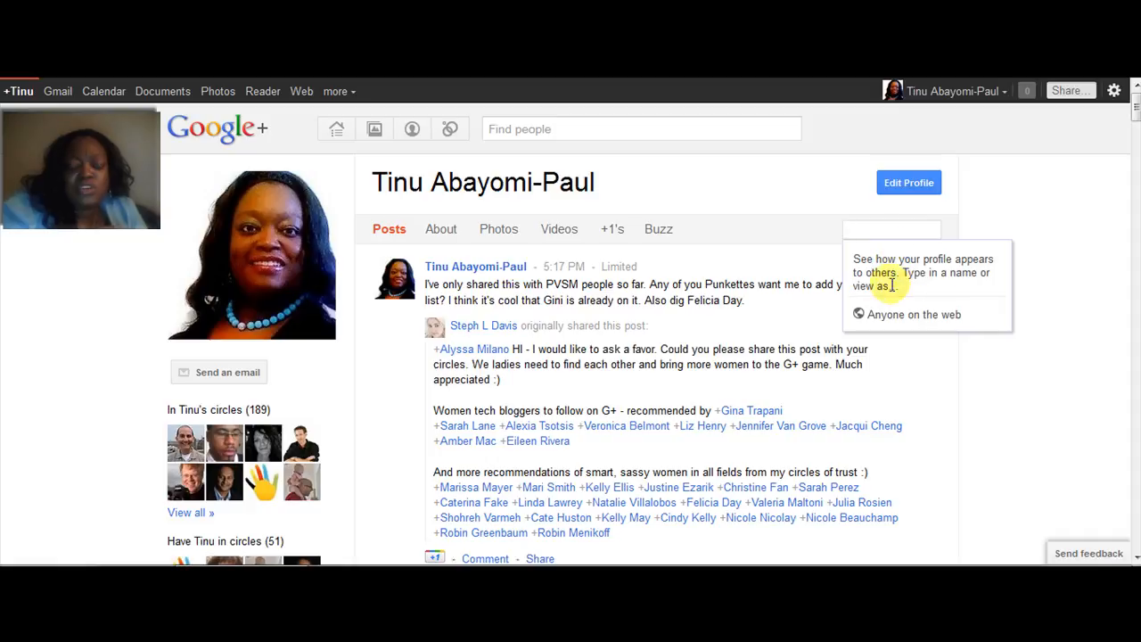
{"action": "mouse_move", "coordinate": [704, 187]}
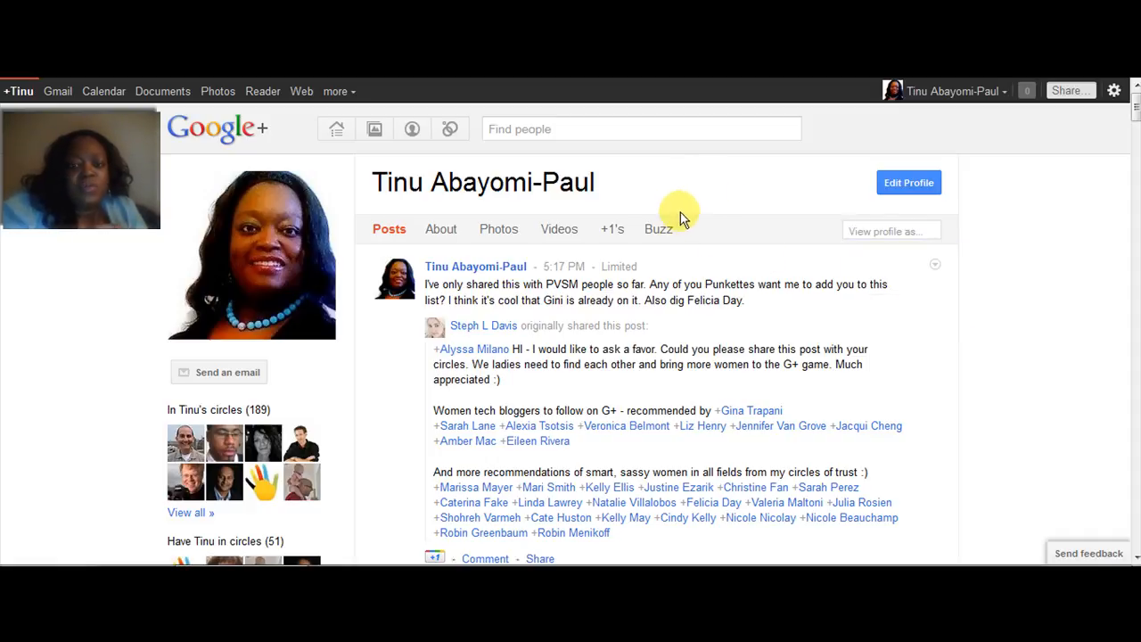
{"action": "mouse_move", "coordinate": [657, 229]}
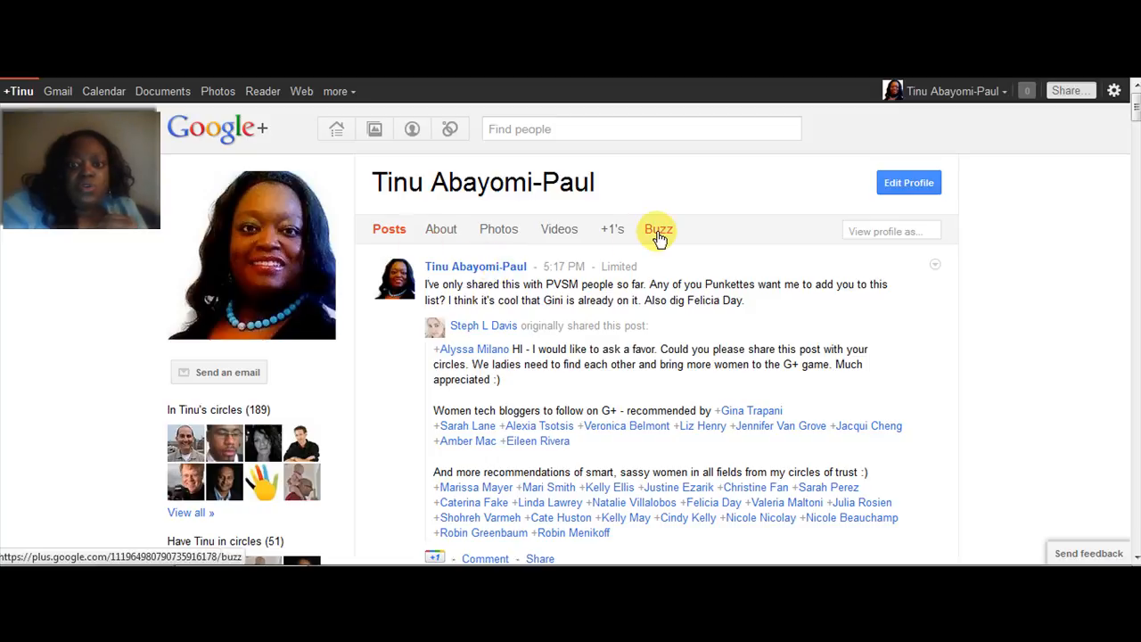
View your Buzz posts and follower counts, then switch to the +1's tab.
{"action": "left_click", "coordinate": [658, 230]}
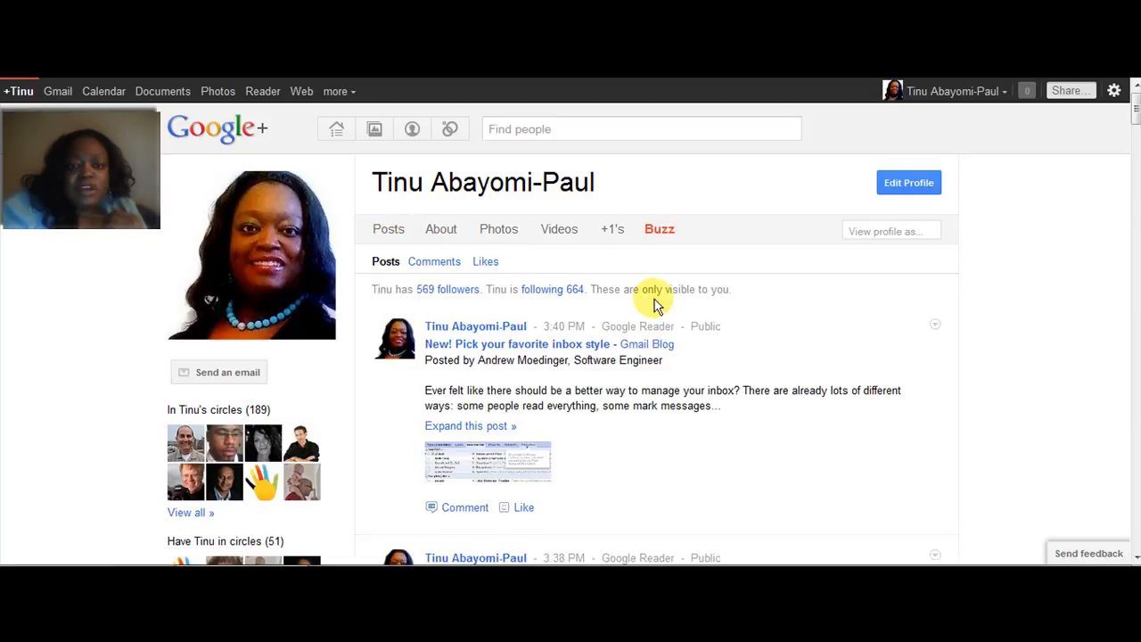
{"action": "mouse_move", "coordinate": [695, 286]}
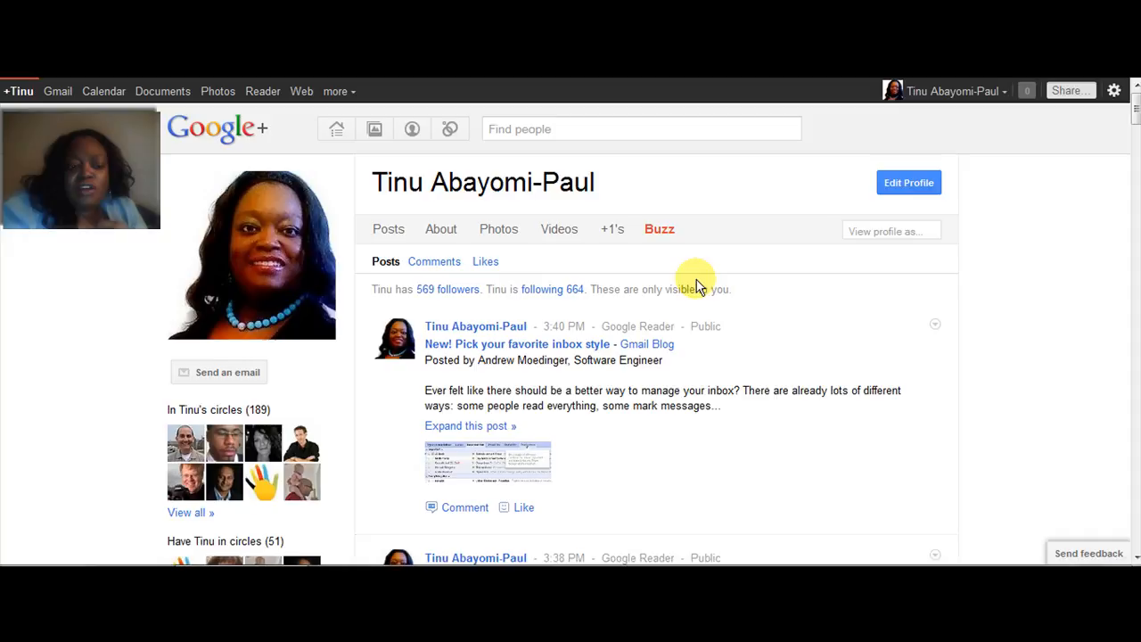
{"action": "mouse_move", "coordinate": [658, 229]}
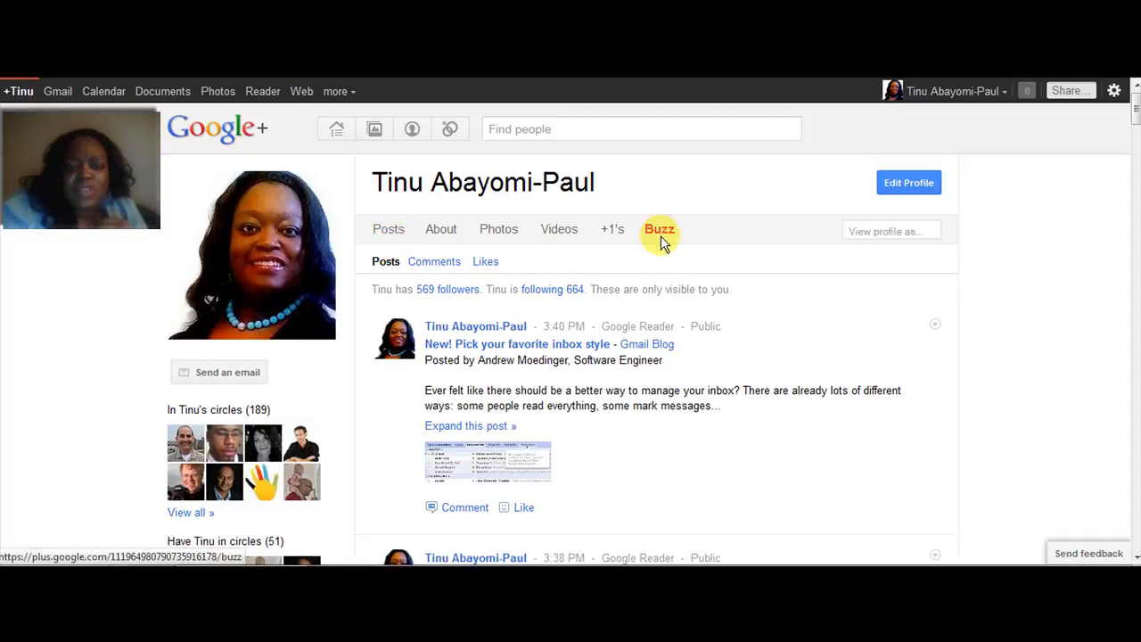
{"action": "left_click", "coordinate": [613, 229]}
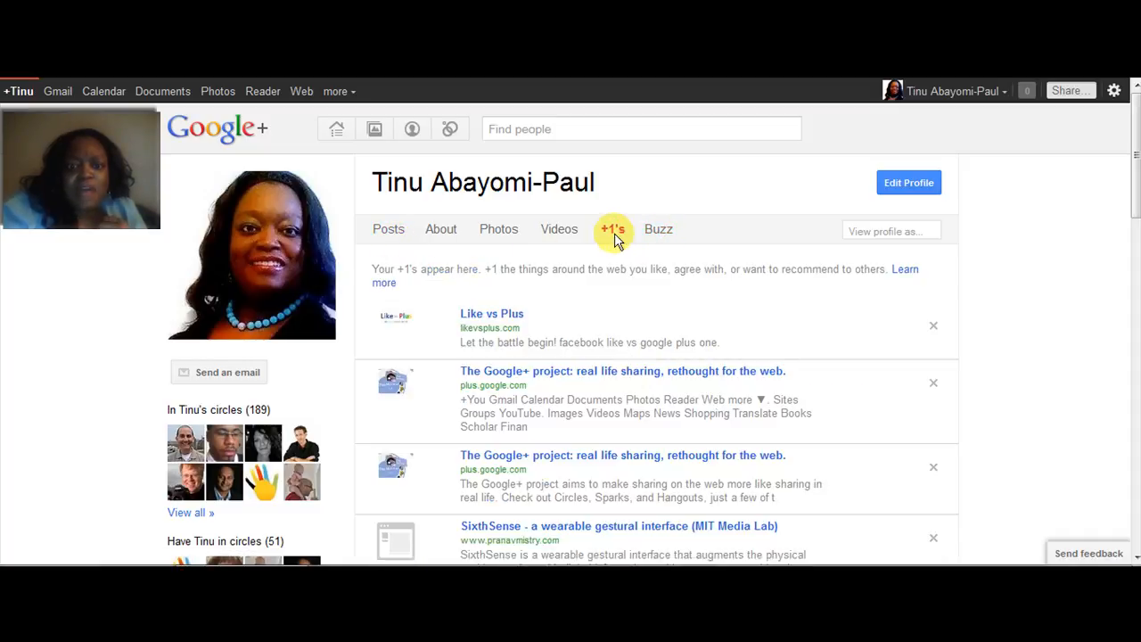
{"action": "mouse_move", "coordinate": [636, 287]}
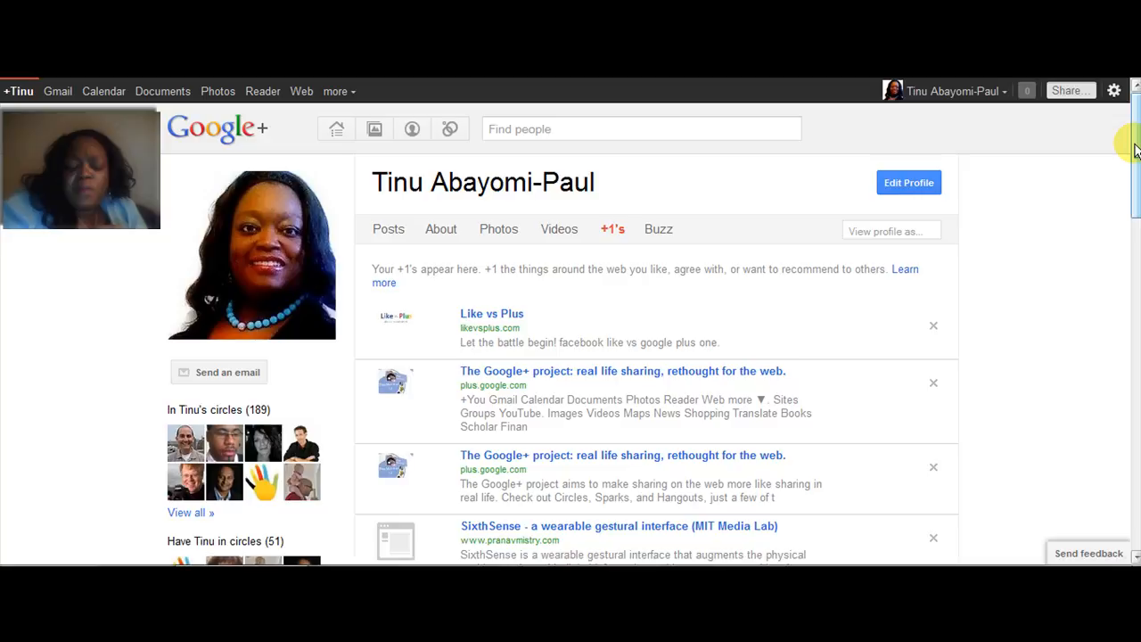
Scroll the +1's list, then switch to the Circles management page.
{"action": "scroll", "scroll_direction": "down", "scroll_amount": 3}
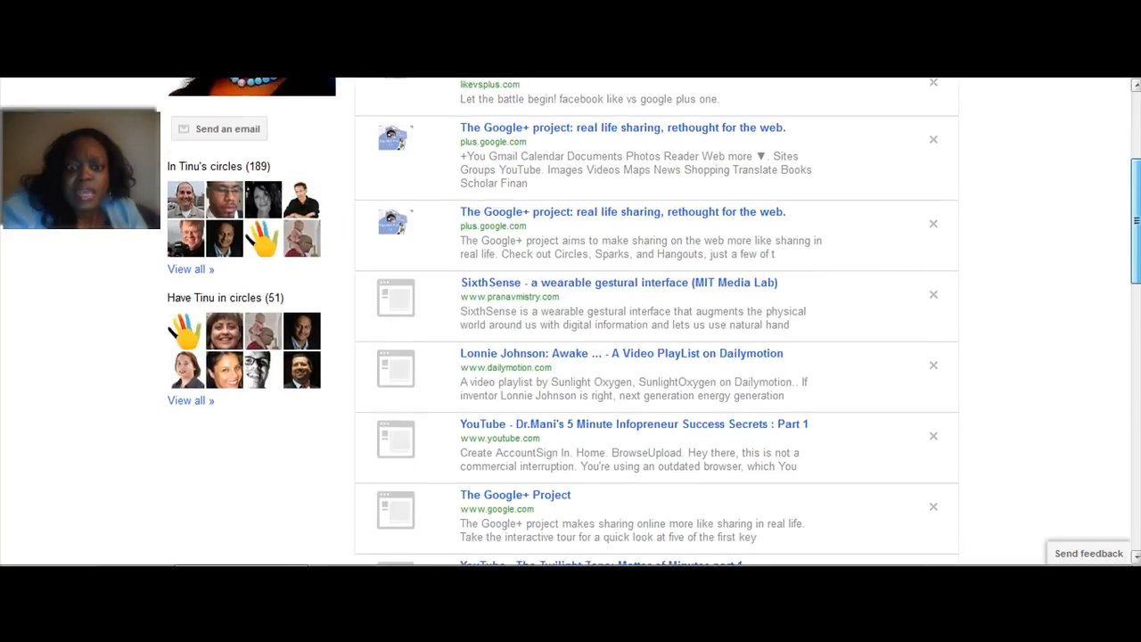
{"action": "scroll", "scroll_direction": "up", "scroll_amount": 3}
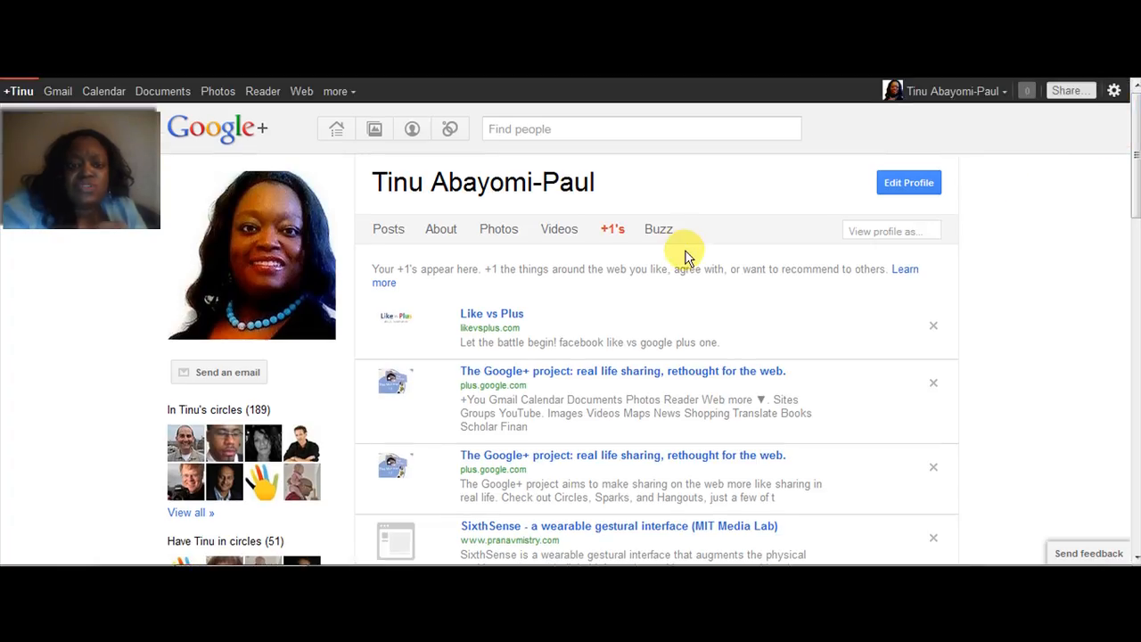
{"action": "mouse_move", "coordinate": [633, 296]}
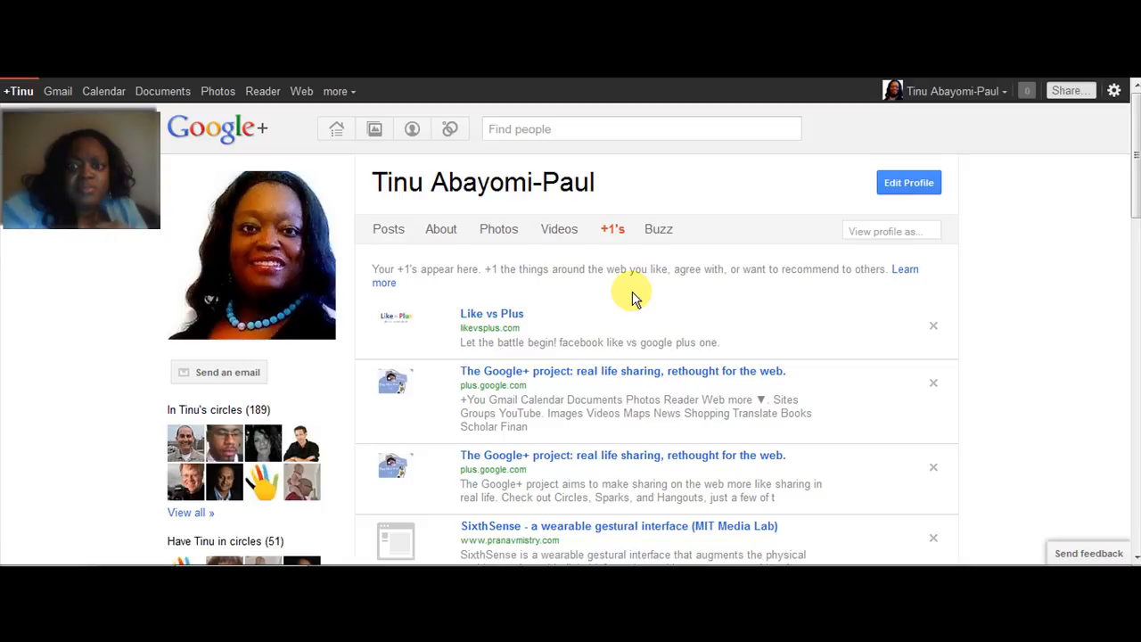
{"action": "mouse_move", "coordinate": [425, 413]}
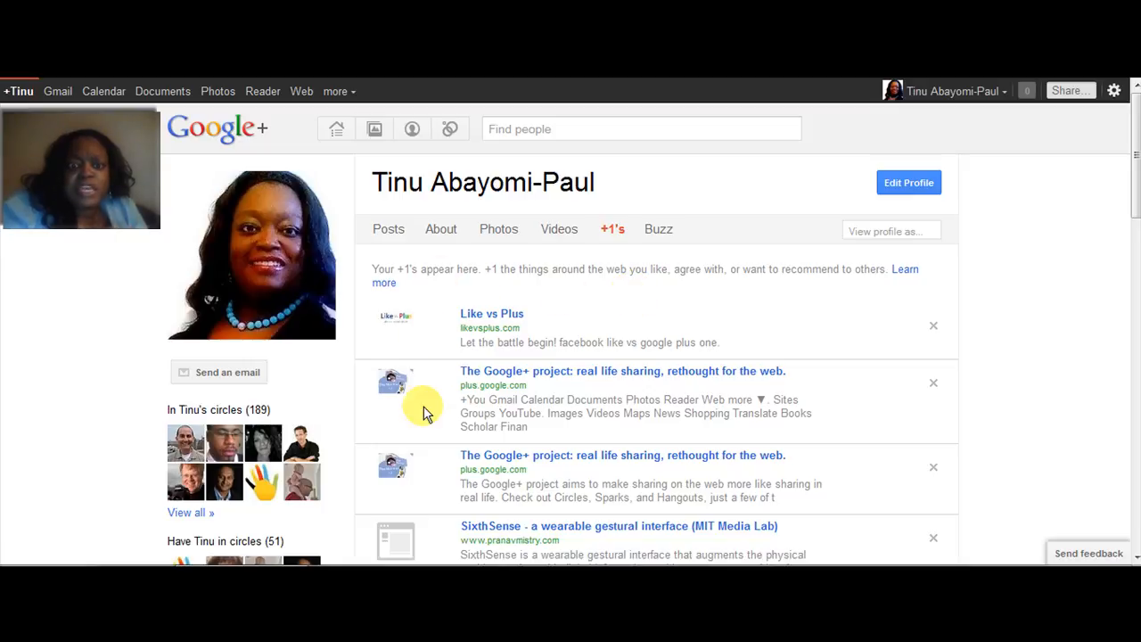
{"action": "mouse_move", "coordinate": [405, 392]}
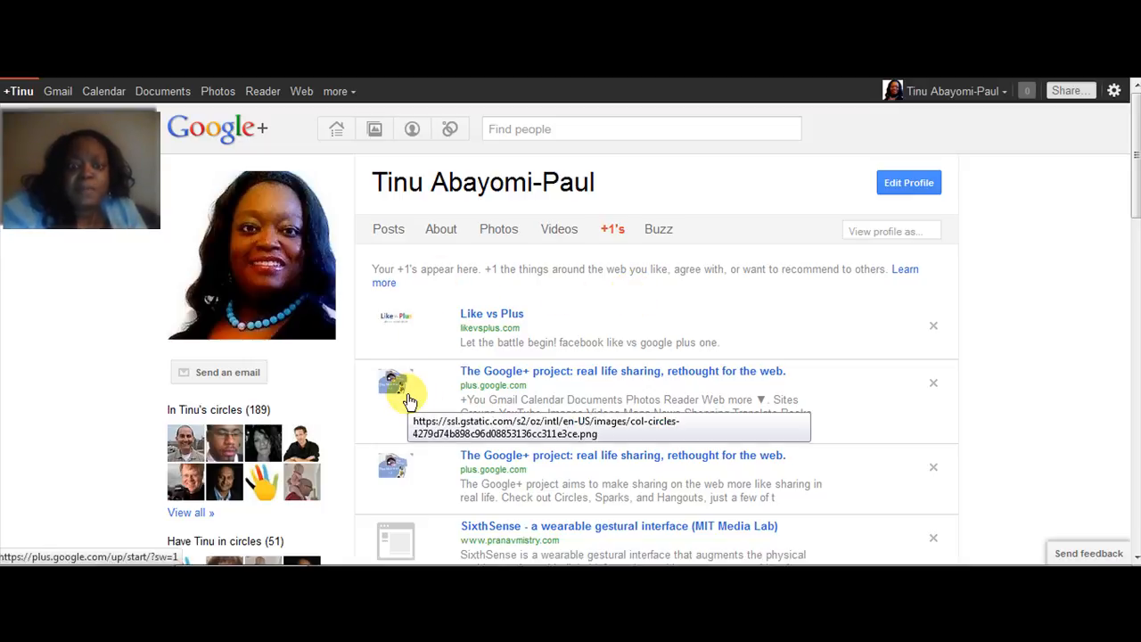
{"action": "mouse_move", "coordinate": [555, 392]}
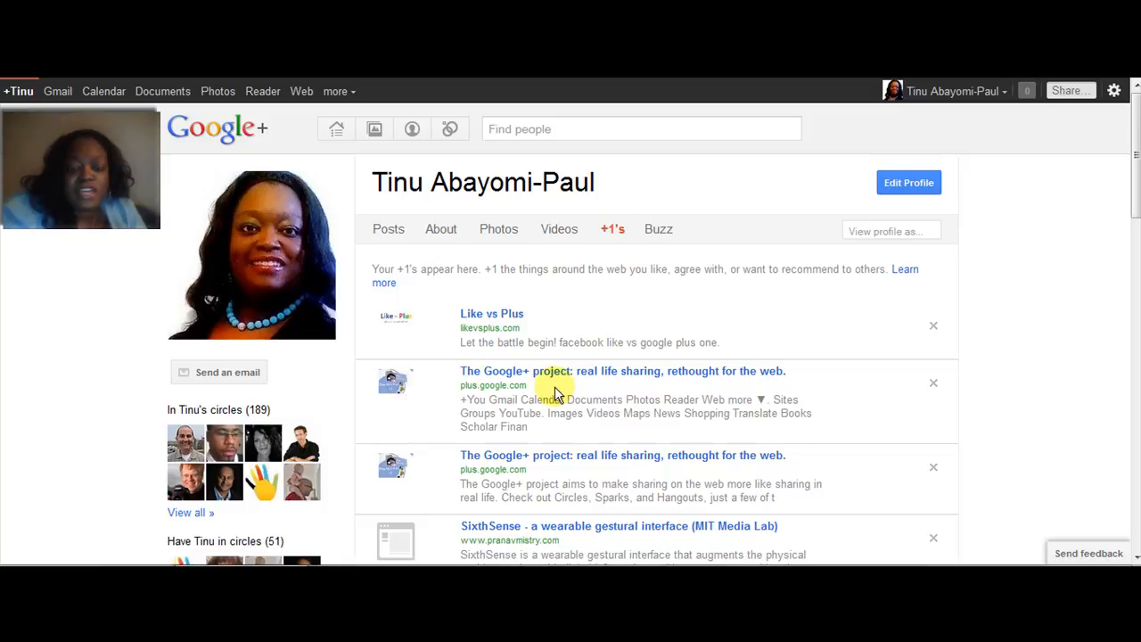
{"action": "mouse_move", "coordinate": [621, 334]}
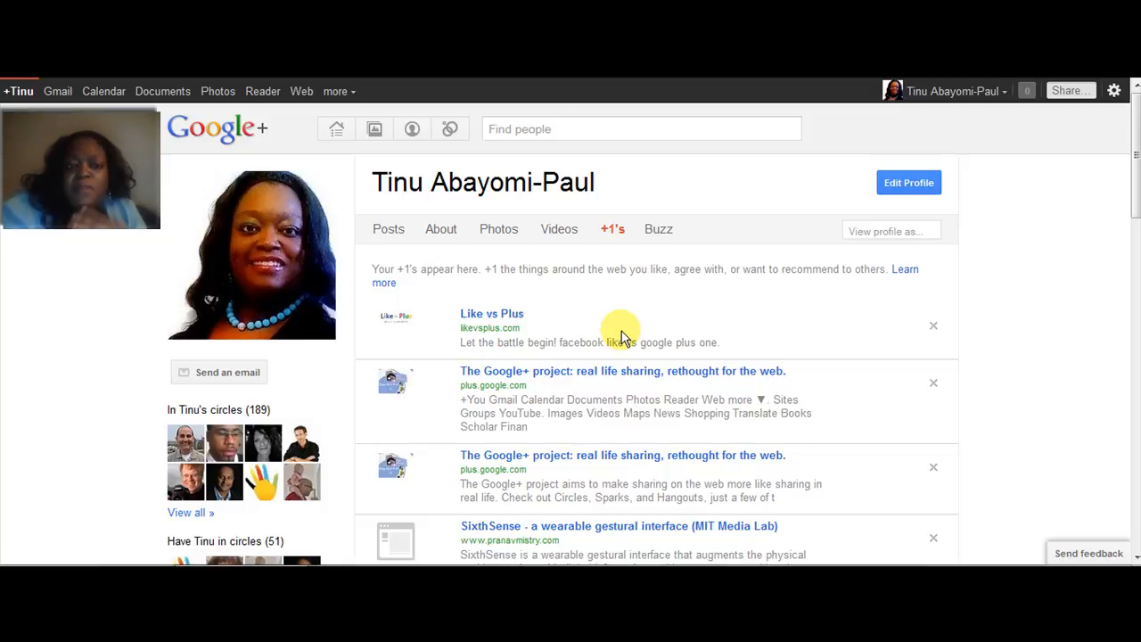
{"action": "mouse_move", "coordinate": [649, 254]}
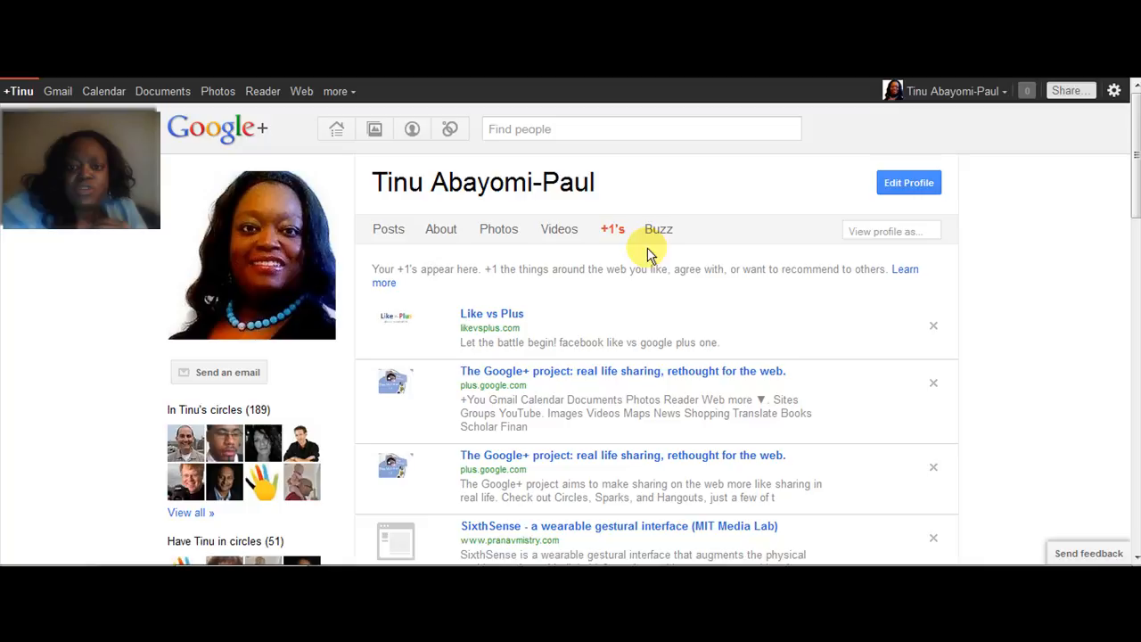
{"action": "mouse_move", "coordinate": [424, 268]}
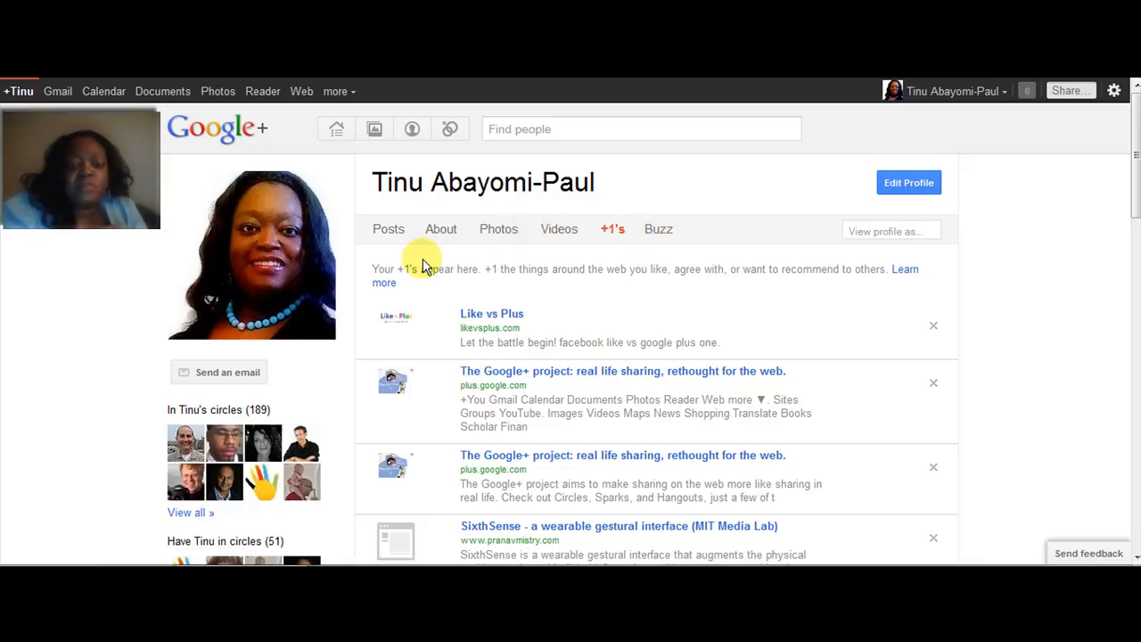
{"action": "mouse_move", "coordinate": [510, 275]}
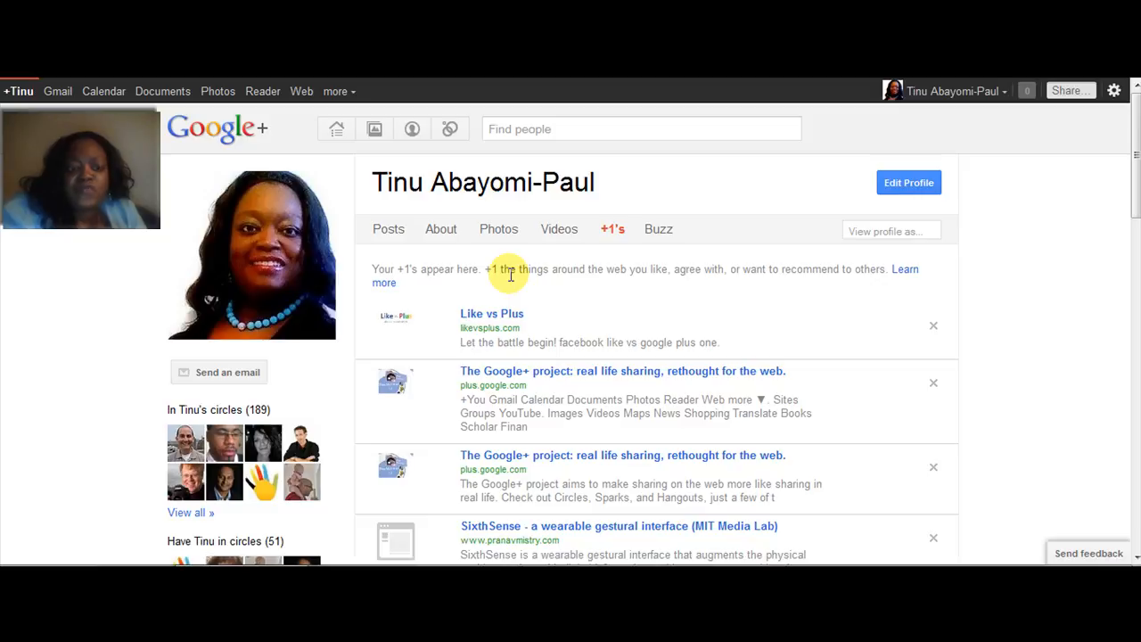
{"action": "mouse_move", "coordinate": [651, 245]}
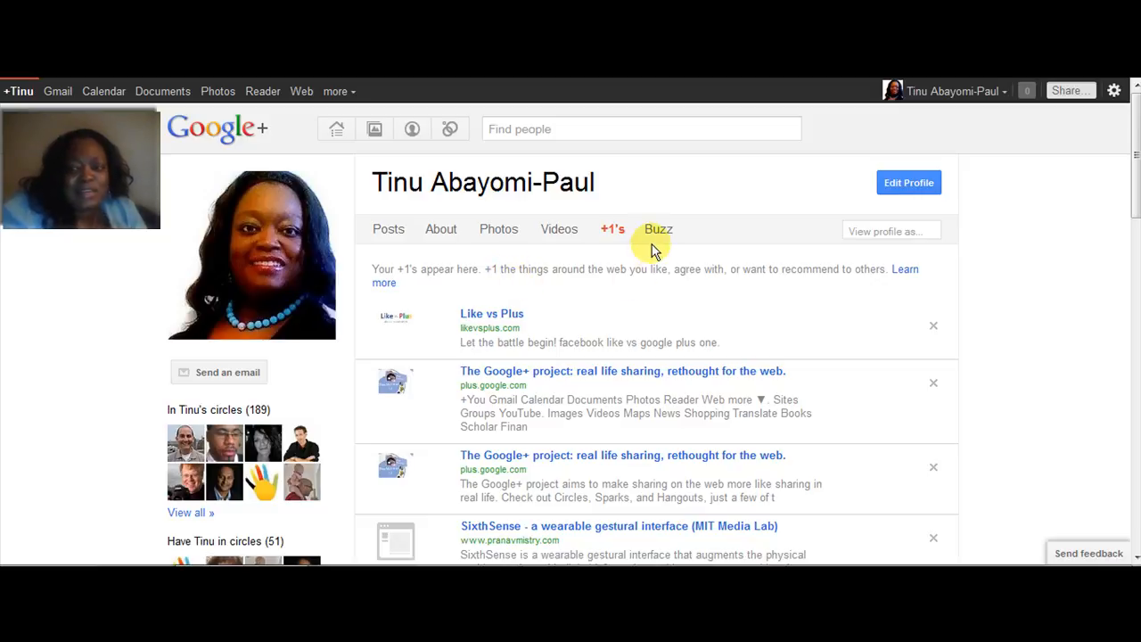
{"action": "mouse_move", "coordinate": [448, 128]}
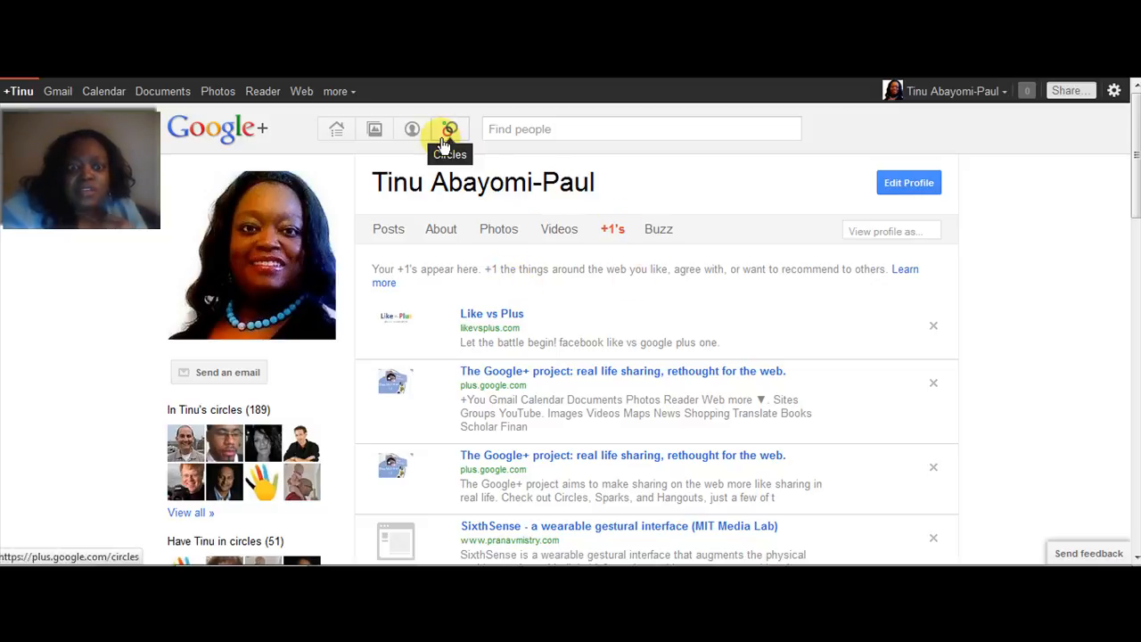
{"action": "left_click", "coordinate": [449, 128]}
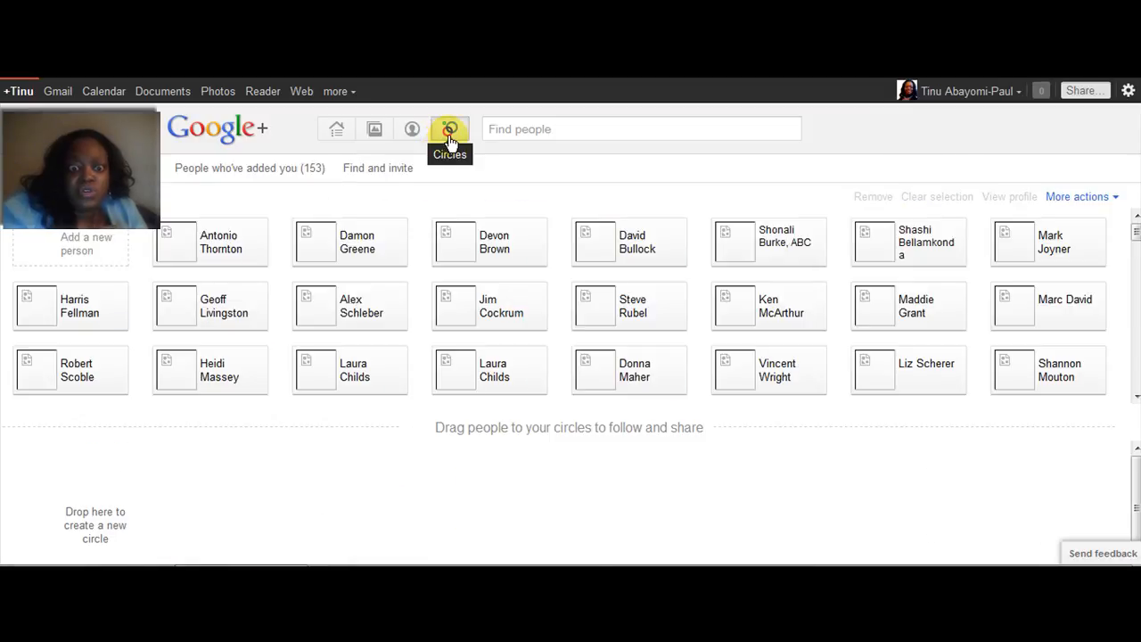
{"action": "left_click", "coordinate": [449, 129]}
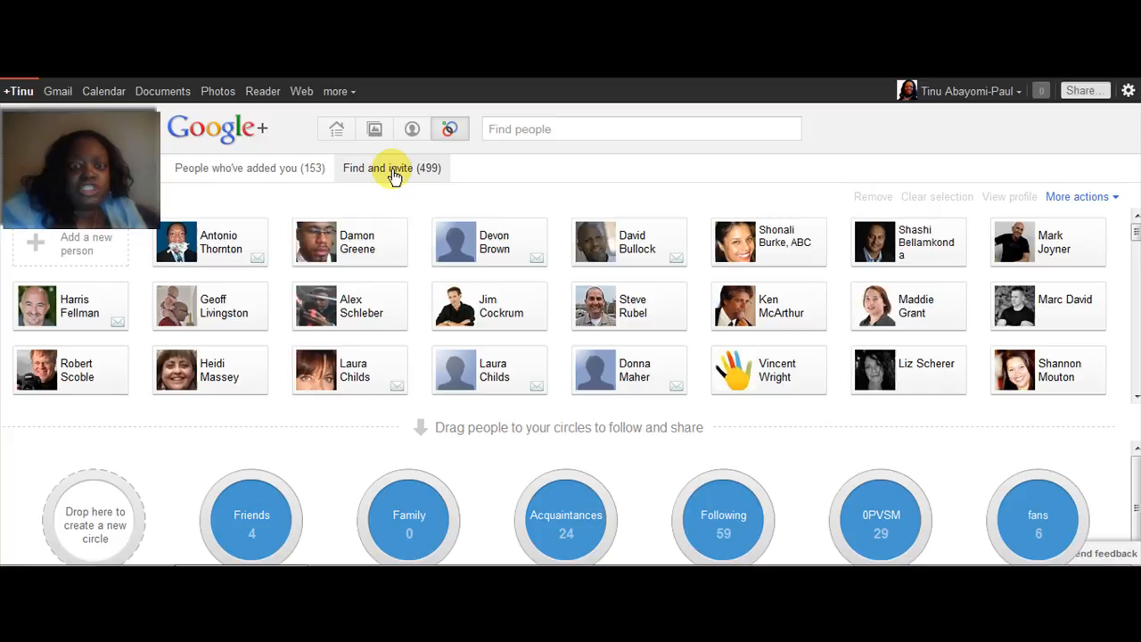
{"action": "mouse_move", "coordinate": [552, 156]}
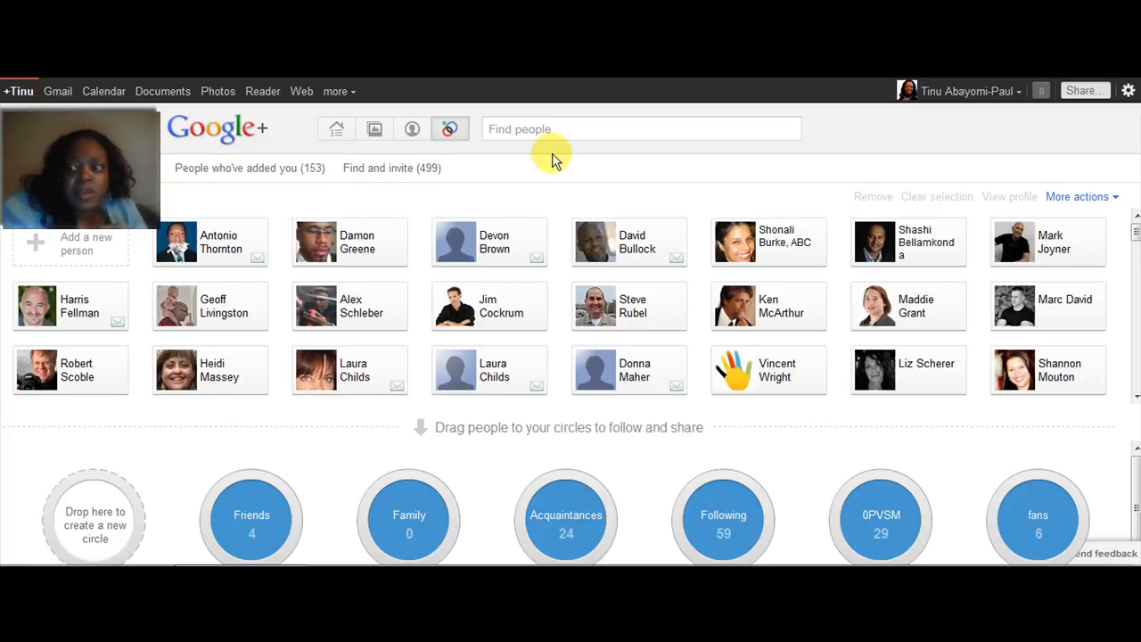
{"action": "mouse_move", "coordinate": [448, 281]}
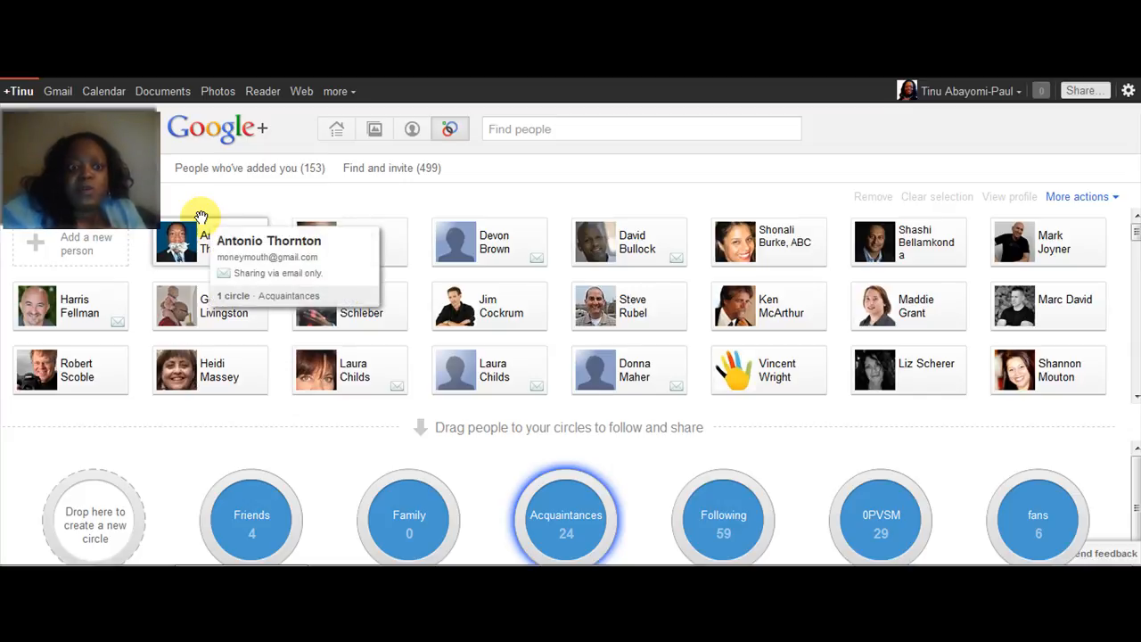
{"action": "mouse_move", "coordinate": [706, 192]}
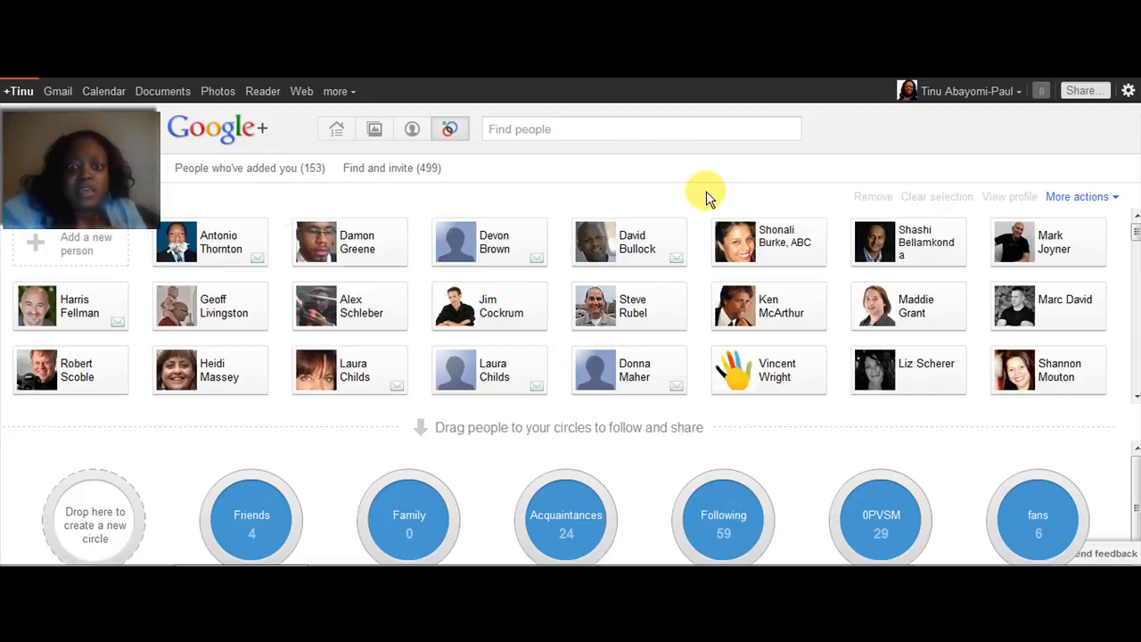
{"action": "mouse_move", "coordinate": [762, 214]}
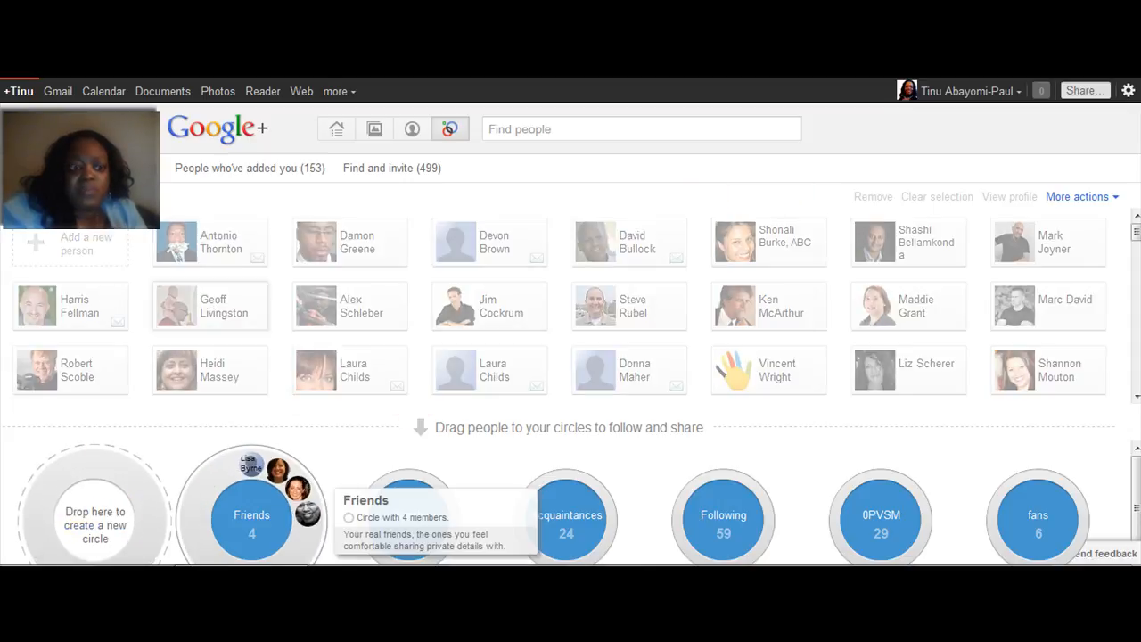
{"action": "left_click", "coordinate": [640, 128]}
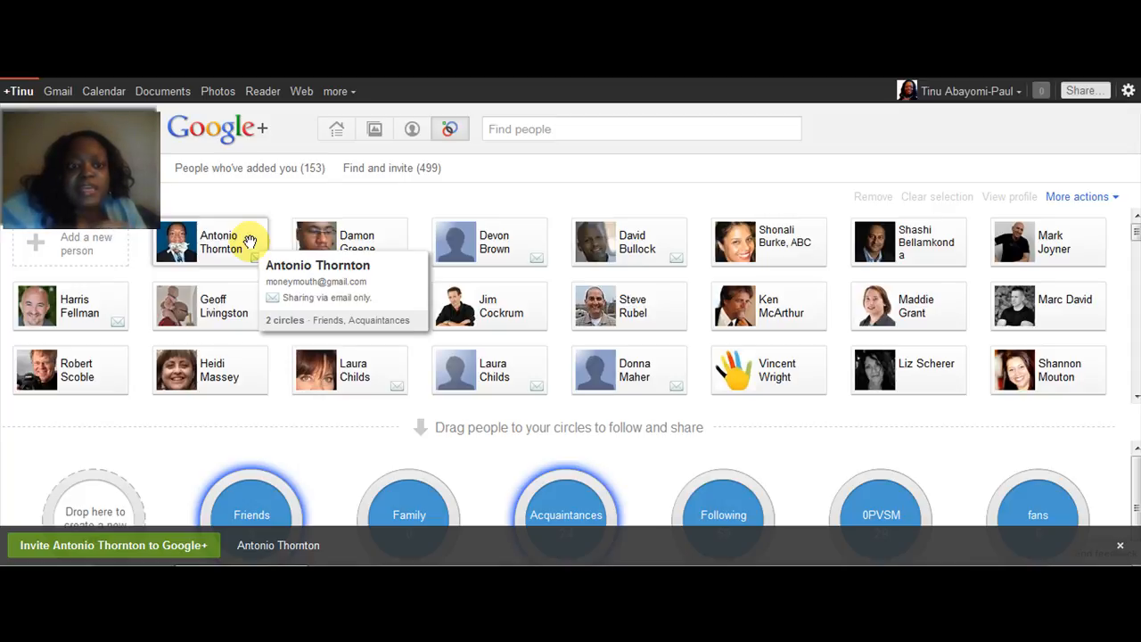
{"action": "mouse_move", "coordinate": [497, 187]}
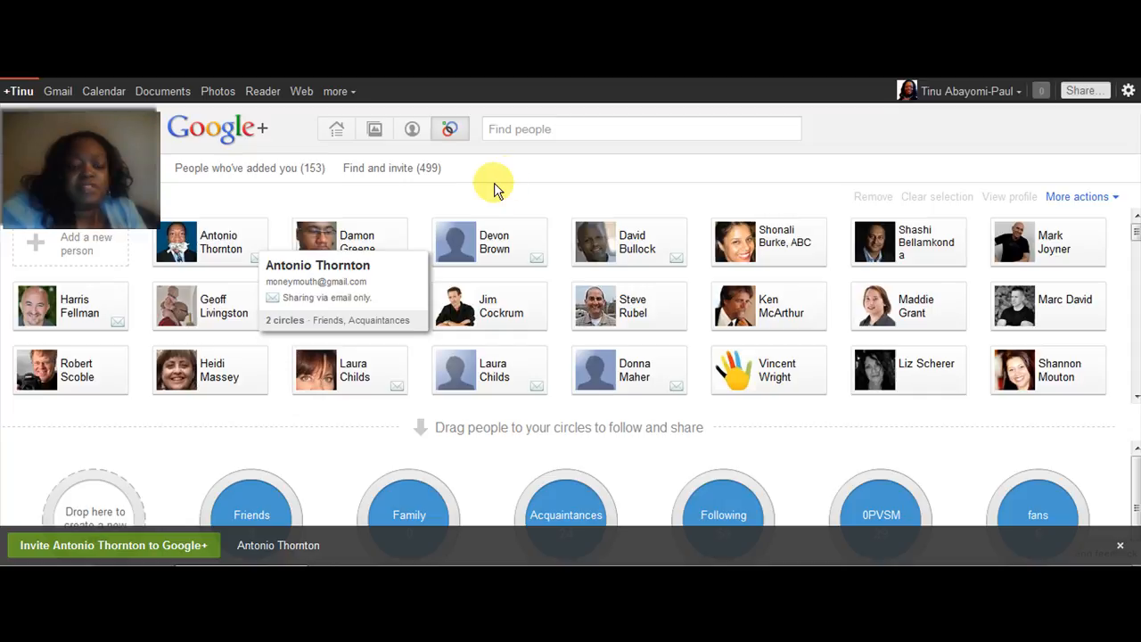
{"action": "left_click", "coordinate": [640, 128]}
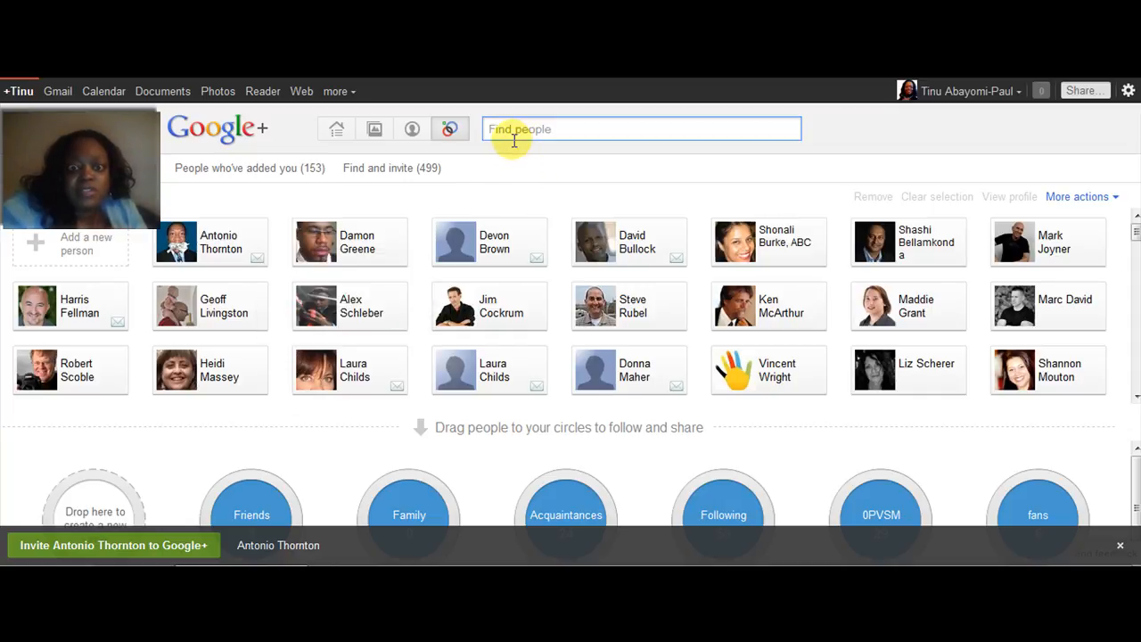
{"action": "mouse_move", "coordinate": [944, 142]}
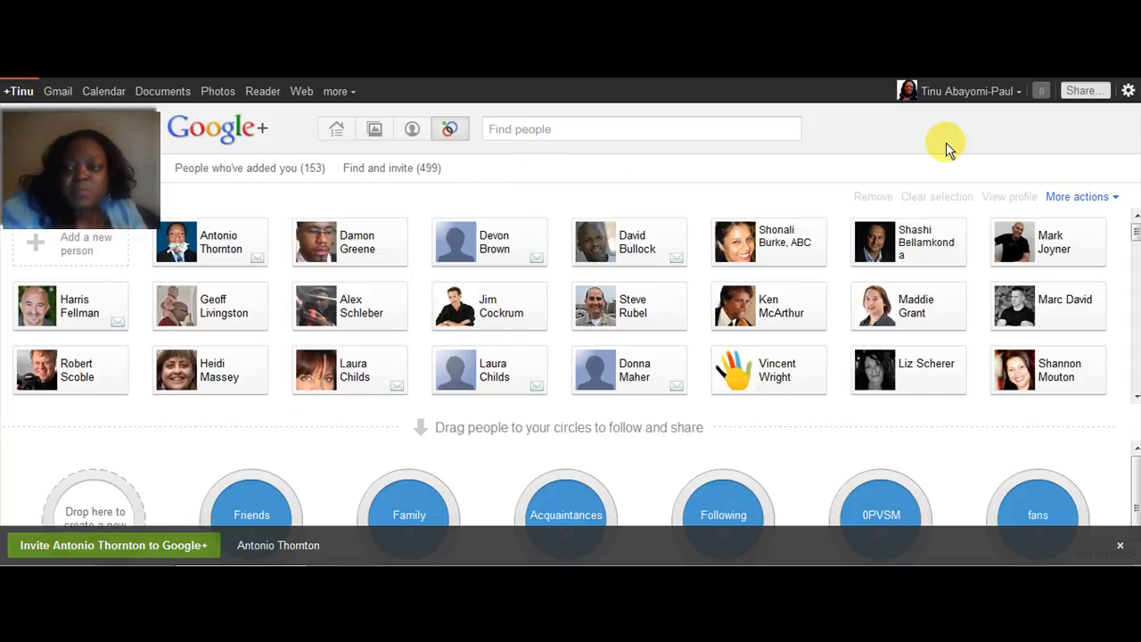
{"action": "mouse_move", "coordinate": [1001, 159]}
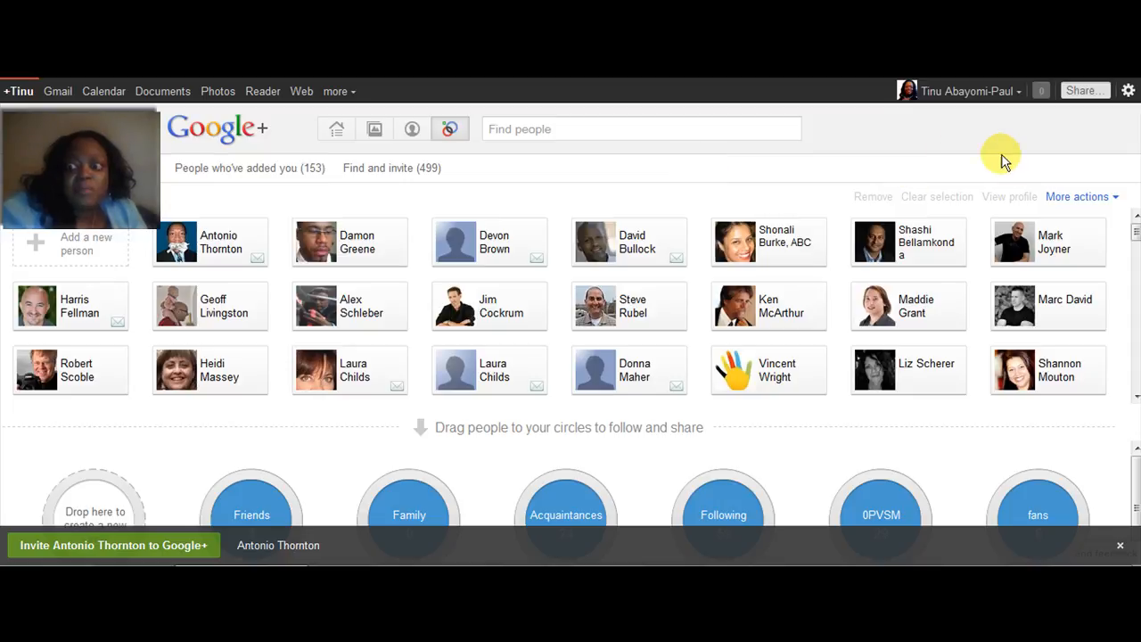
{"action": "mouse_move", "coordinate": [252, 141]}
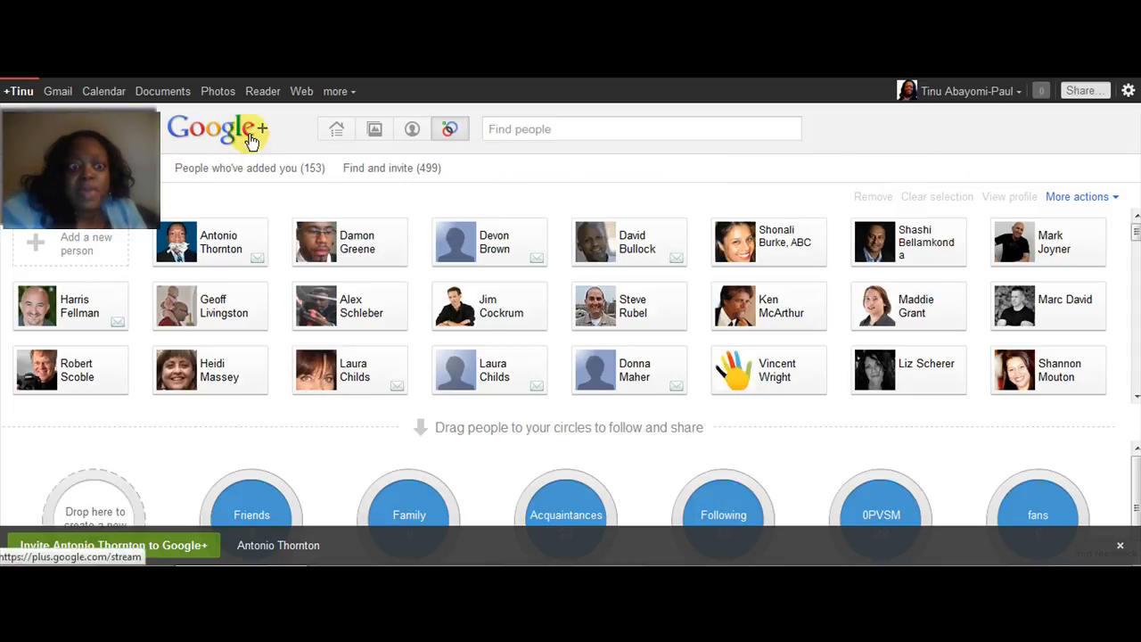
Return to the Google+ Stream via the logo.
{"action": "left_click", "coordinate": [336, 129]}
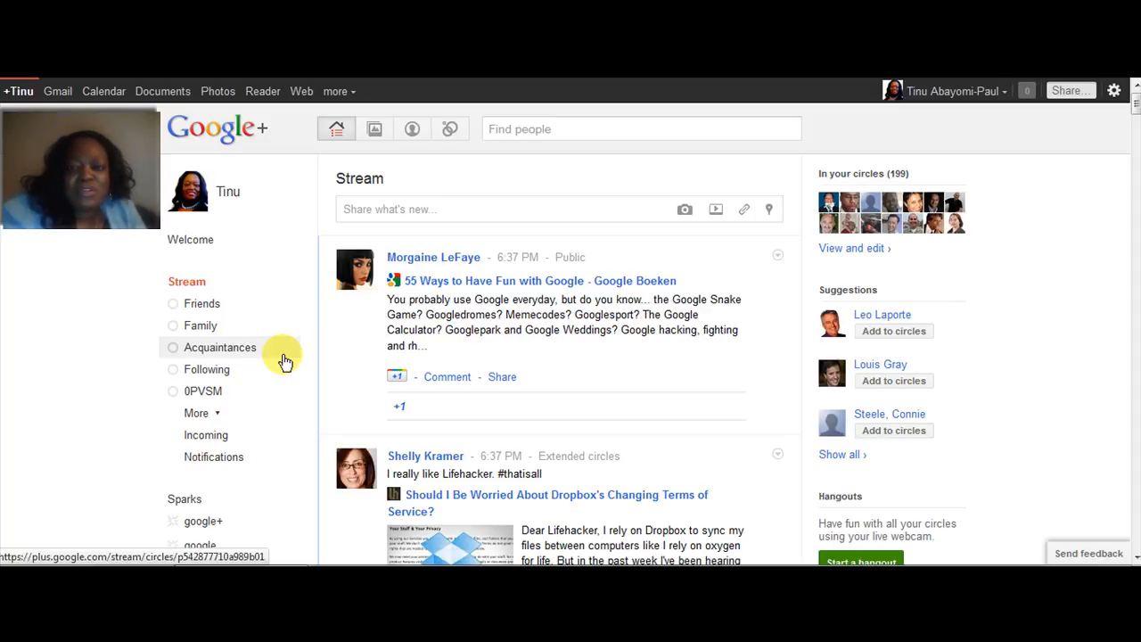
{"action": "mouse_move", "coordinate": [276, 366]}
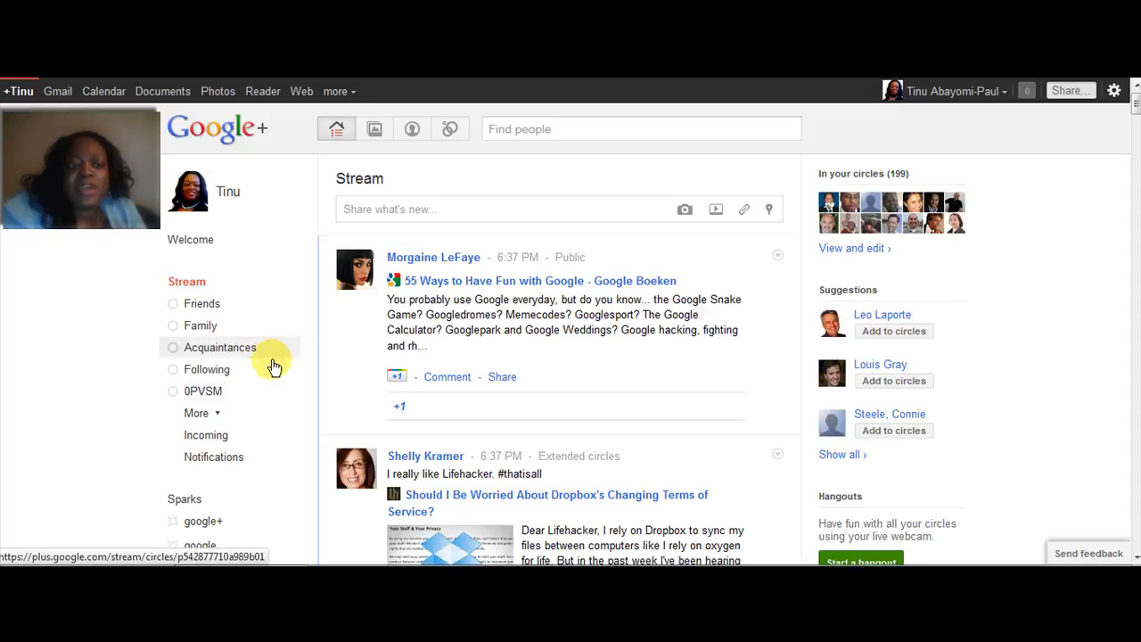
{"action": "mouse_move", "coordinate": [256, 419]}
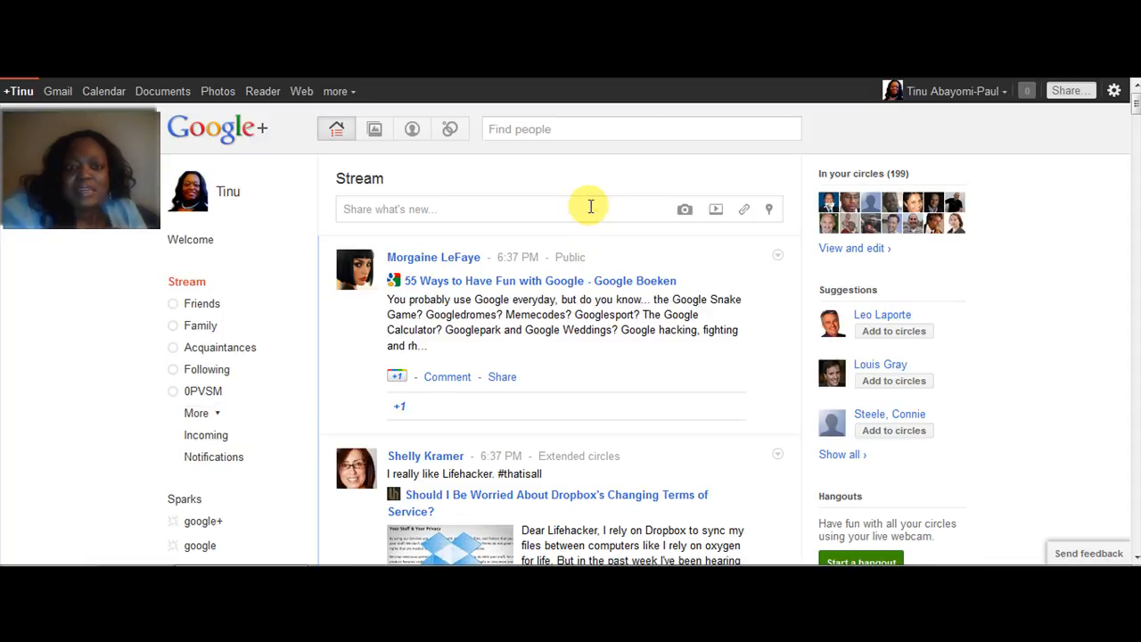
{"action": "mouse_move", "coordinate": [552, 237]}
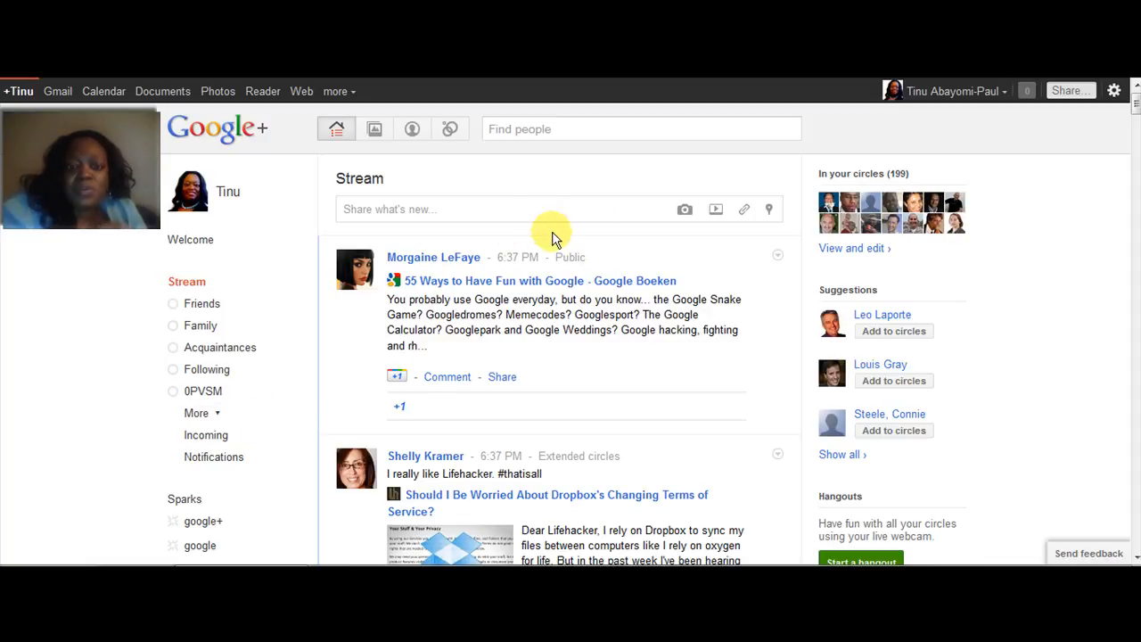
{"action": "mouse_move", "coordinate": [475, 153]}
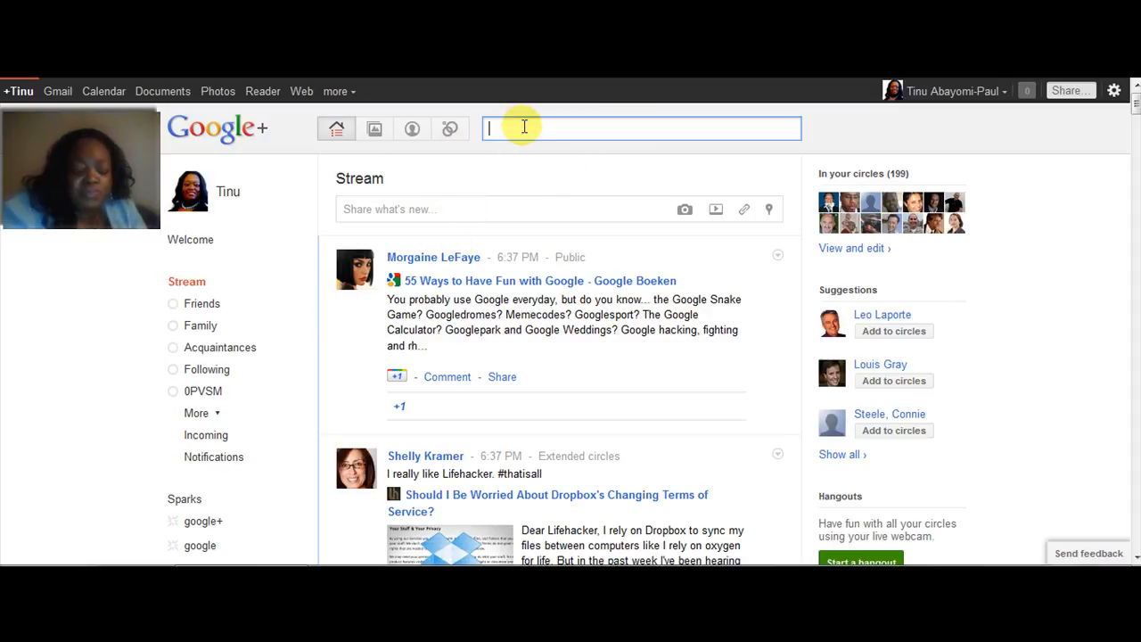
{"action": "type", "text": "sha"}
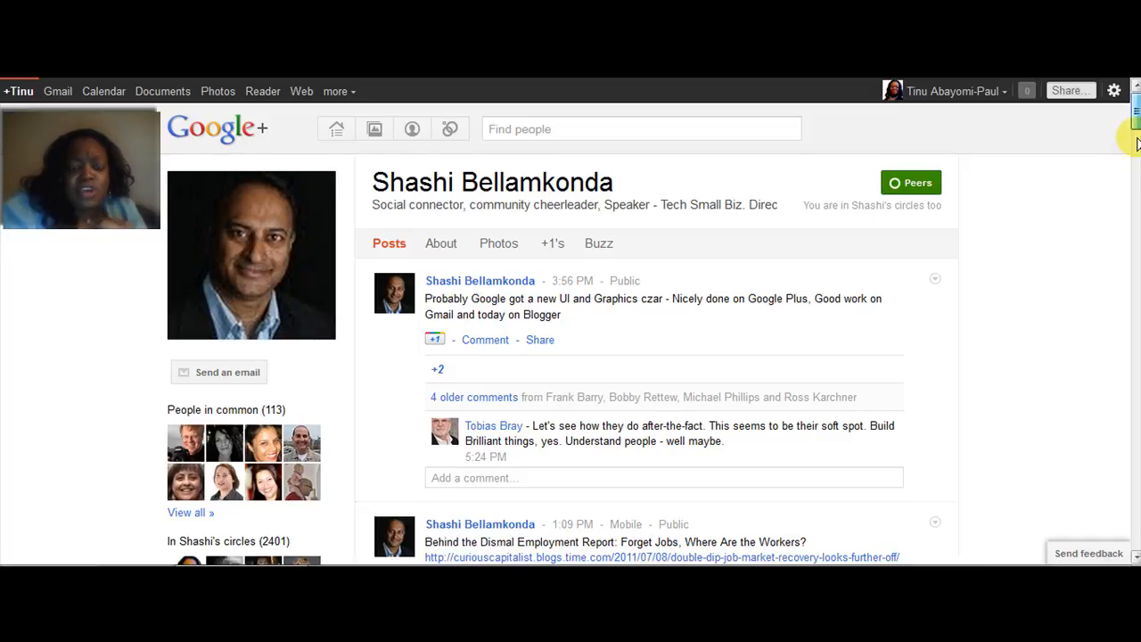
{"action": "scroll", "scroll_direction": "down", "scroll_amount": 3}
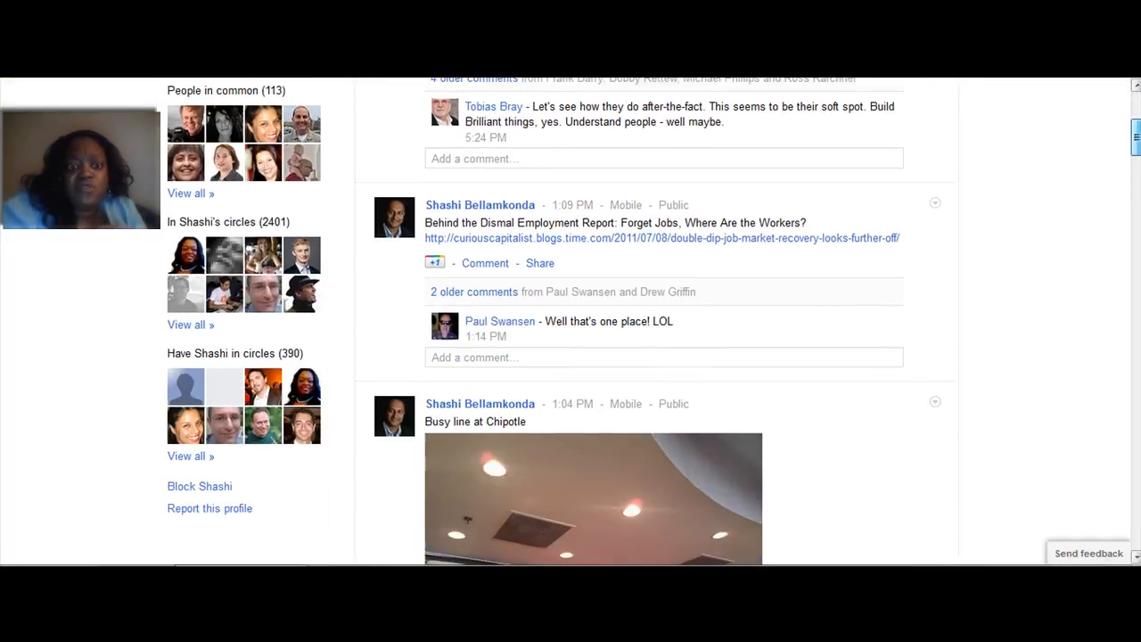
{"action": "scroll", "scroll_direction": "up", "scroll_amount": 3}
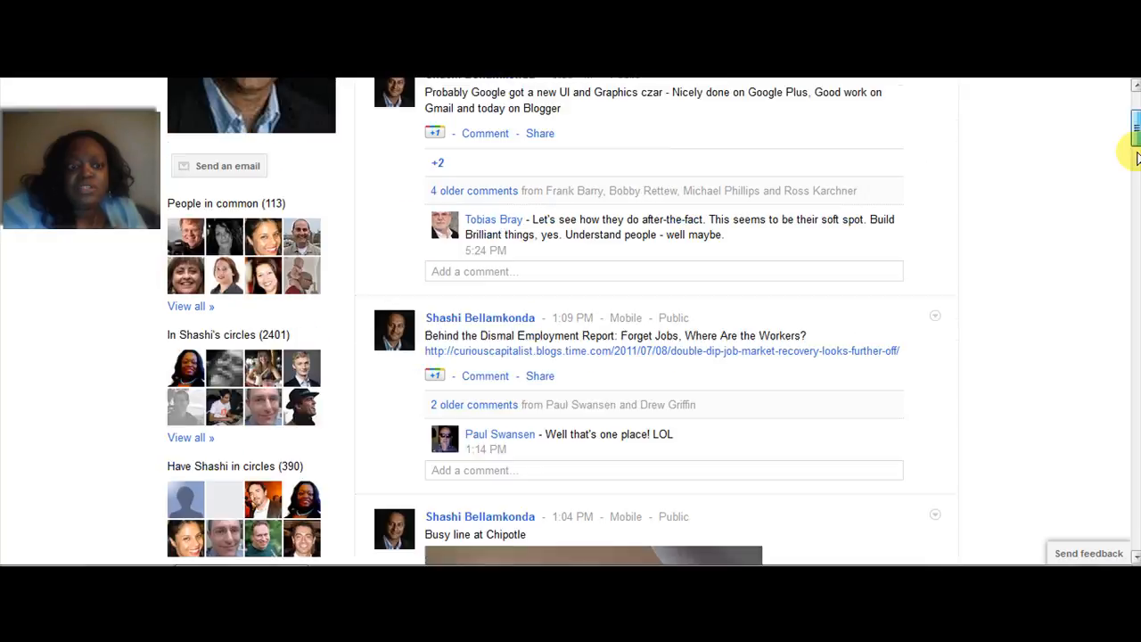
{"action": "scroll", "scroll_direction": "up", "scroll_amount": 3}
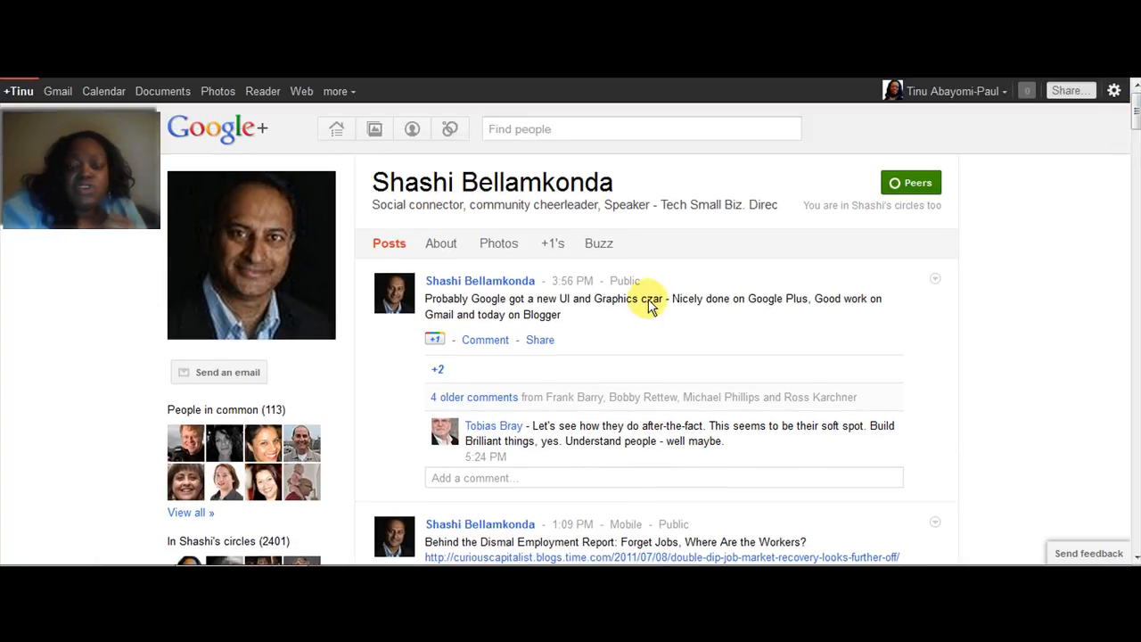
{"action": "mouse_move", "coordinate": [677, 252]}
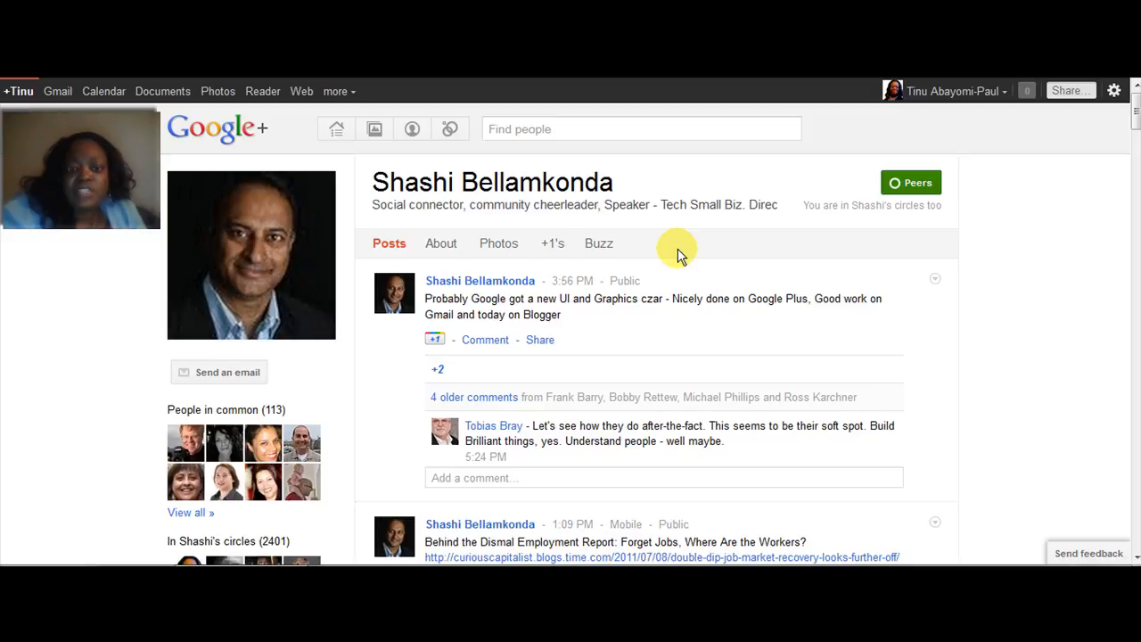
{"action": "mouse_move", "coordinate": [410, 129]}
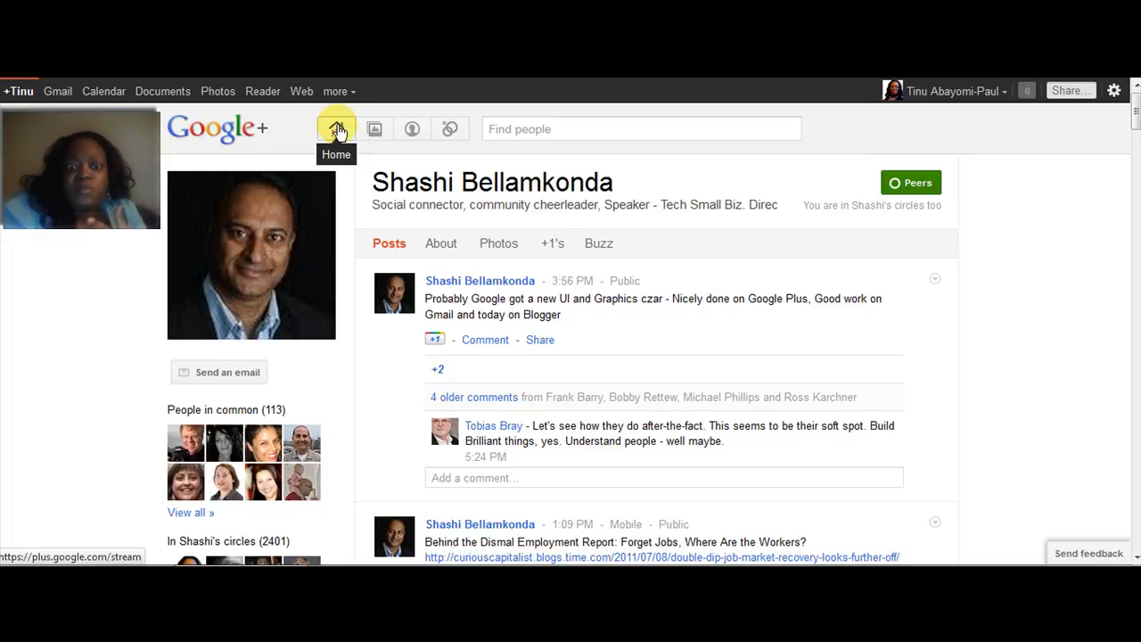
Go back to the Stream with the Home icon.
{"action": "left_click", "coordinate": [337, 128]}
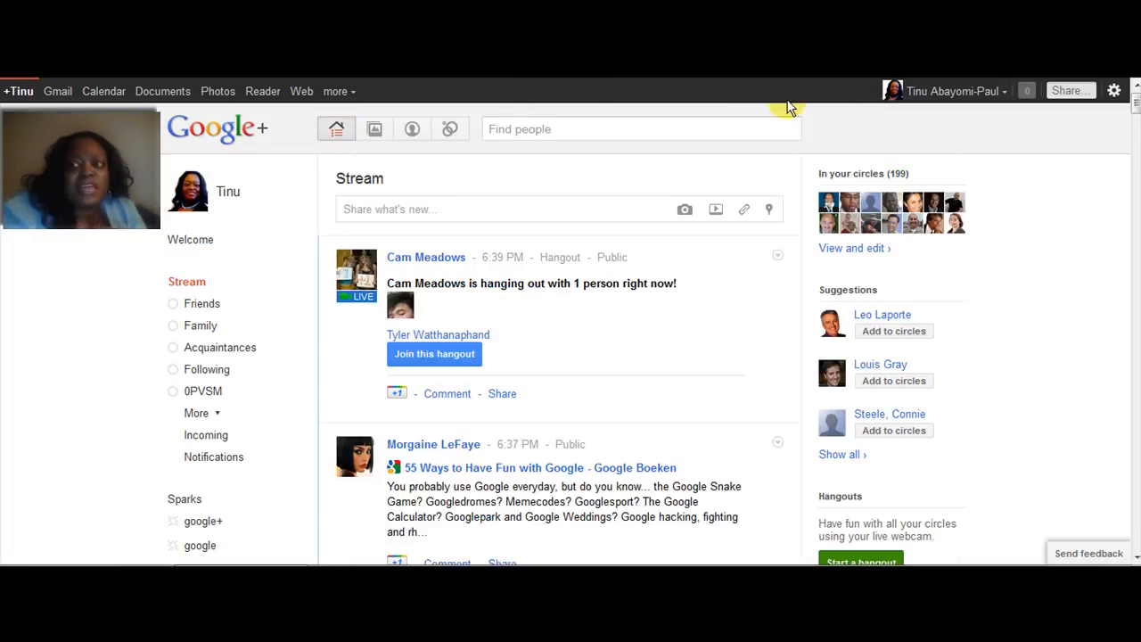
{"action": "mouse_move", "coordinate": [1080, 268]}
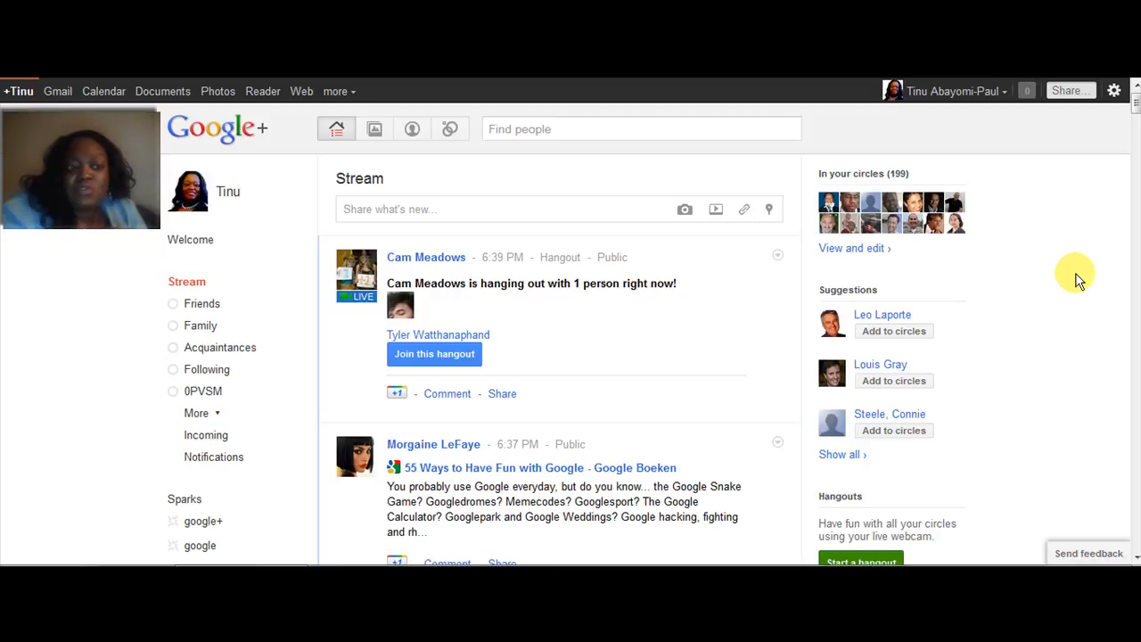
{"action": "mouse_move", "coordinate": [1132, 107]}
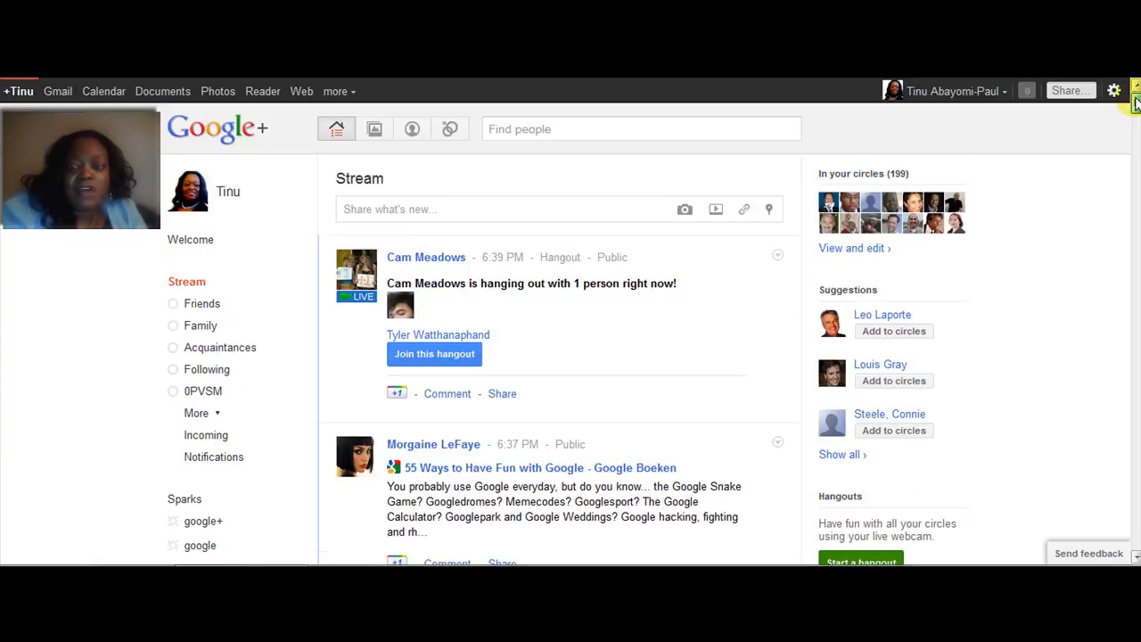
{"action": "mouse_move", "coordinate": [1132, 156]}
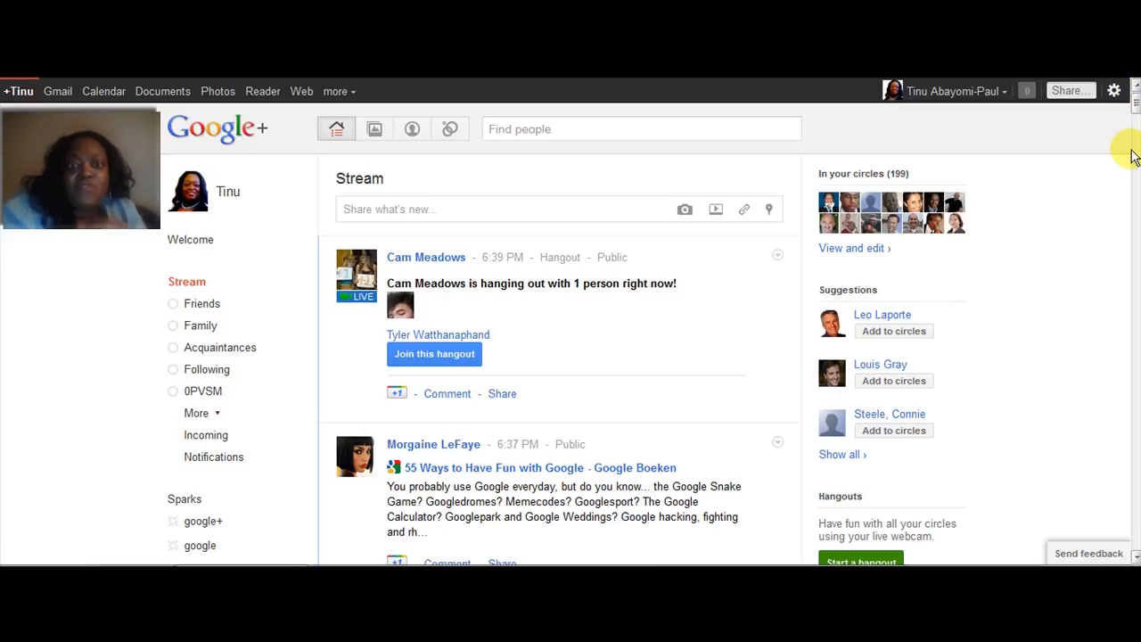